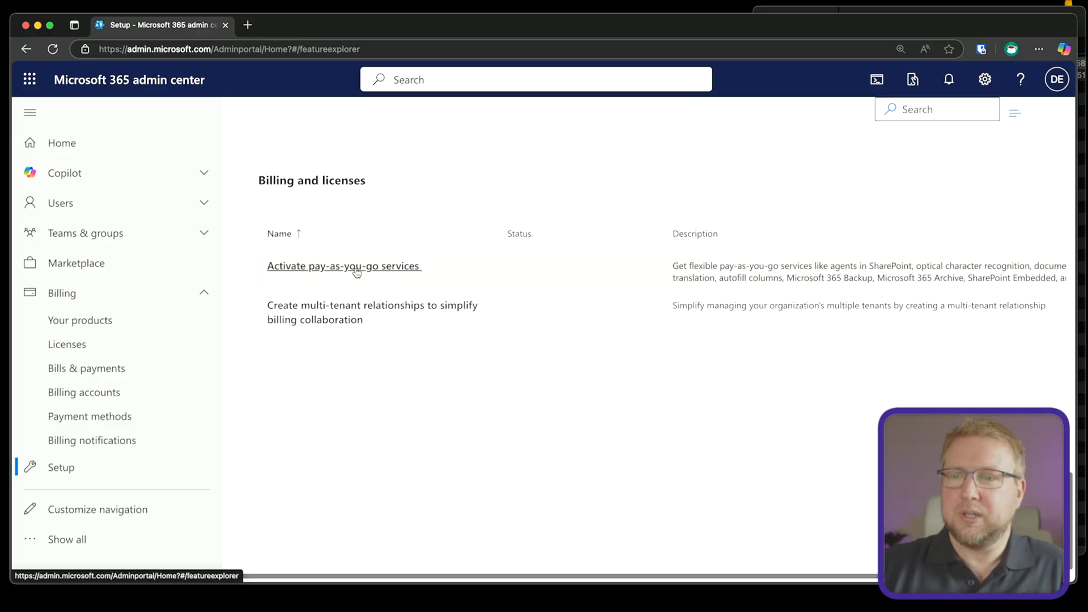
# Start the pay-as-you-go services setup from the billing activation page.
pyautogui.click(344, 265)
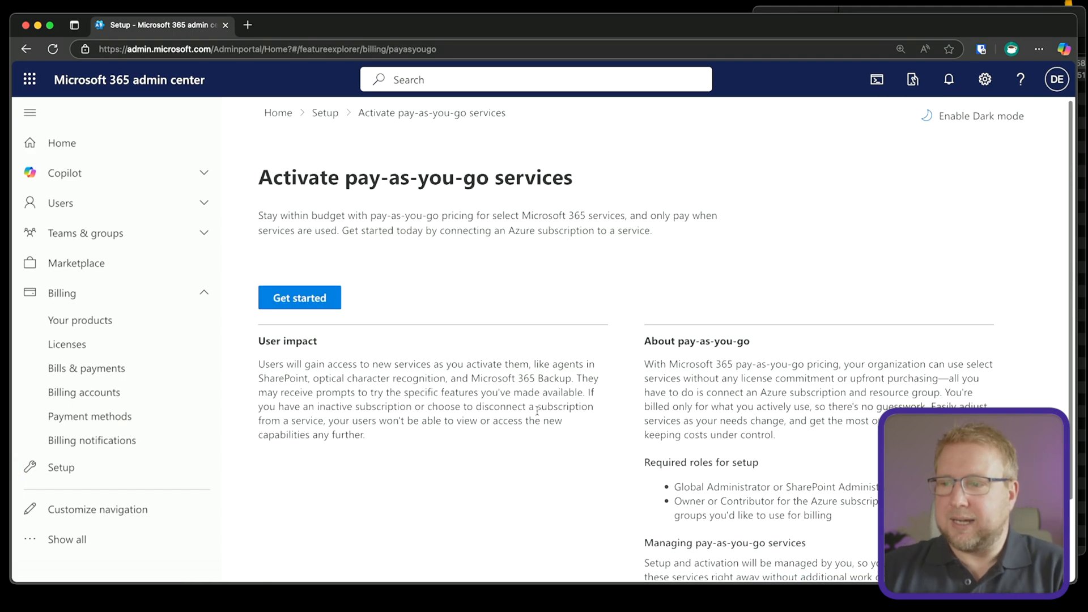
pyautogui.scroll(-3)
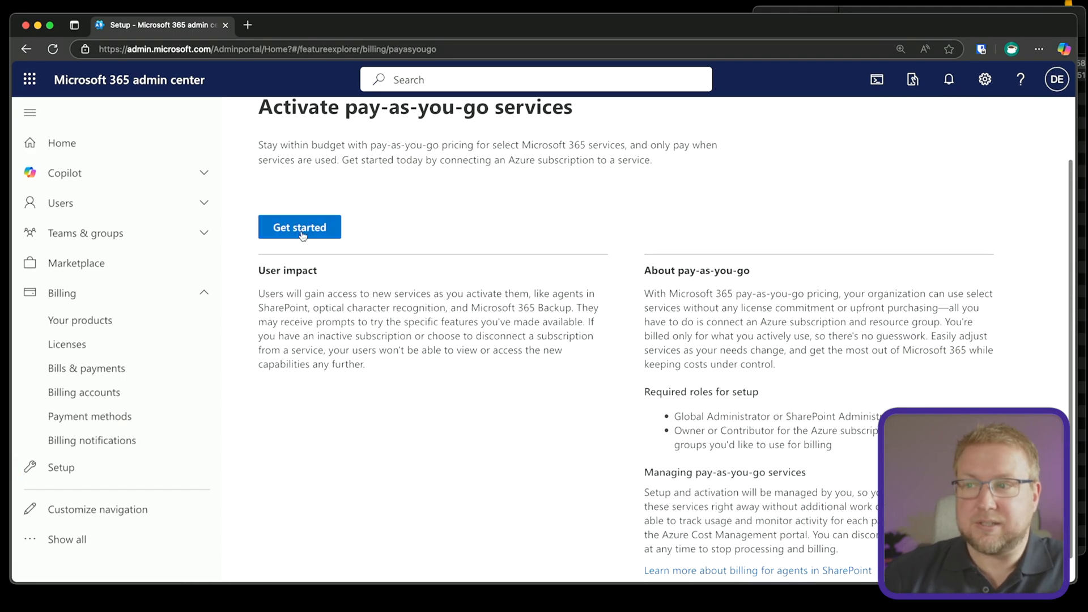
pyautogui.click(299, 226)
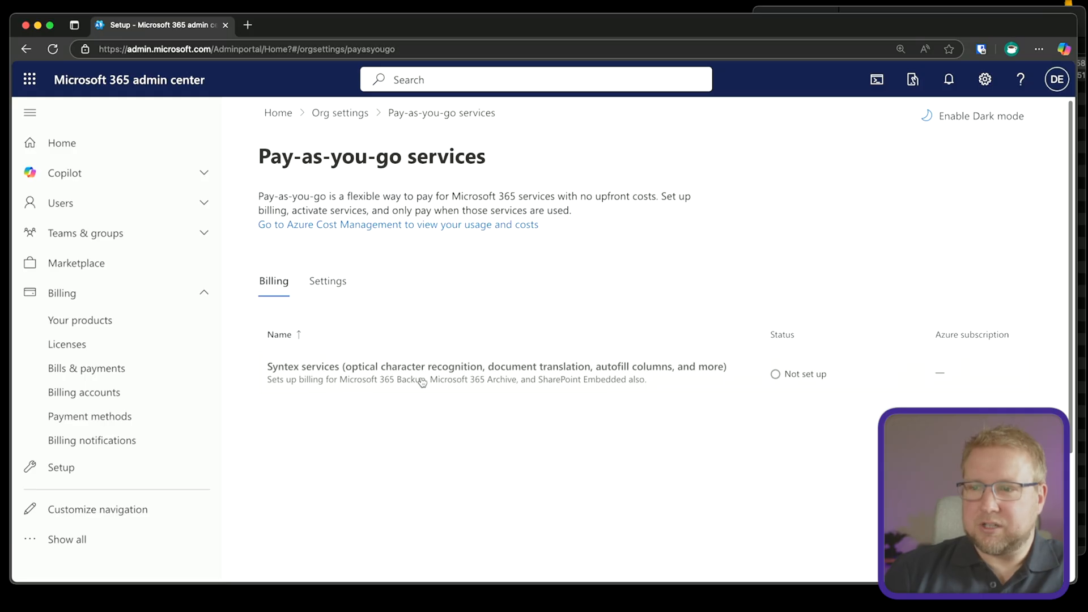
pyautogui.moveTo(516, 379)
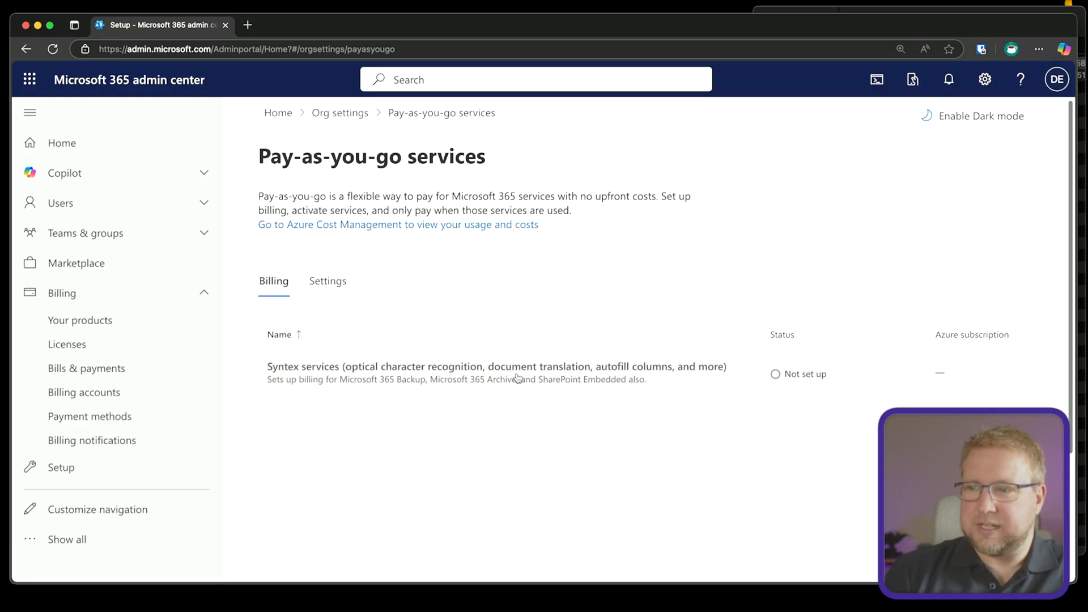
pyautogui.moveTo(707, 375)
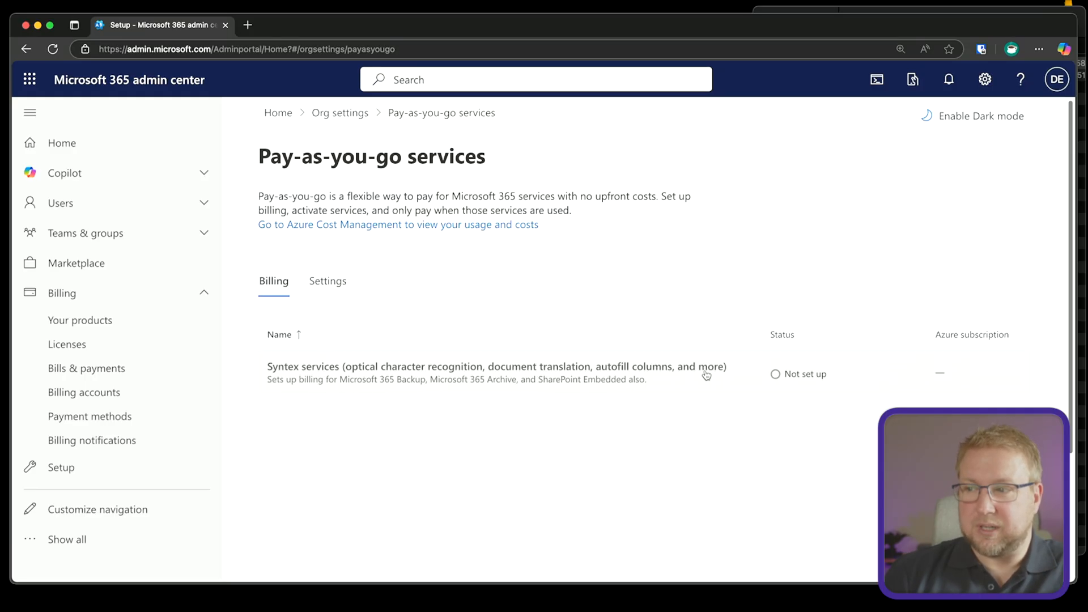
pyautogui.moveTo(292, 386)
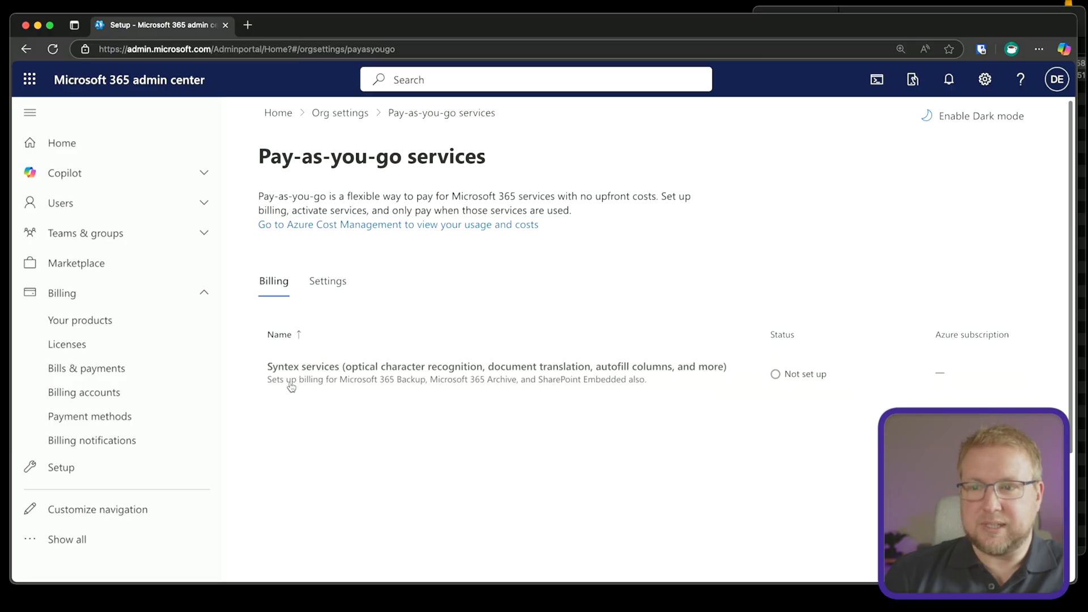
pyautogui.moveTo(447, 388)
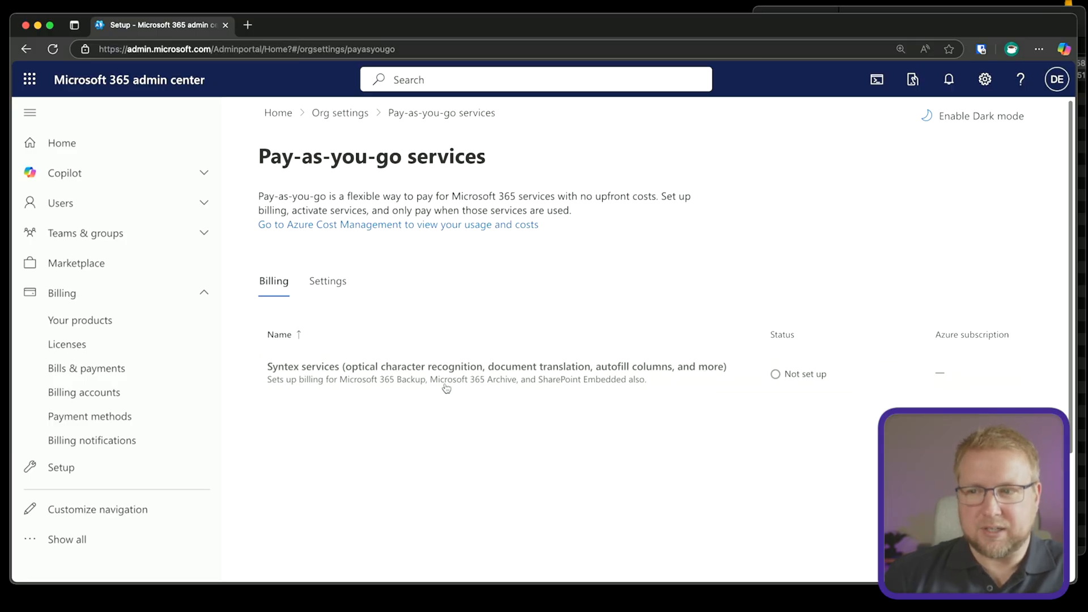
pyautogui.moveTo(603, 386)
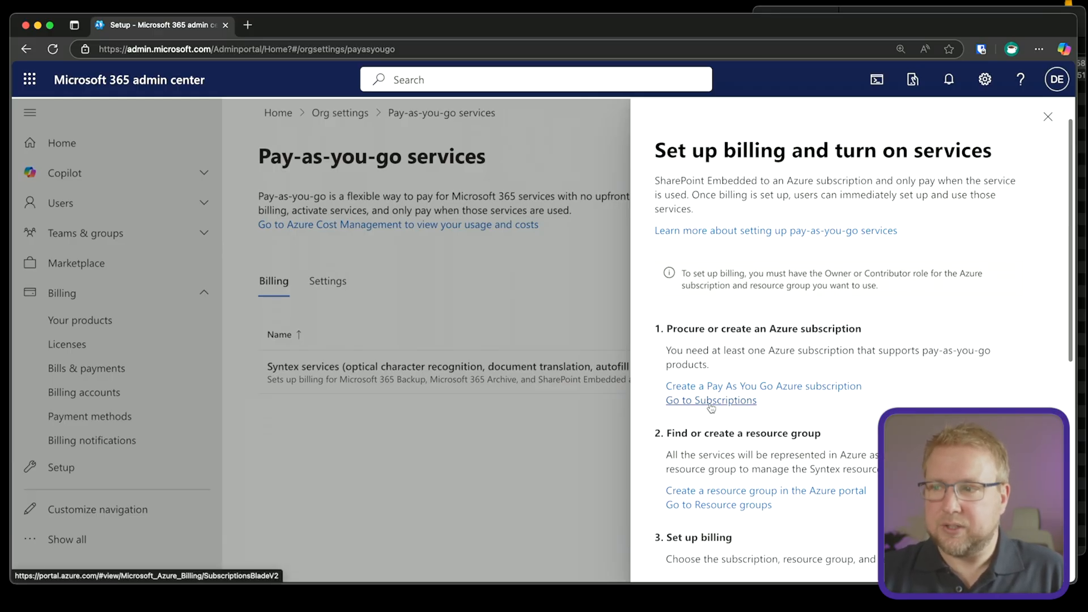
# Launch Azure Subscriptions in a new tab from the Set up billing panel.
pyautogui.click(710, 400)
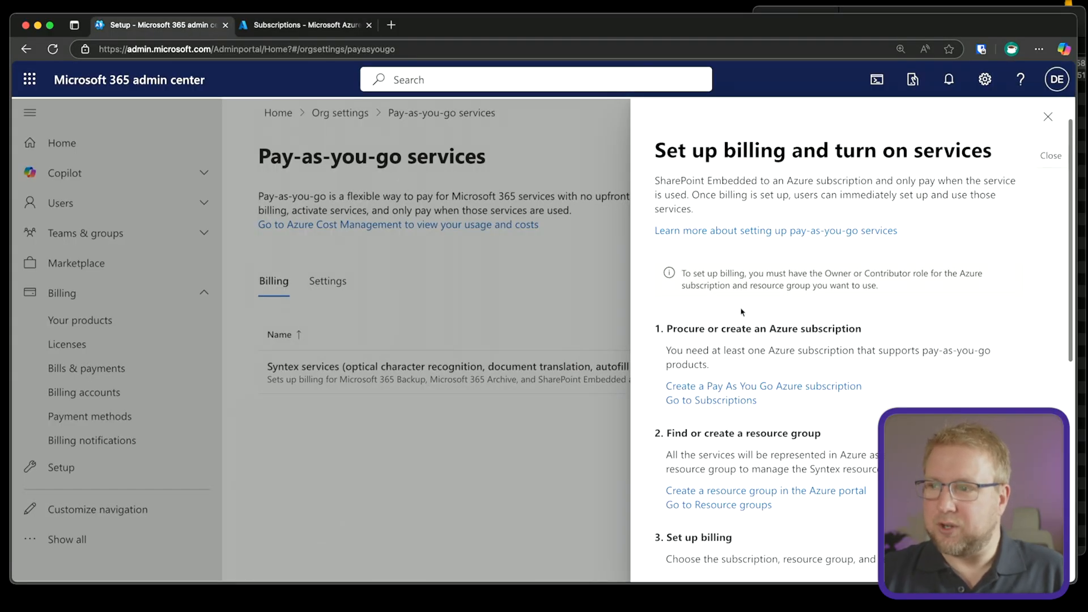
pyautogui.scroll(-3)
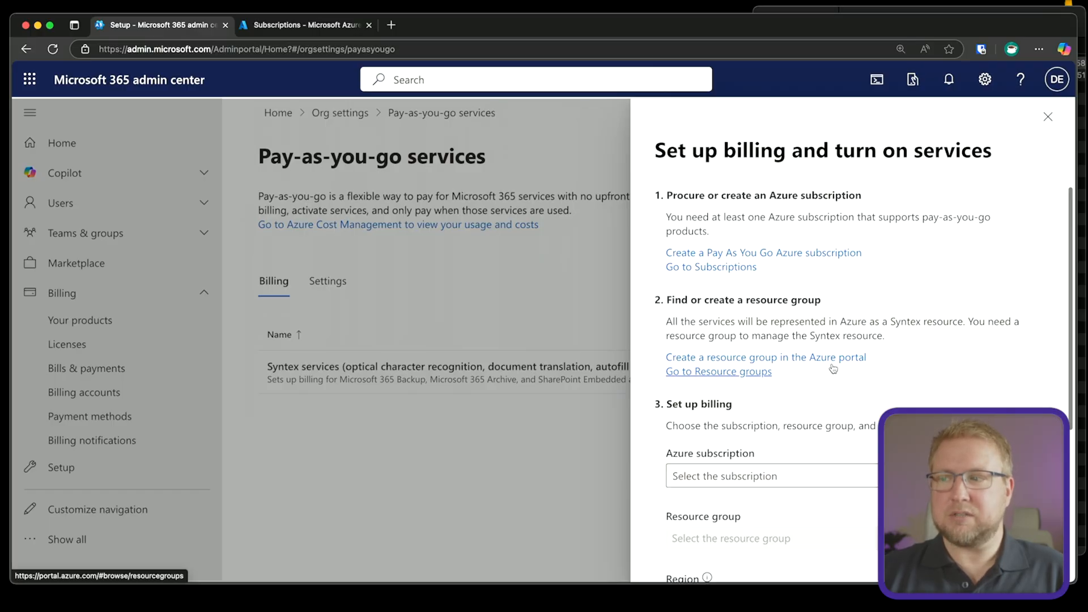
# Create a resource group named Syntex in UK South under Pay-As-You-Go.
pyautogui.click(719, 372)
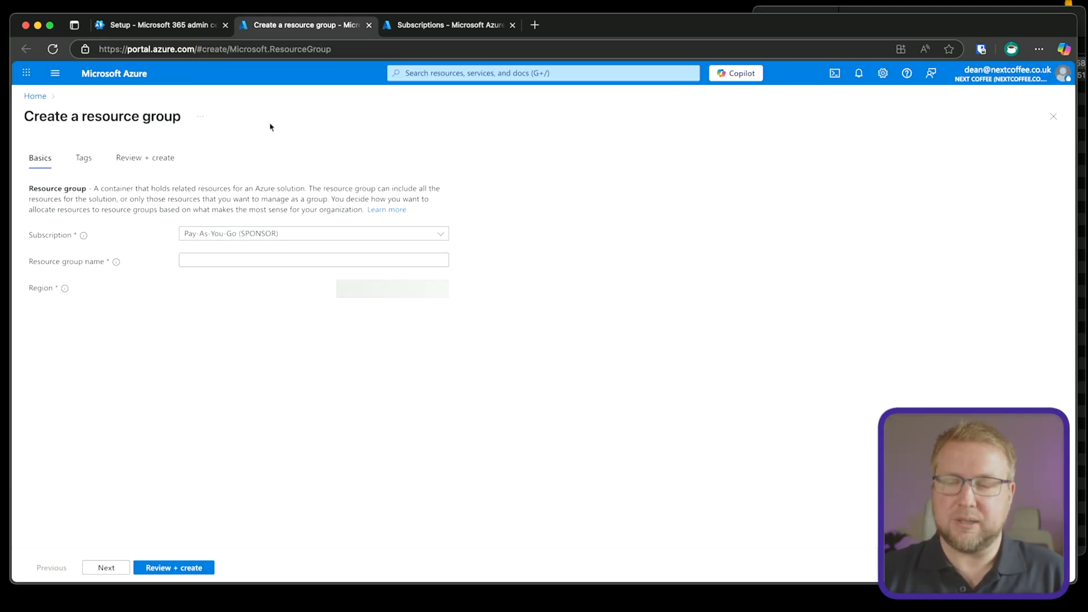
pyautogui.write('Syntex')
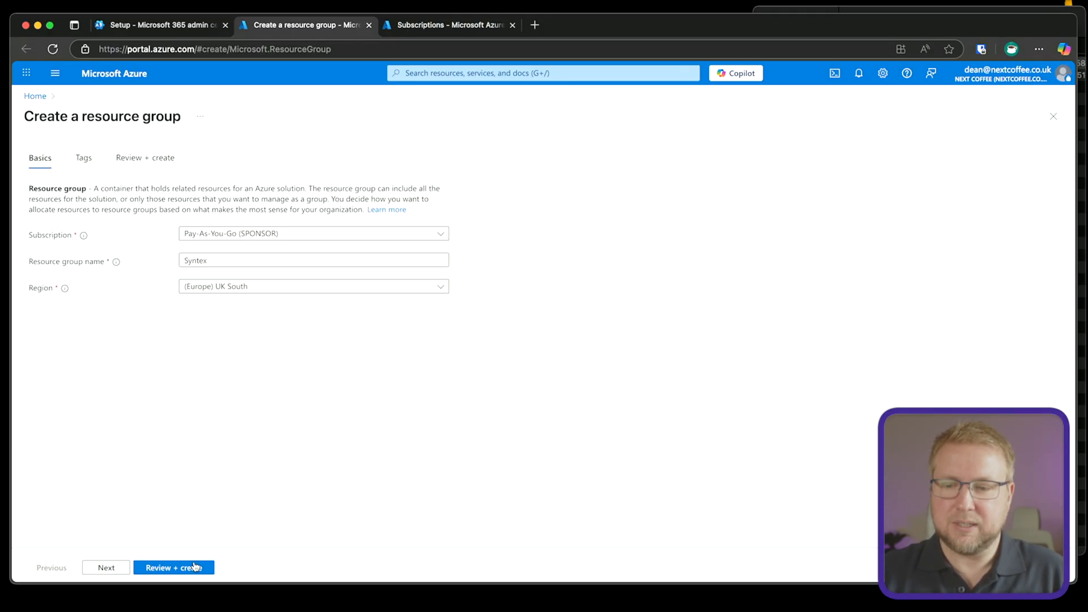
pyautogui.click(173, 567)
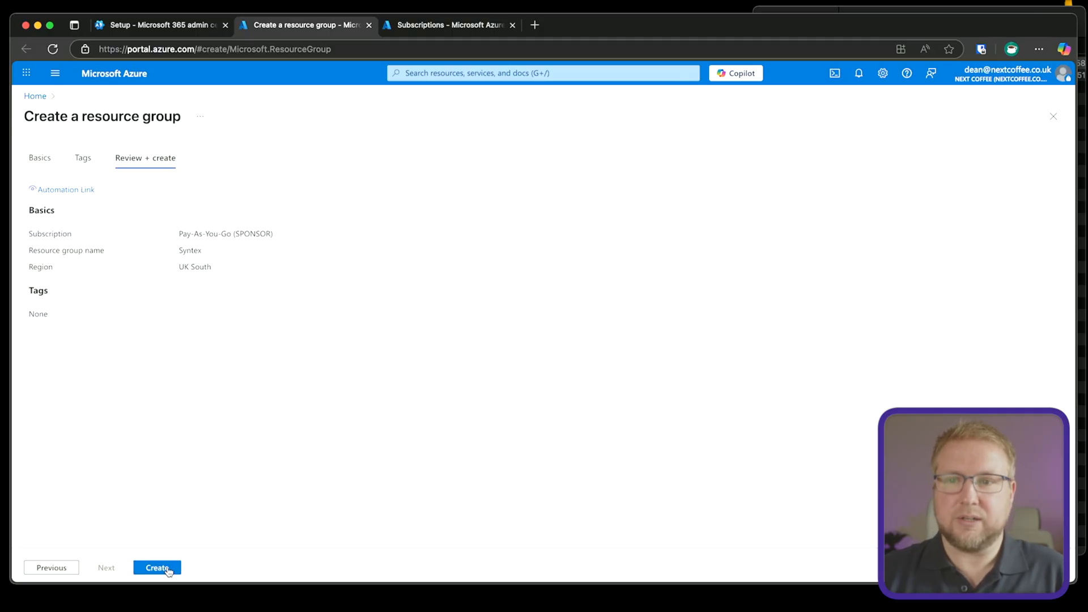
pyautogui.click(157, 568)
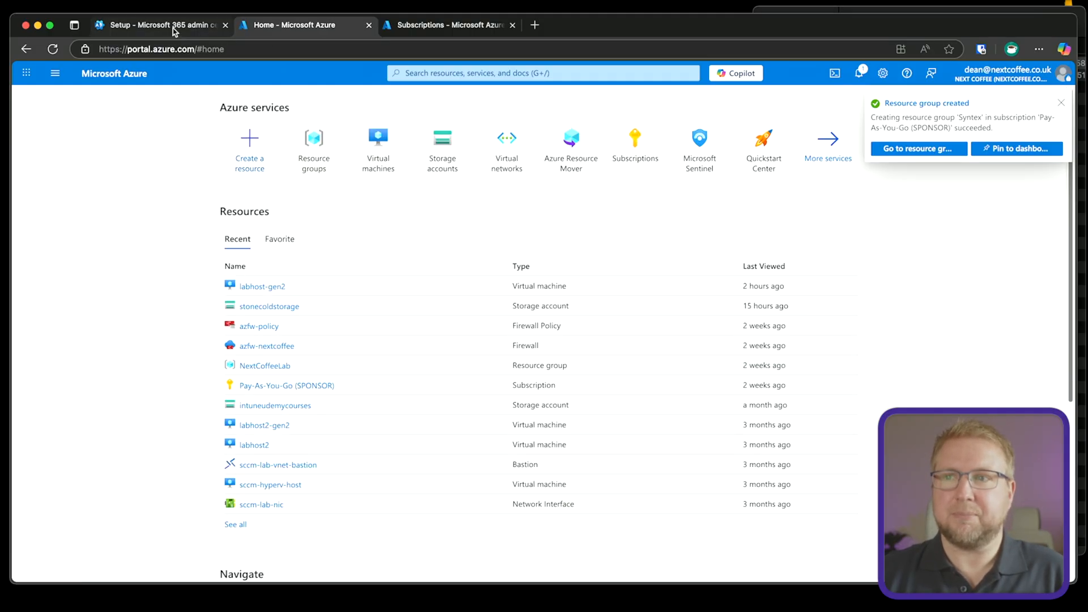
# Bill Syntex to Pay-As-You-Go, Syntex resource group, UK South region, and accept the terms.
pyautogui.click(160, 25)
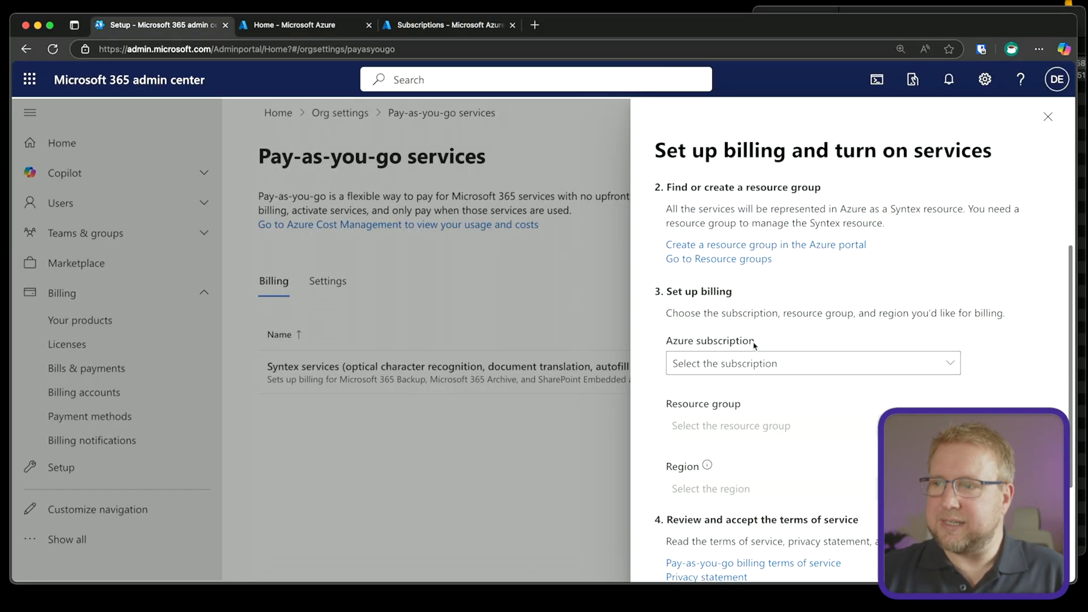
pyautogui.click(810, 362)
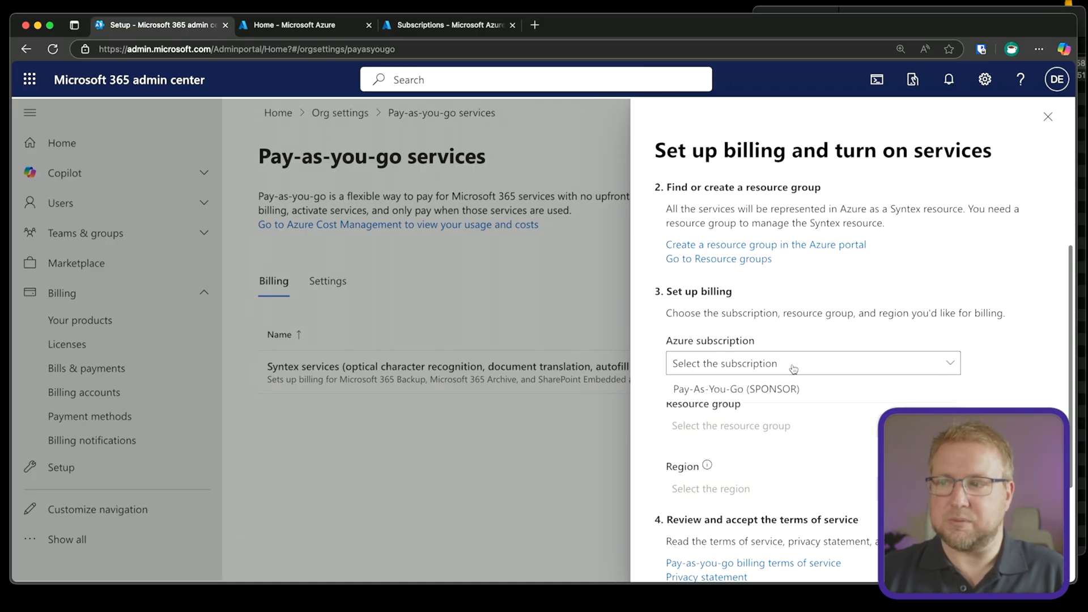
pyautogui.click(737, 388)
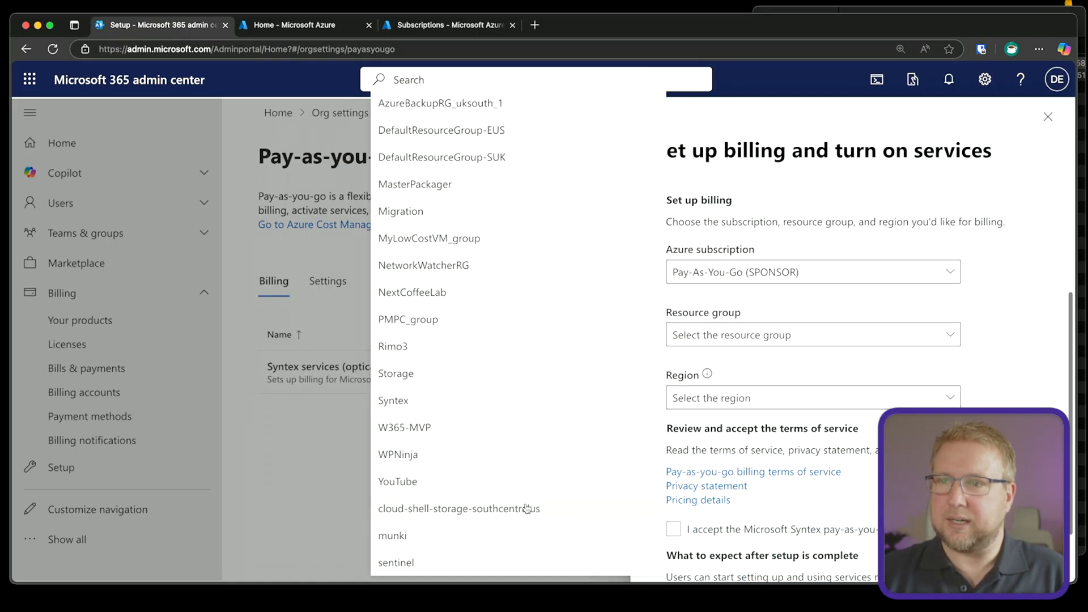
pyautogui.click(393, 400)
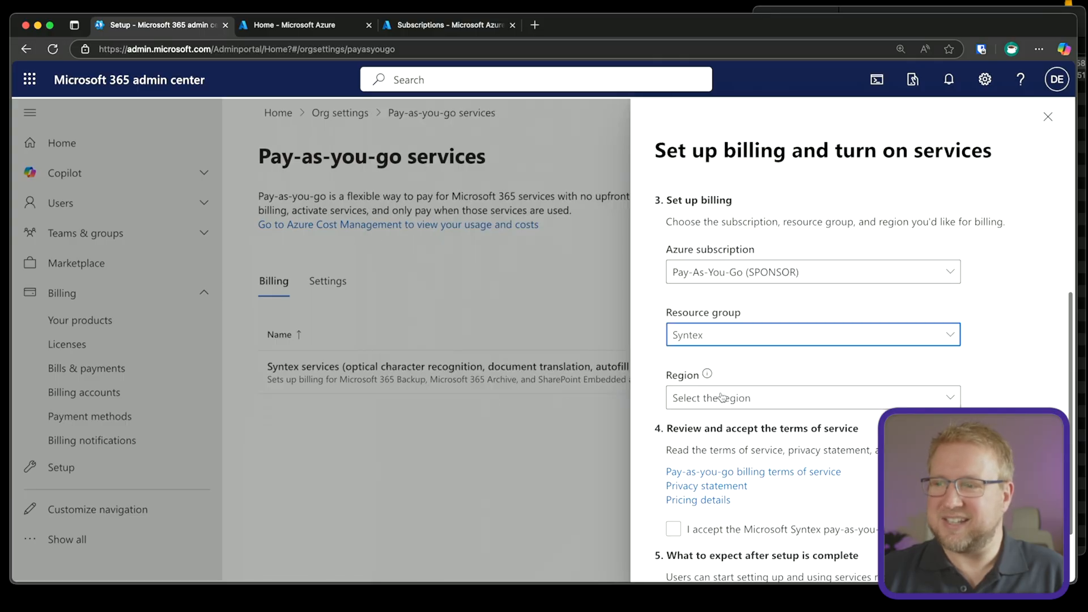
pyautogui.click(808, 398)
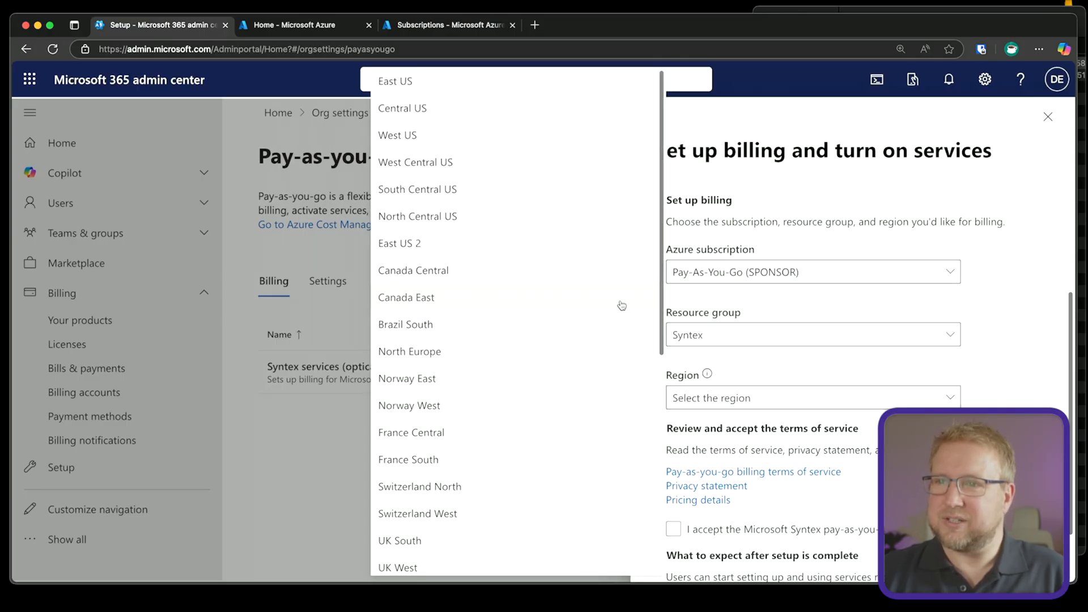
pyautogui.click(400, 541)
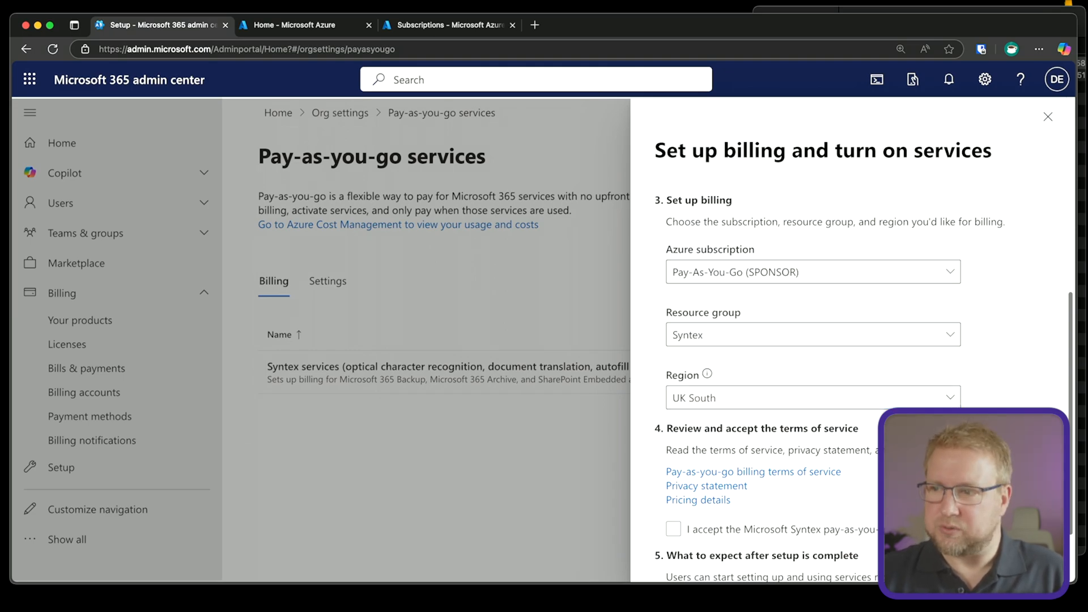
pyautogui.scroll(-3)
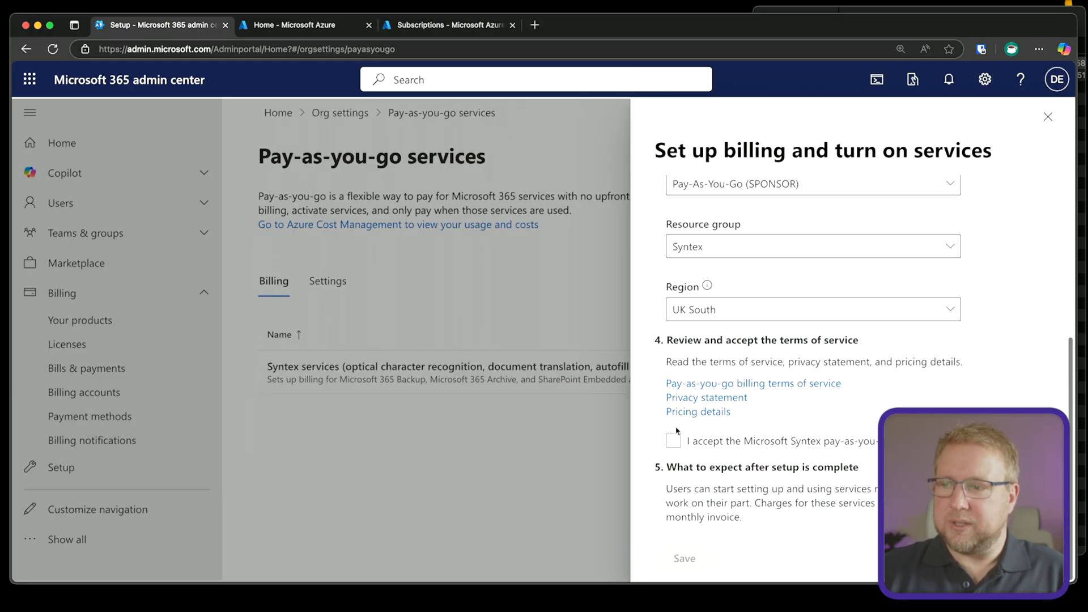
pyautogui.click(672, 441)
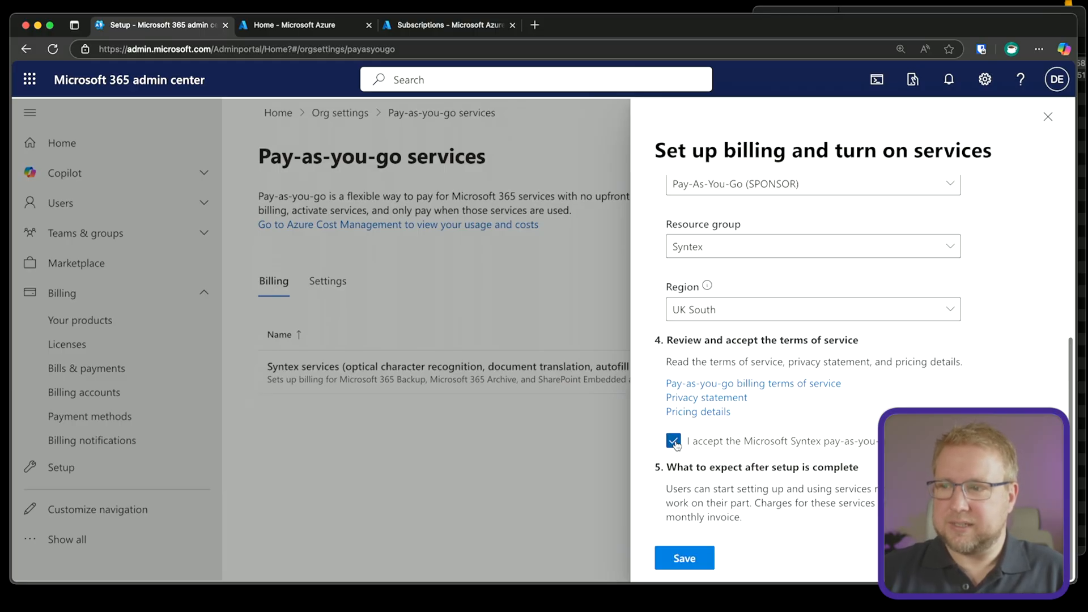
pyautogui.moveTo(698, 411)
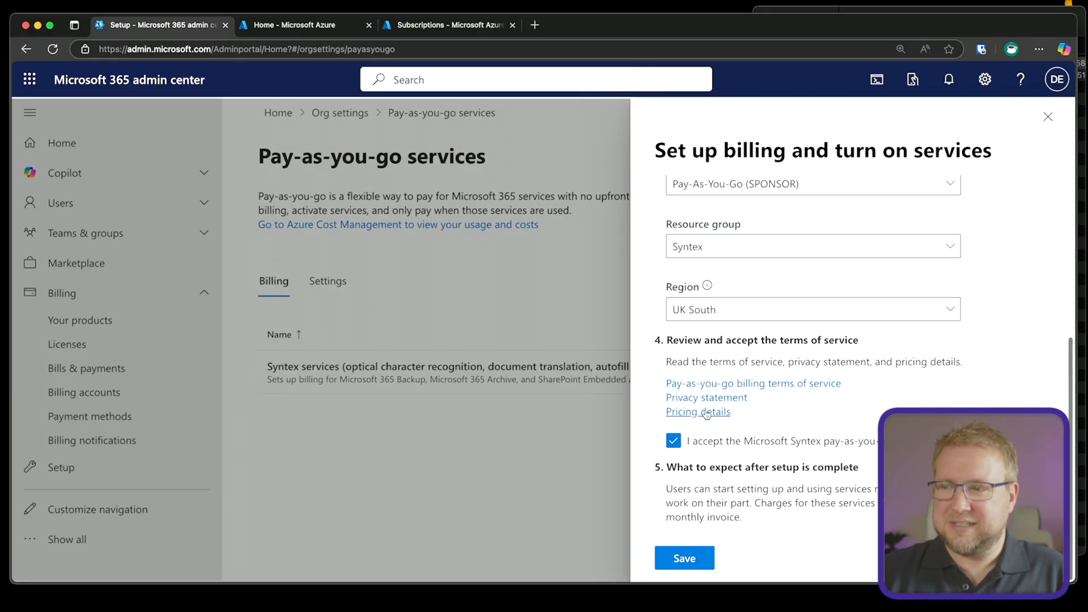
# Review the Microsoft 365 Backup storage rate in the Learn pricing article and return to the billing form.
pyautogui.click(698, 412)
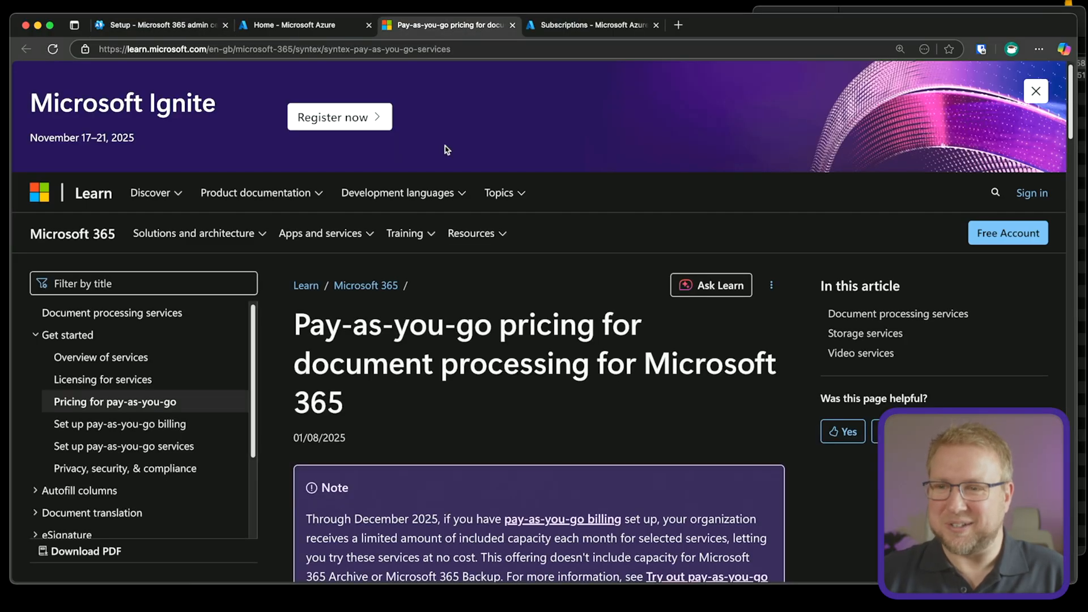
pyautogui.scroll(-3)
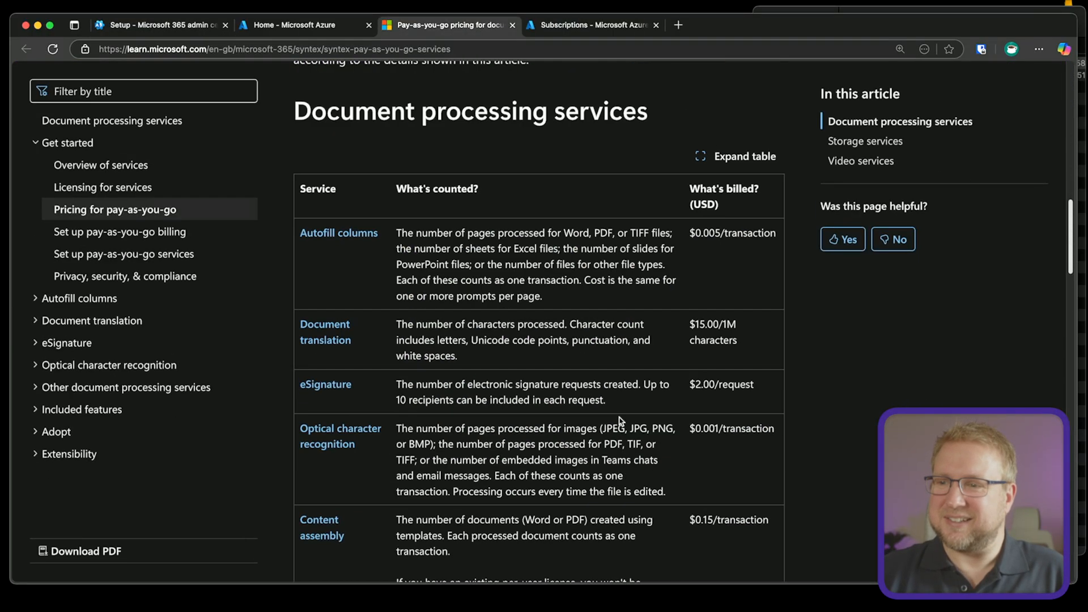
pyautogui.scroll(-3)
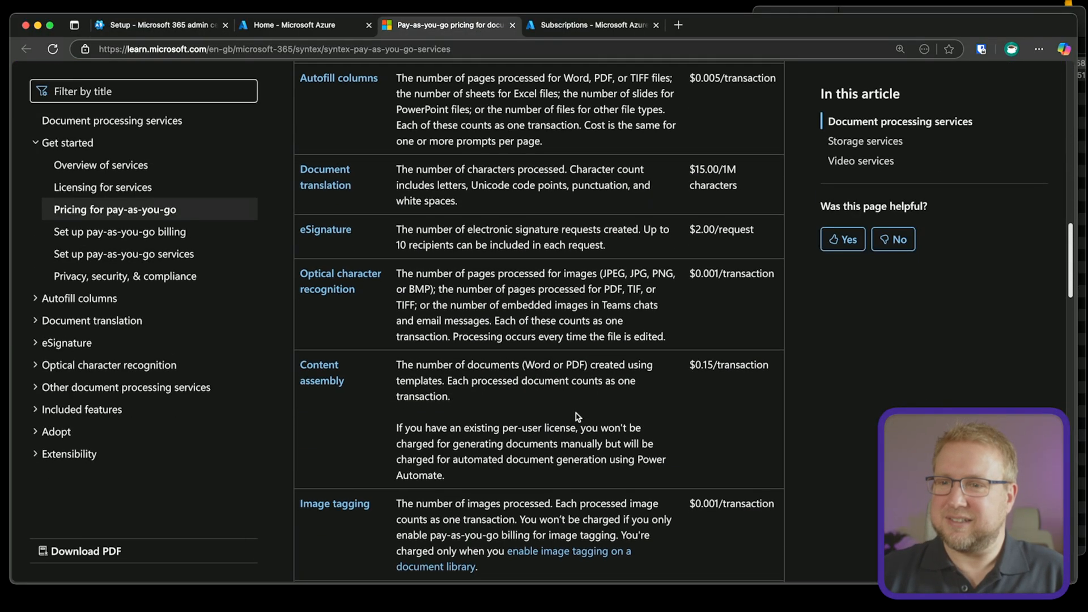
pyautogui.scroll(-3)
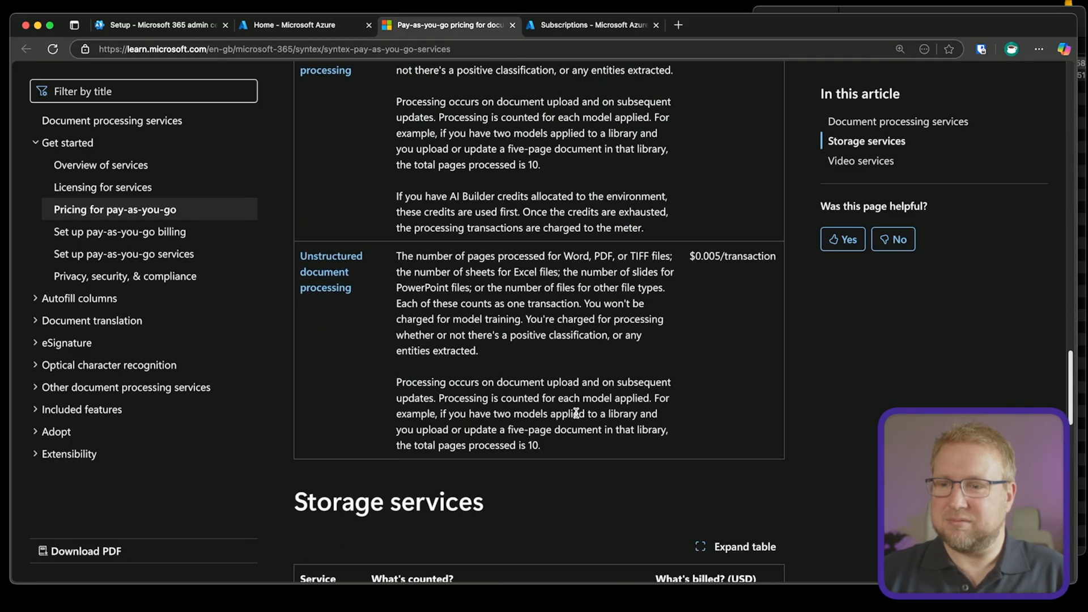
pyautogui.scroll(-3)
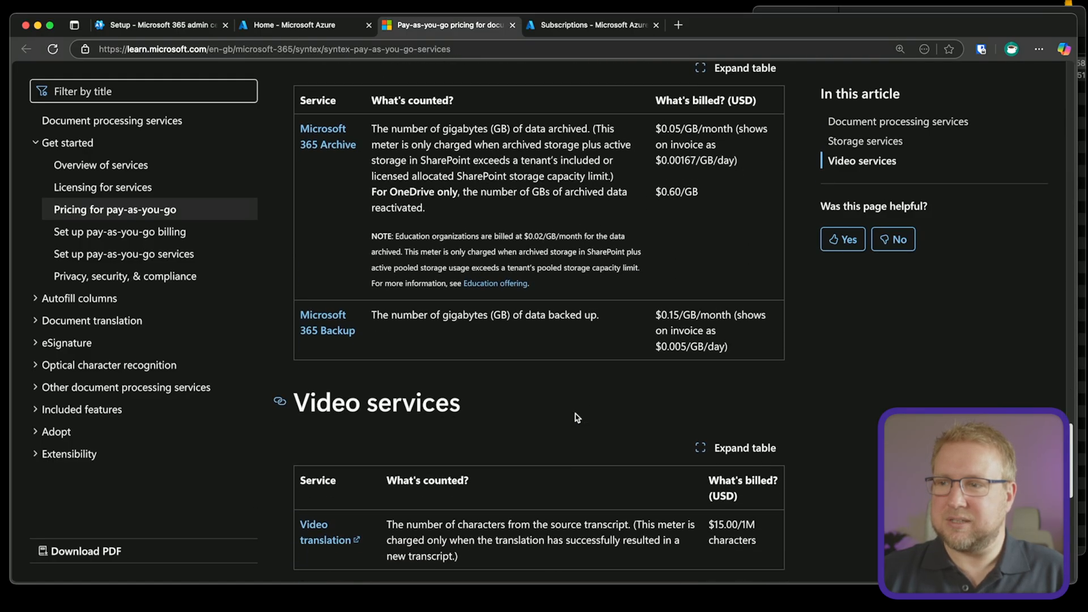
pyautogui.moveTo(364, 250)
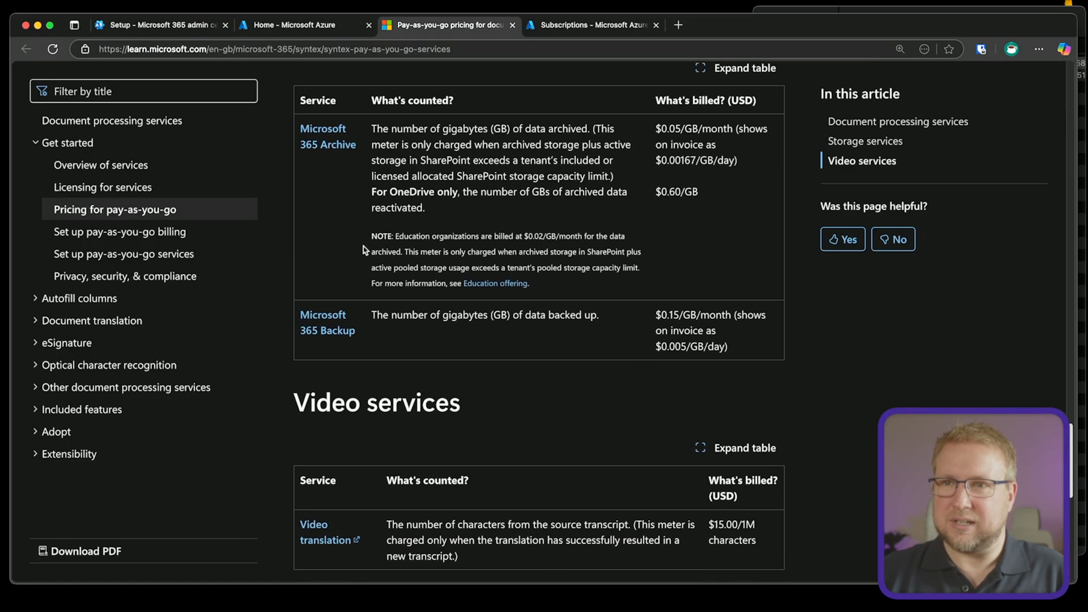
pyautogui.click(160, 25)
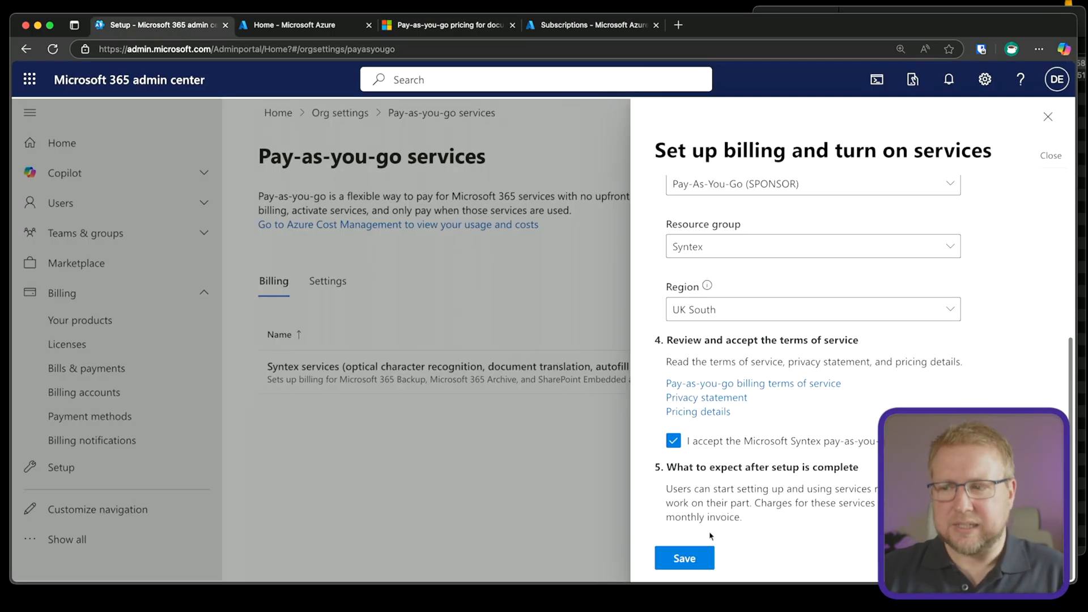
# Save the billing setup and confirm Syntex services now show as Active.
pyautogui.click(683, 558)
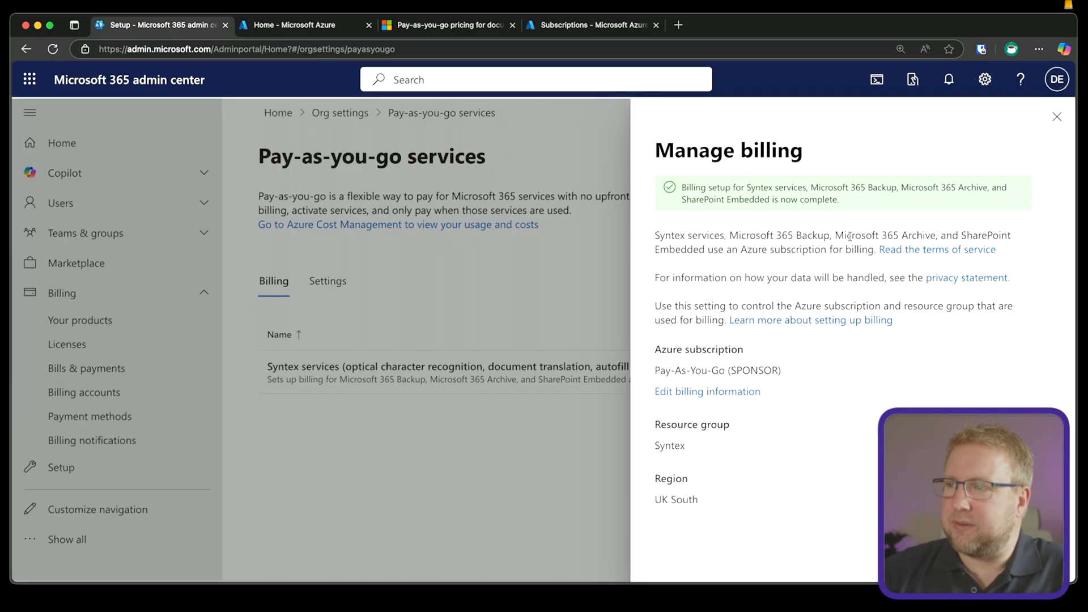
pyautogui.moveTo(871, 171)
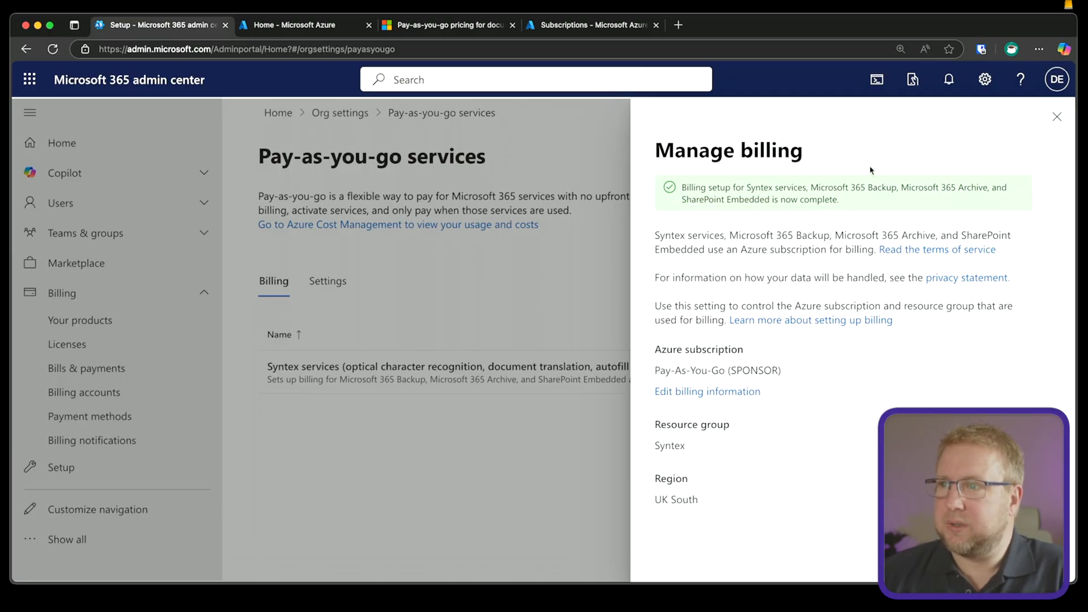
pyautogui.click(1057, 117)
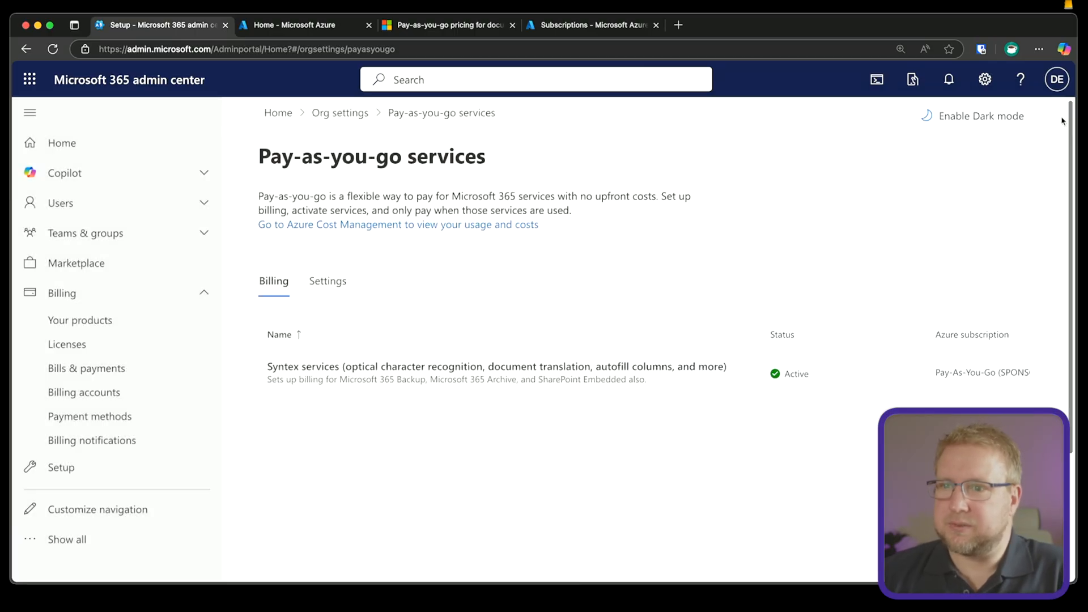
pyautogui.click(497, 367)
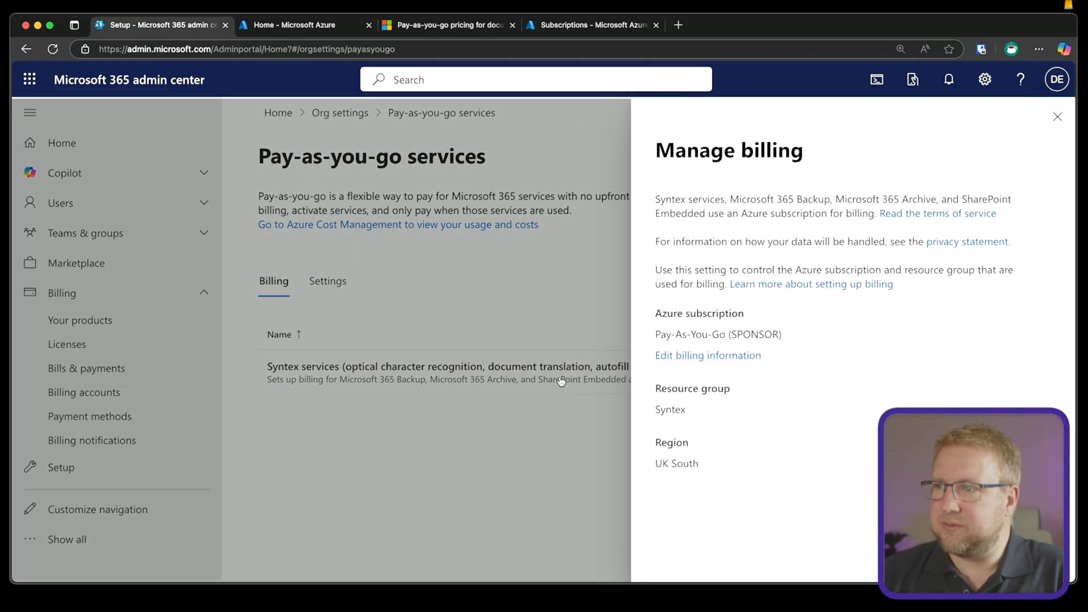
pyautogui.click(1056, 117)
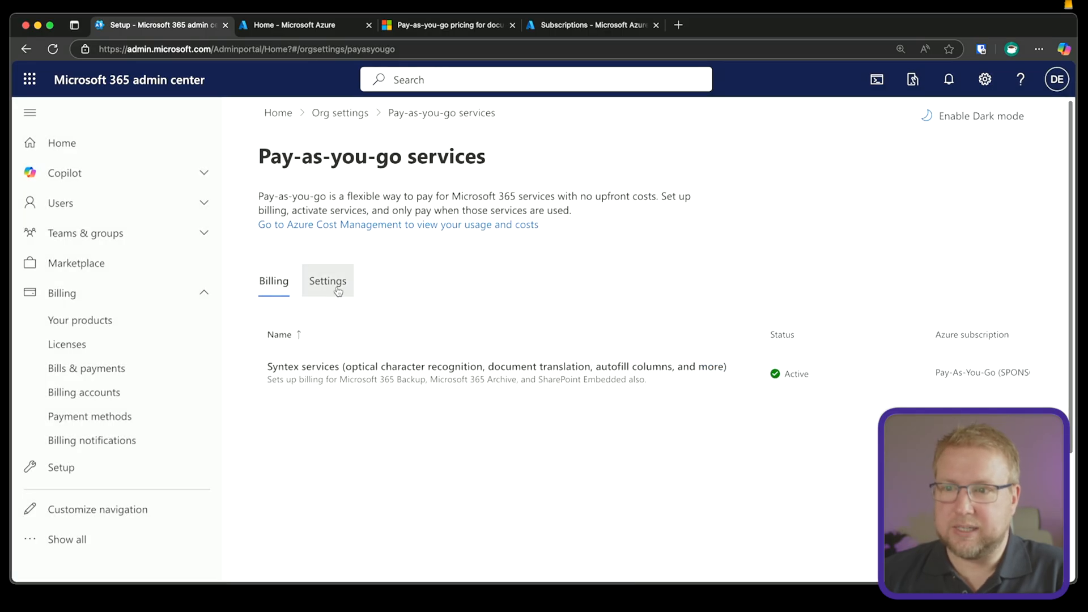
# Navigate the pay-as-you-go Settings to Storage and view the Backup service, currently off.
pyautogui.click(327, 280)
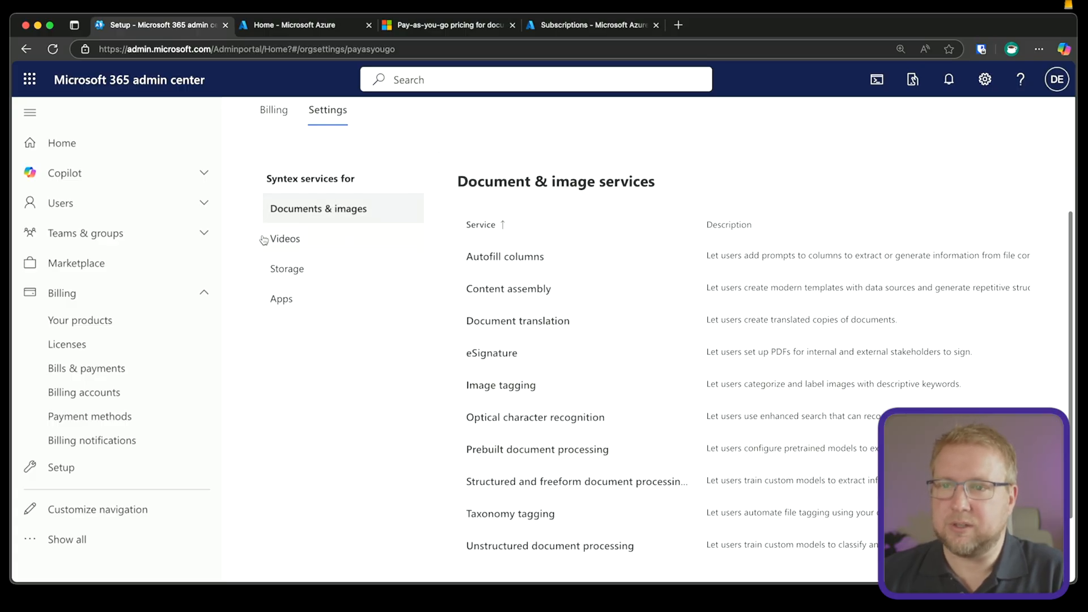
pyautogui.click(284, 239)
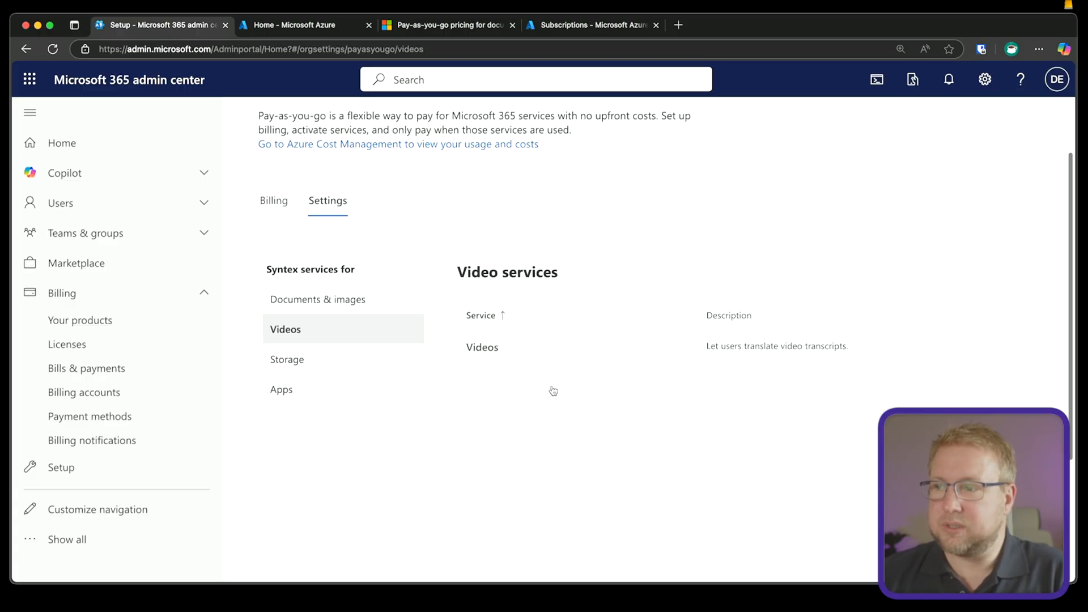
pyautogui.moveTo(357, 359)
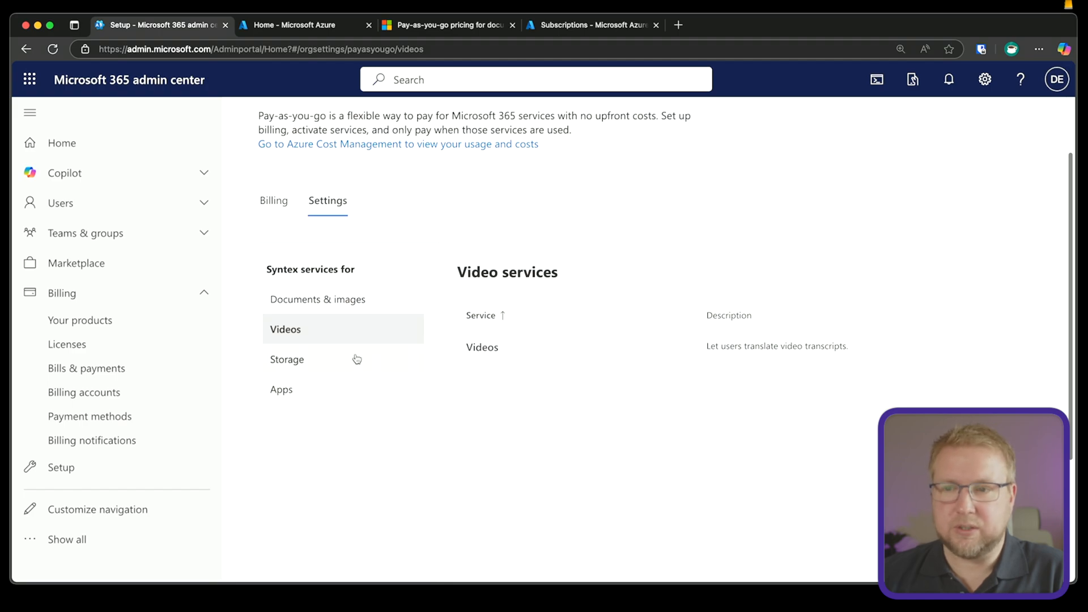
pyautogui.click(286, 361)
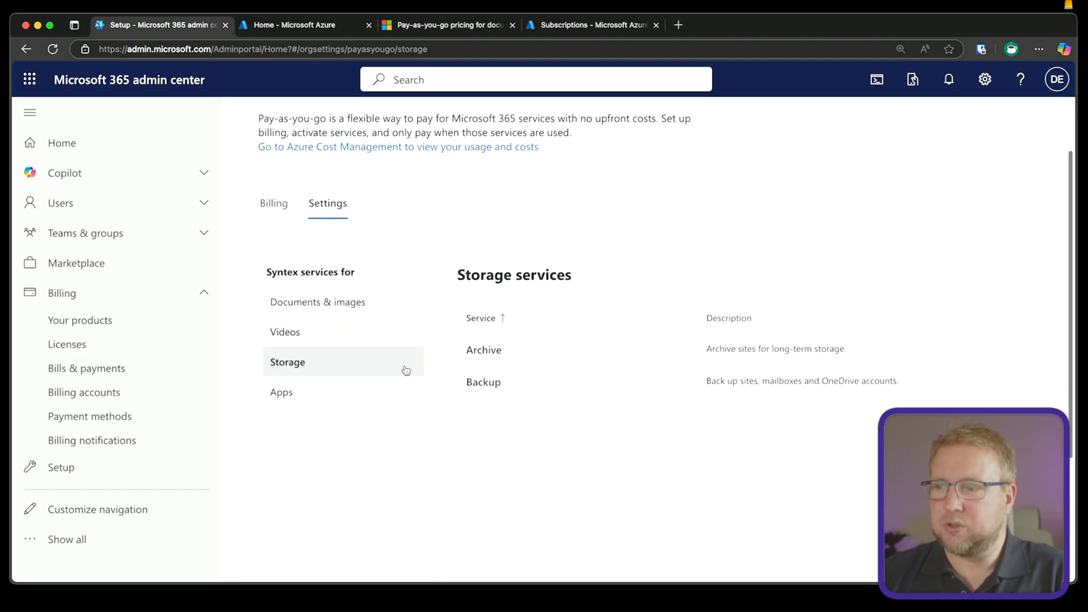
pyautogui.moveTo(677, 403)
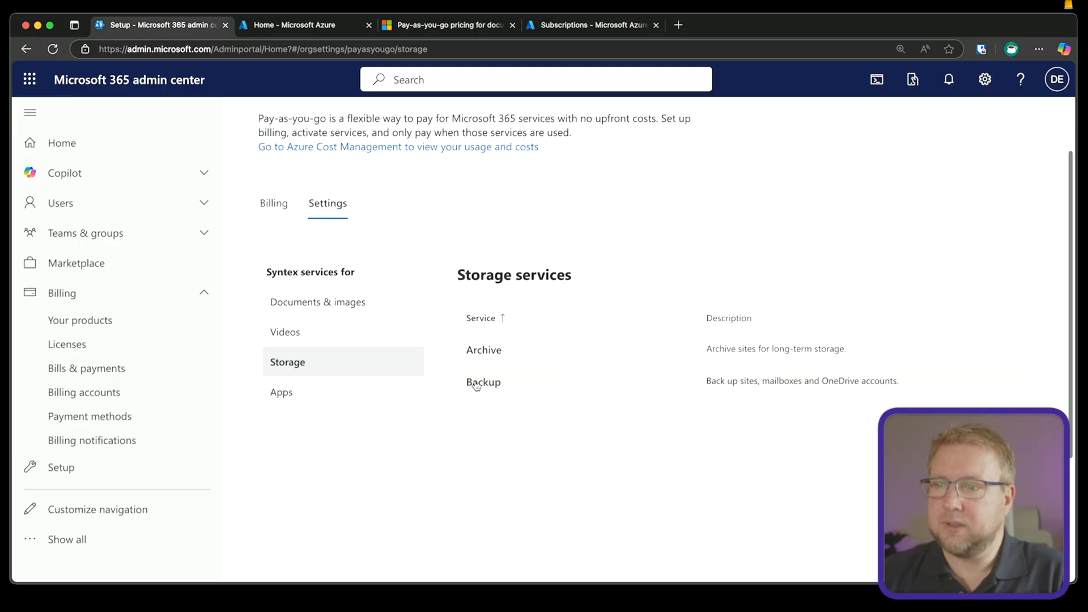
pyautogui.click(483, 382)
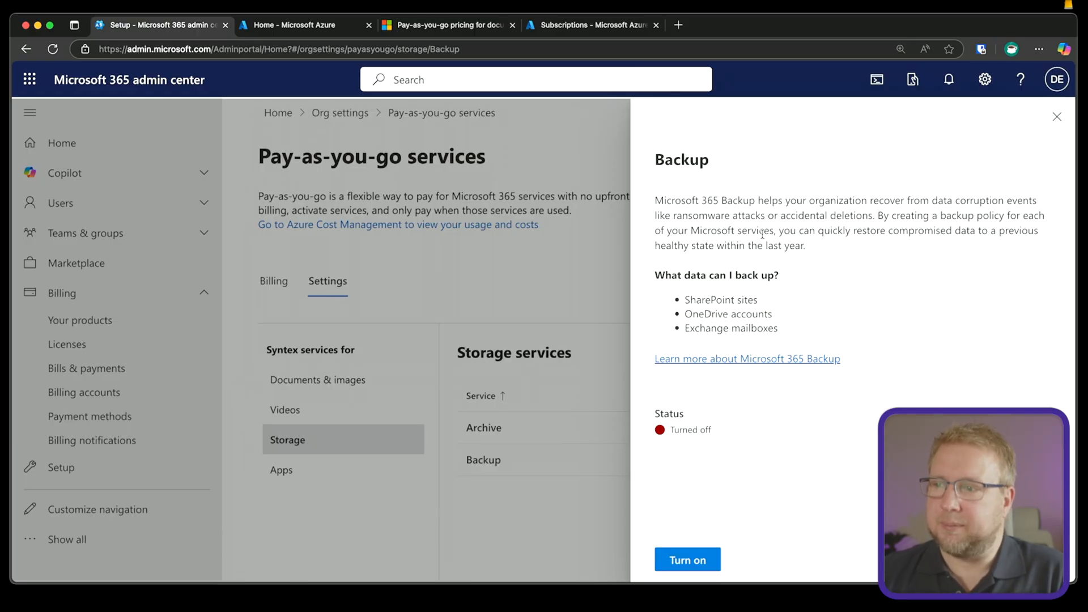
# Turn on Microsoft 365 Backup for SharePoint, Exchange and OneDrive and view the next steps.
pyautogui.click(686, 558)
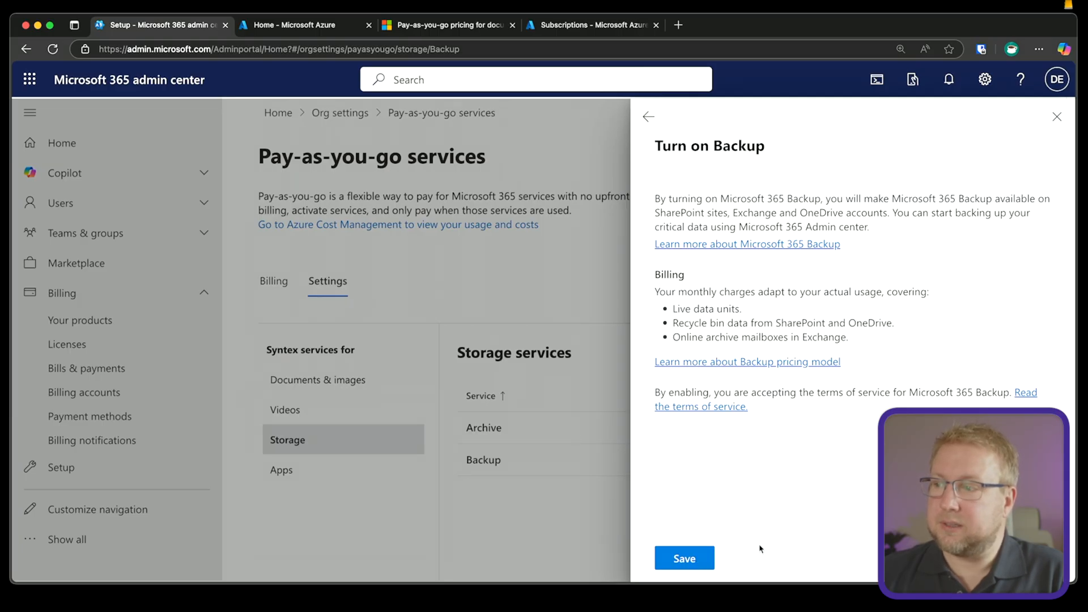
pyautogui.click(683, 558)
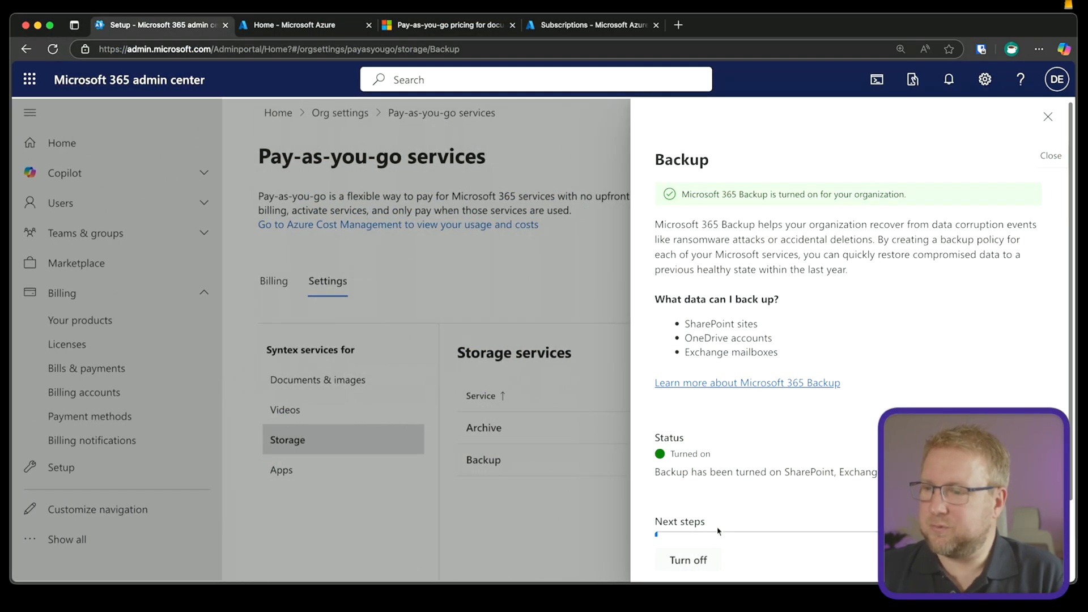
pyautogui.moveTo(724, 506)
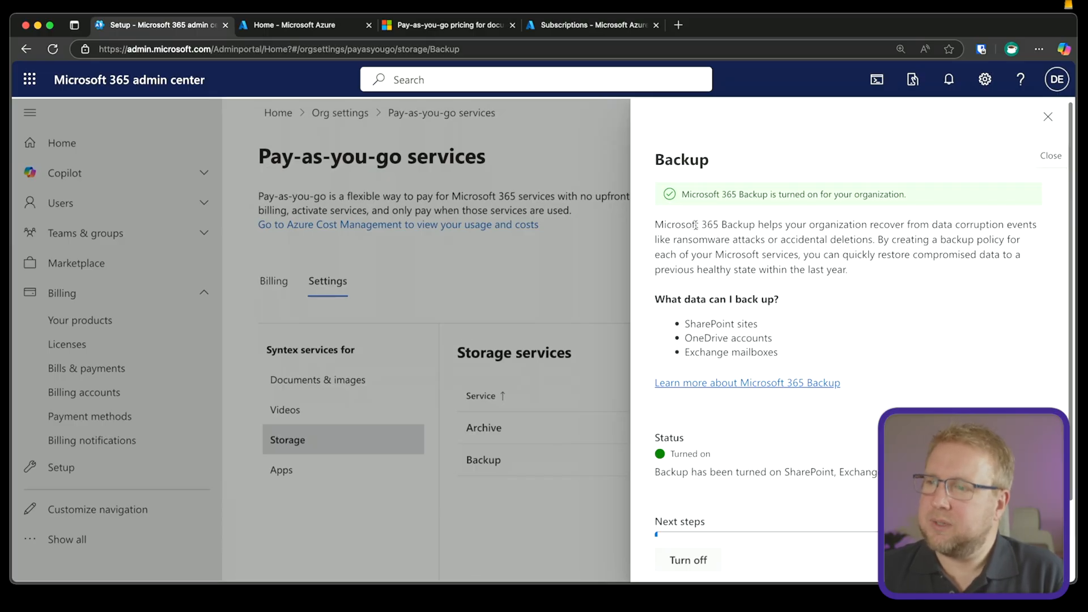
pyautogui.moveTo(763, 294)
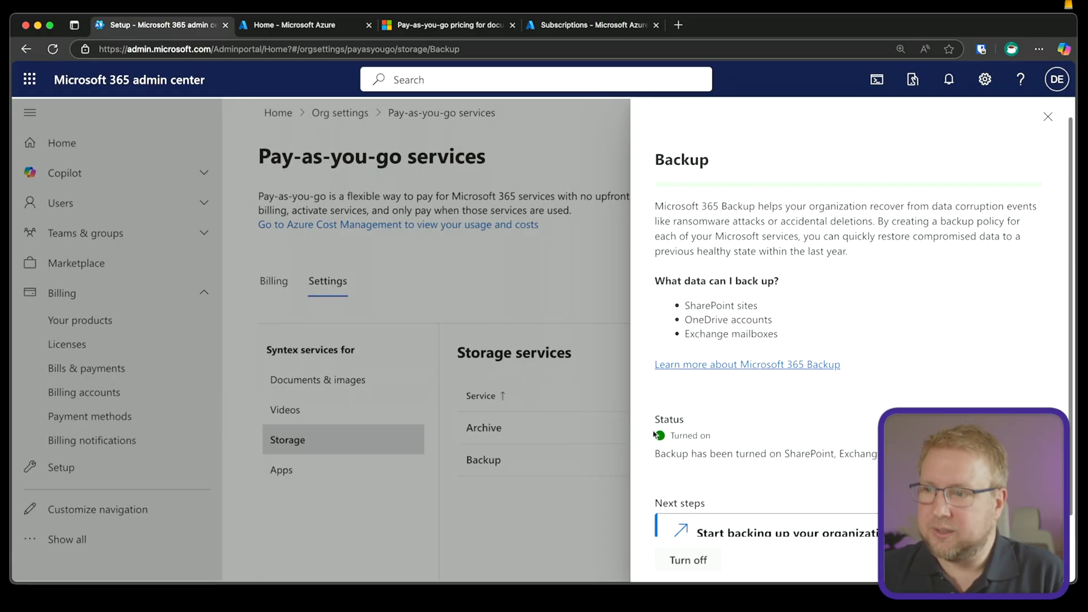
pyautogui.scroll(-3)
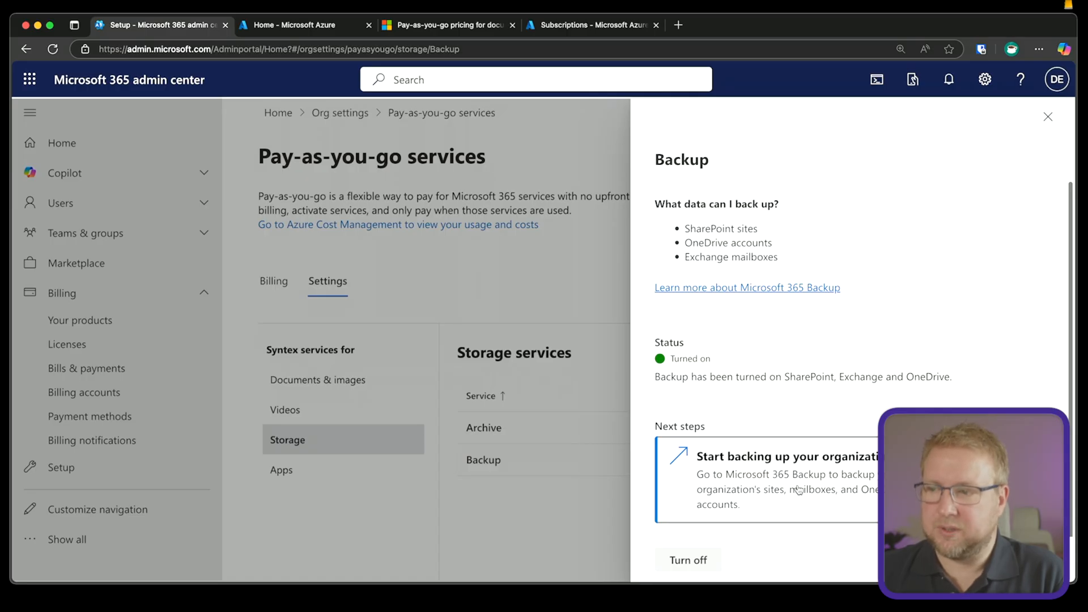
pyautogui.moveTo(843, 472)
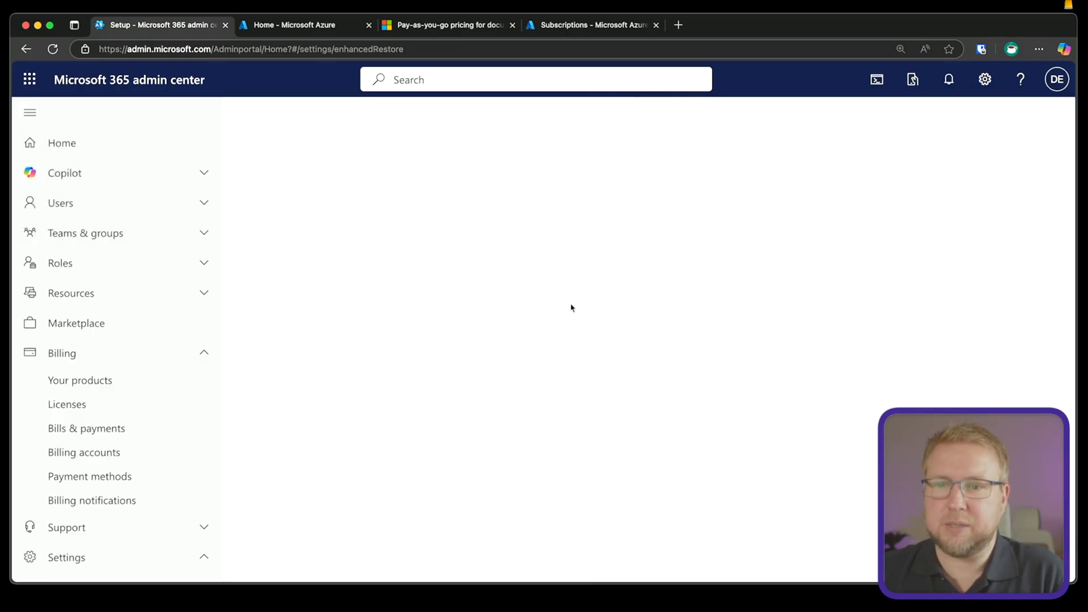
pyautogui.moveTo(567, 291)
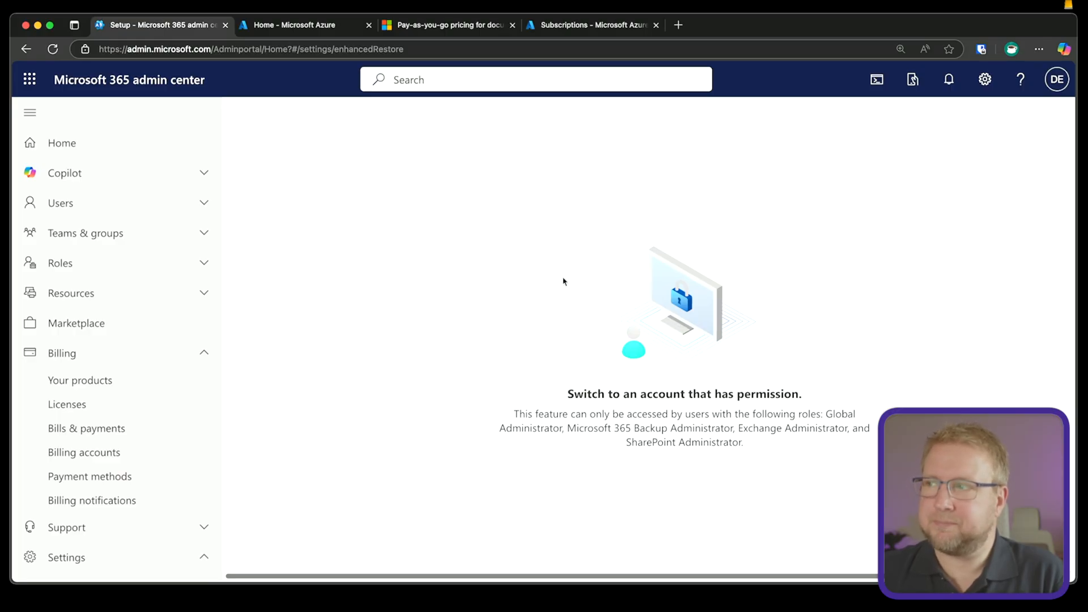
# Check the signed-in account and search the admin center for that user after the permission notice.
pyautogui.click(1057, 79)
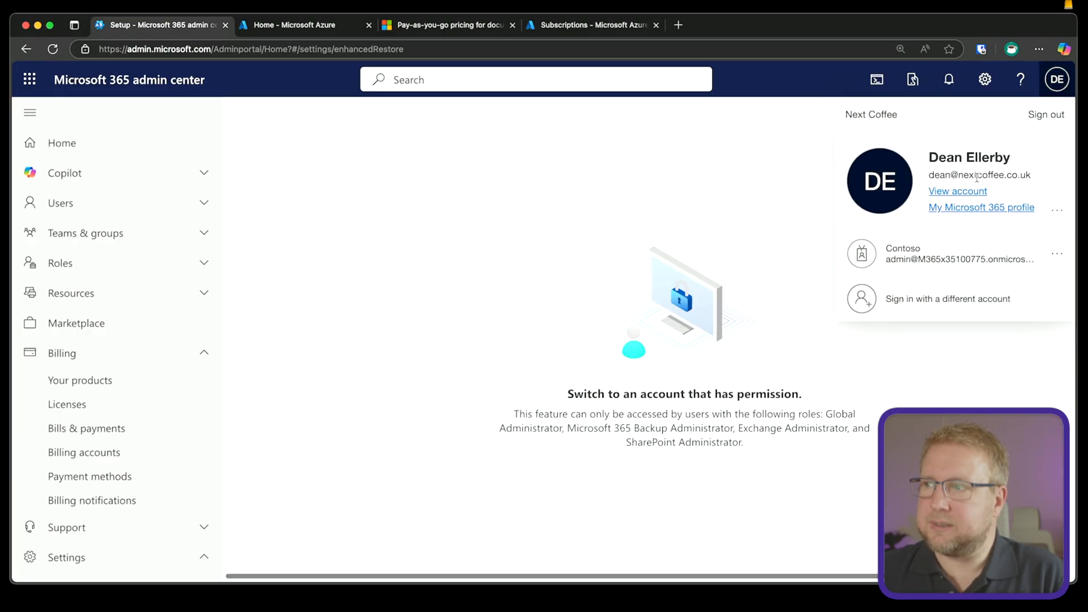
pyautogui.doubleClick(979, 175)
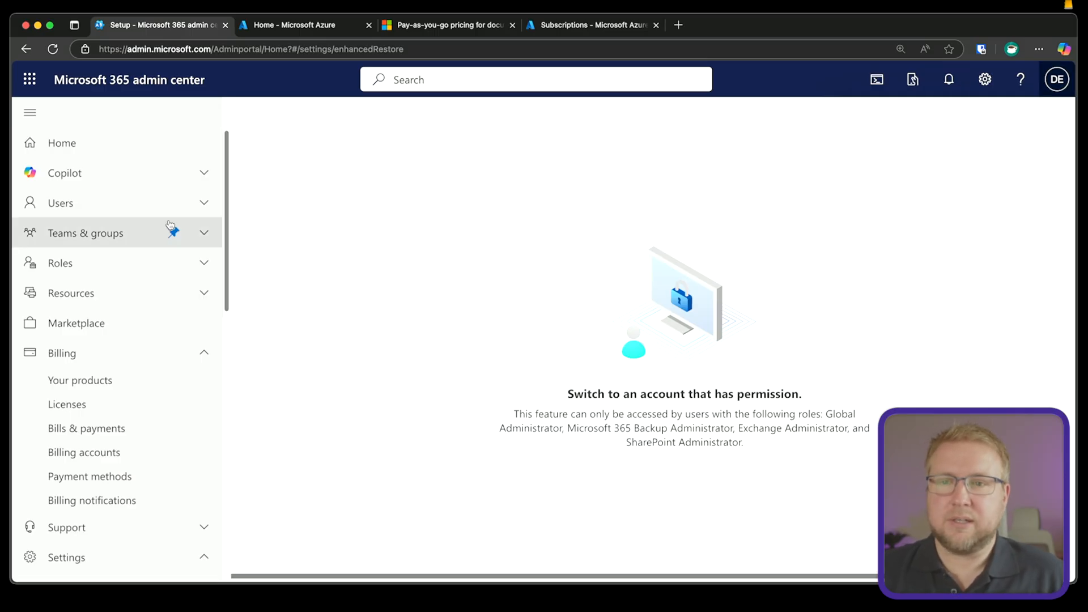
pyautogui.click(60, 203)
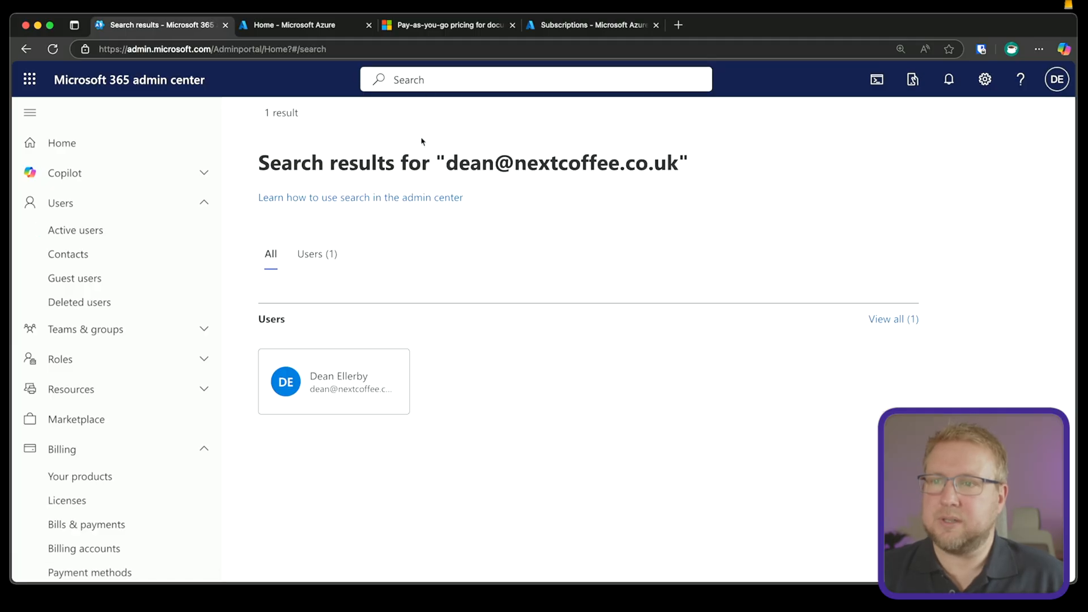
pyautogui.click(333, 381)
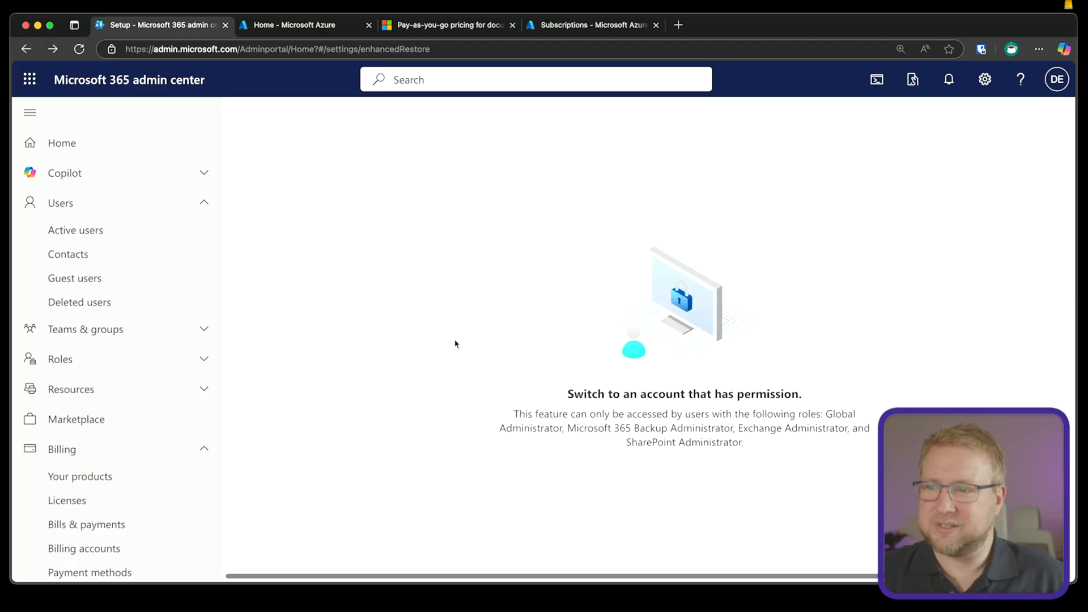
# Leave the permission-denied Backup page and go to the organisation's Domains list.
pyautogui.click(278, 49)
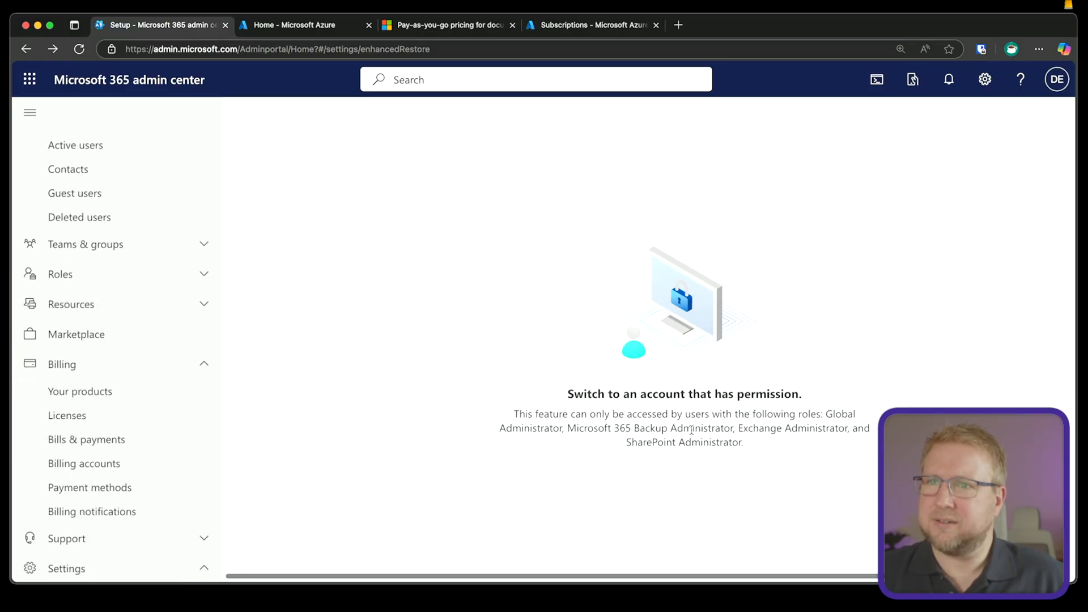
pyautogui.scroll(-3)
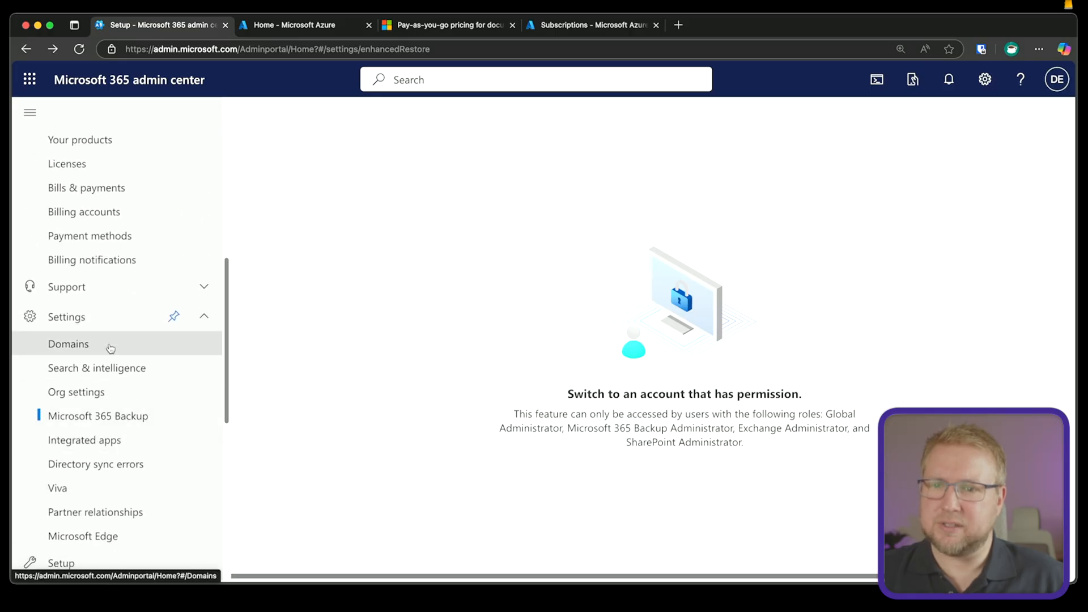
pyautogui.click(68, 344)
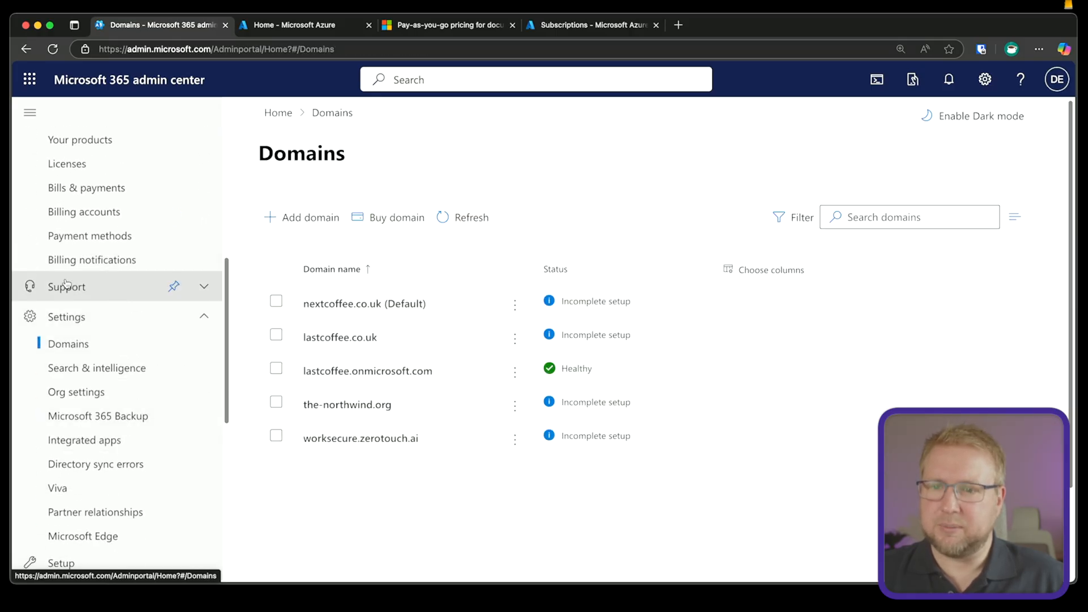
pyautogui.click(97, 416)
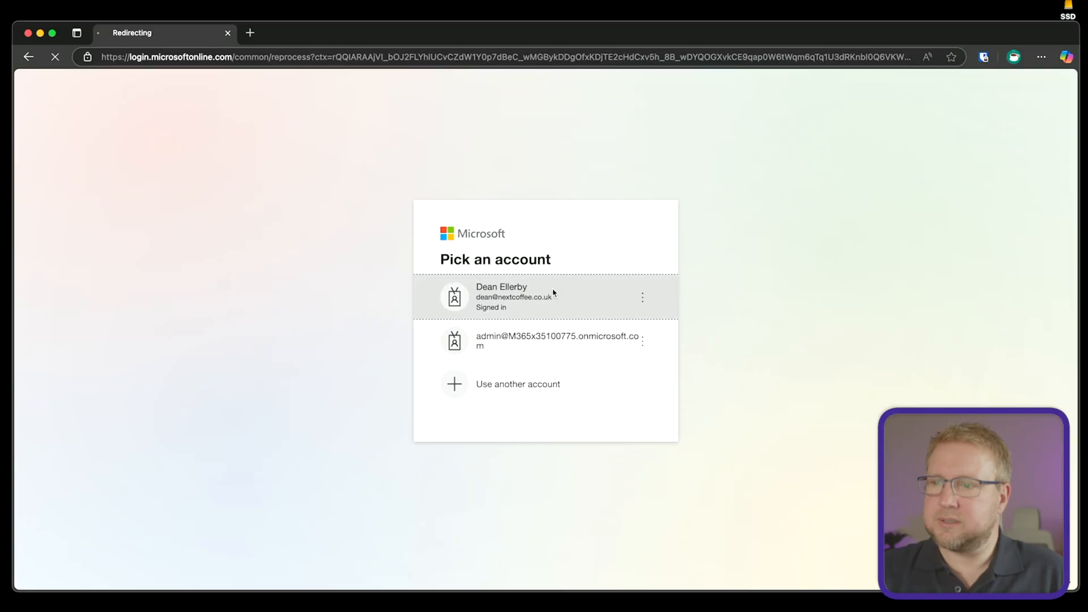
# Sign back in with the first listed account and load the Microsoft 365 Backup page.
pyautogui.click(513, 297)
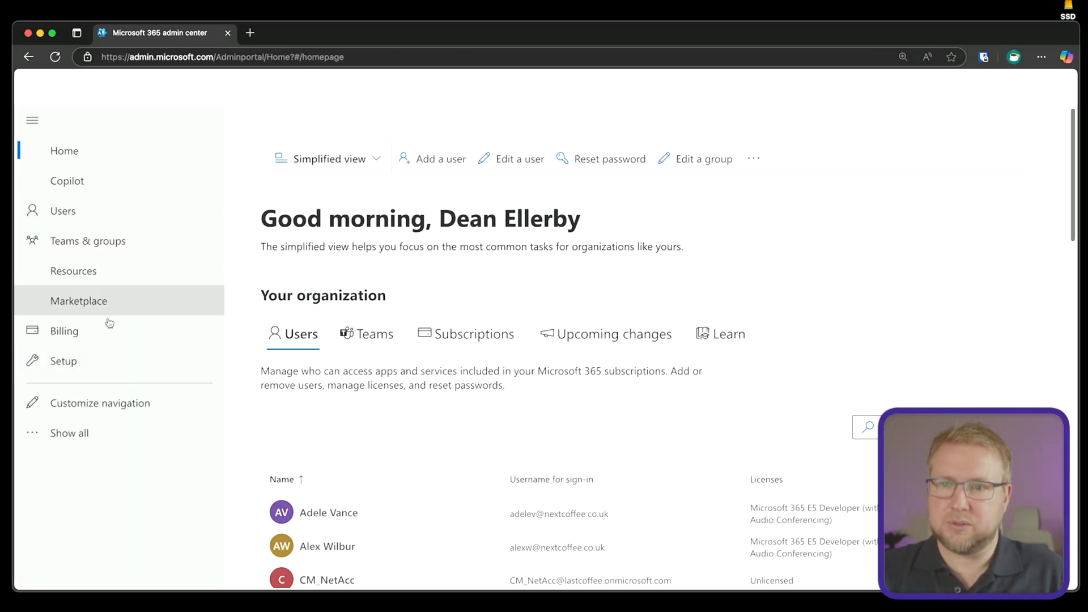
pyautogui.click(64, 329)
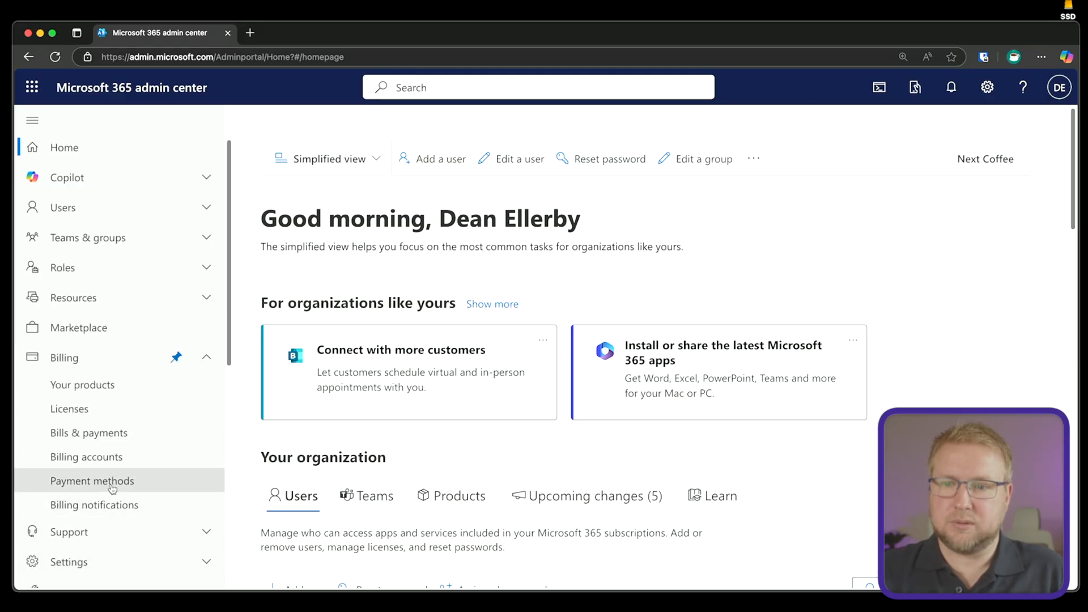
pyautogui.scroll(-3)
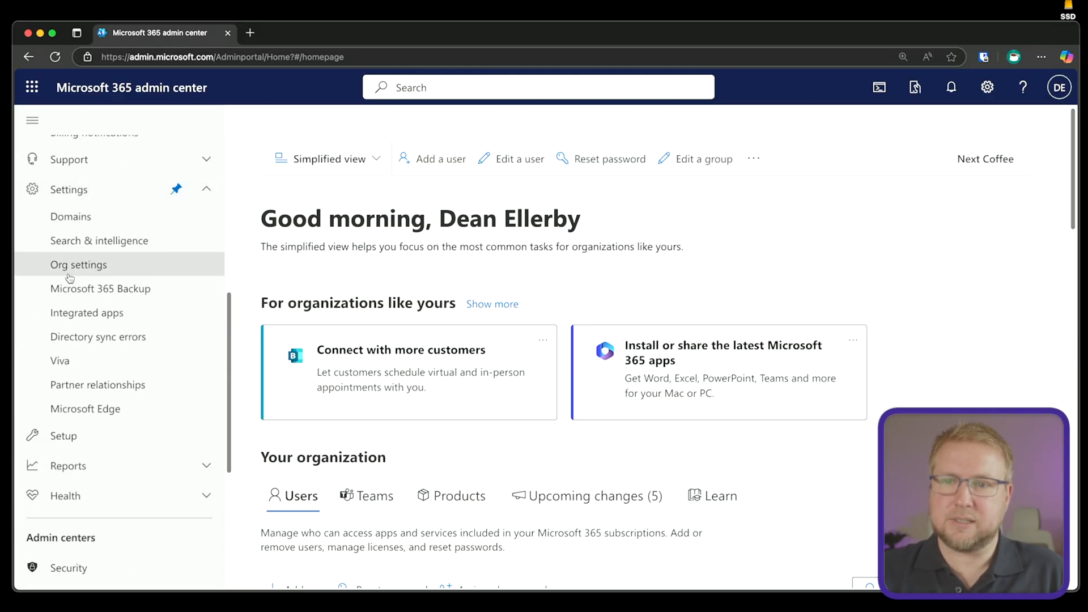
pyautogui.click(99, 288)
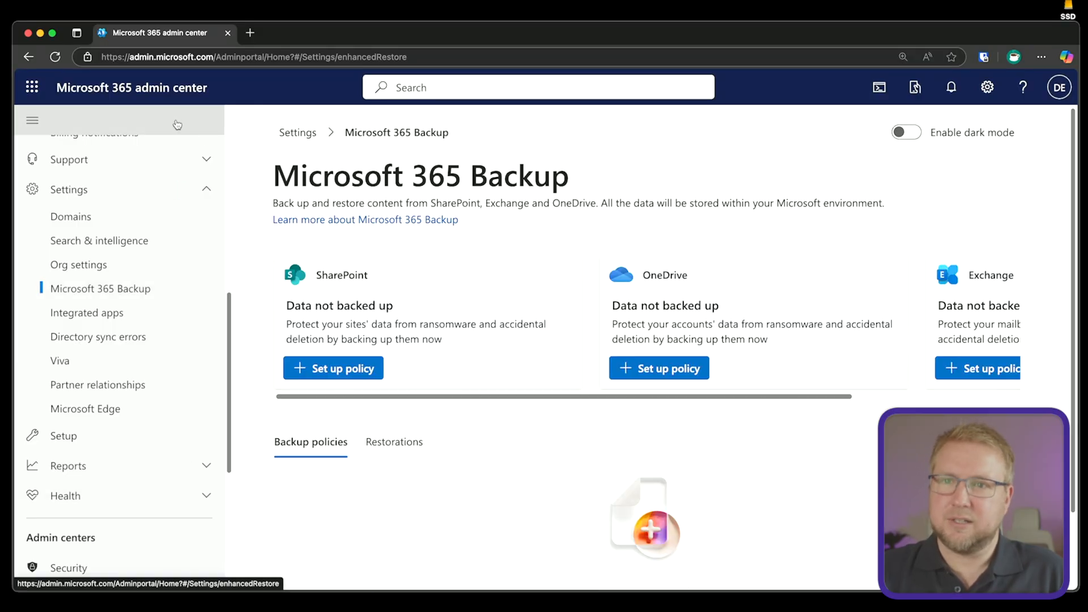
# Collapse the left navigation so the SharePoint, OneDrive and Exchange backup cards show in full.
pyautogui.click(32, 120)
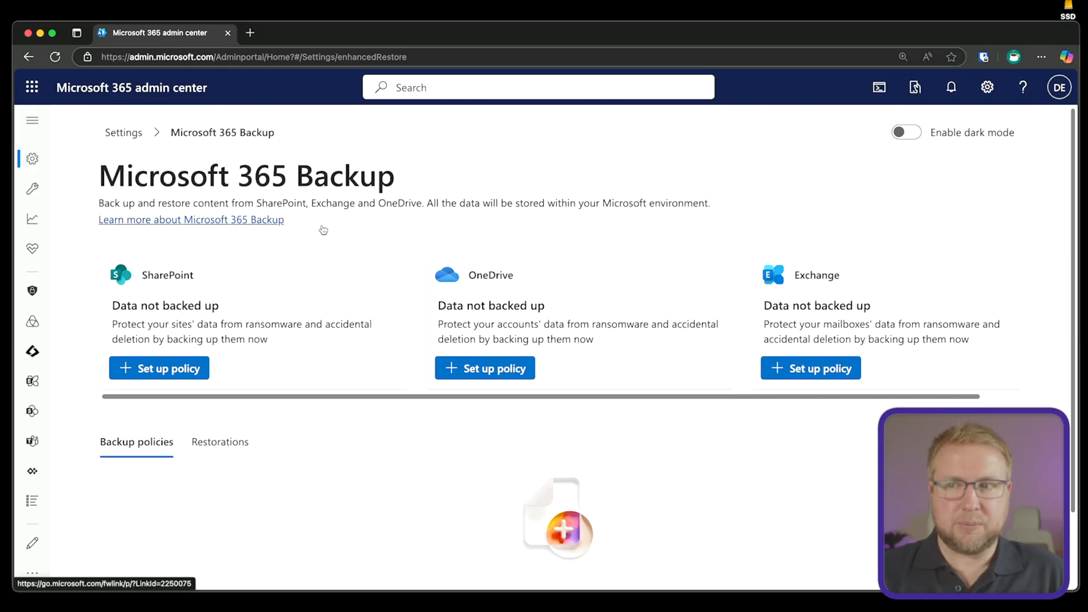
pyautogui.moveTo(351, 242)
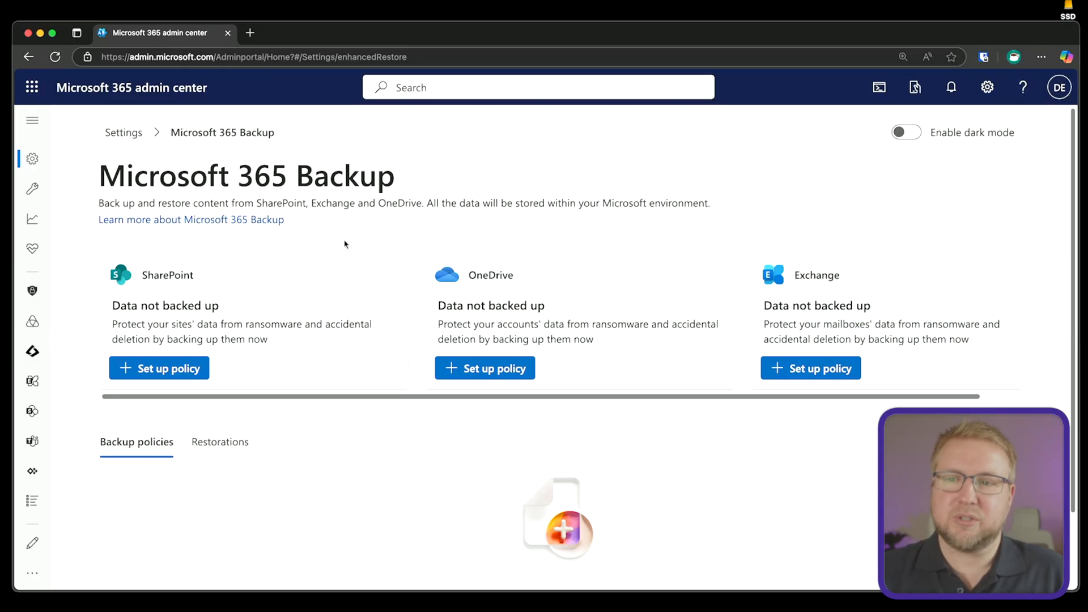
pyautogui.moveTo(728, 296)
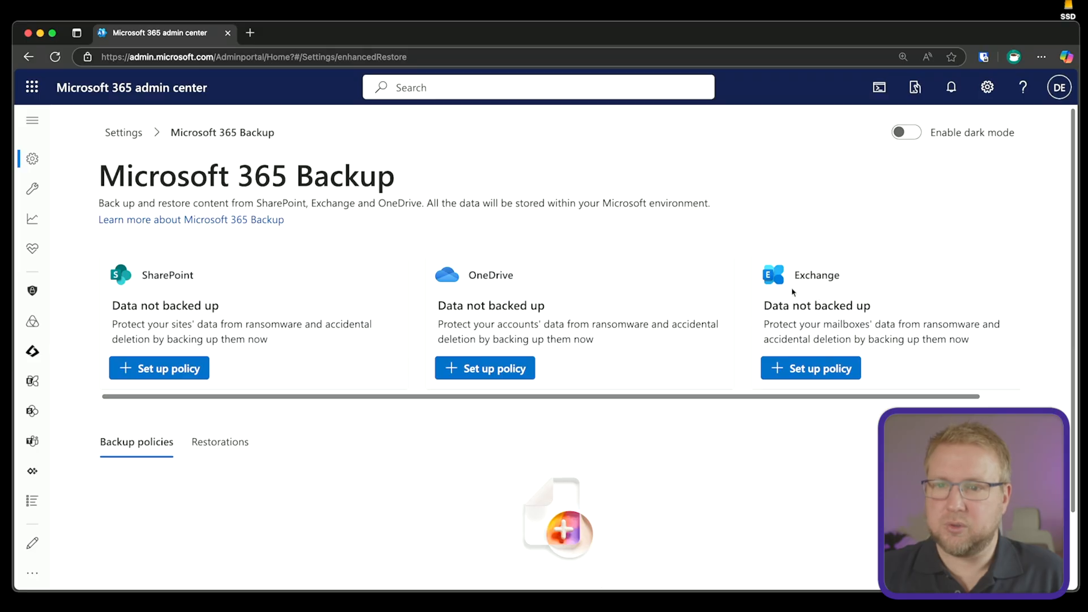
pyautogui.moveTo(168, 367)
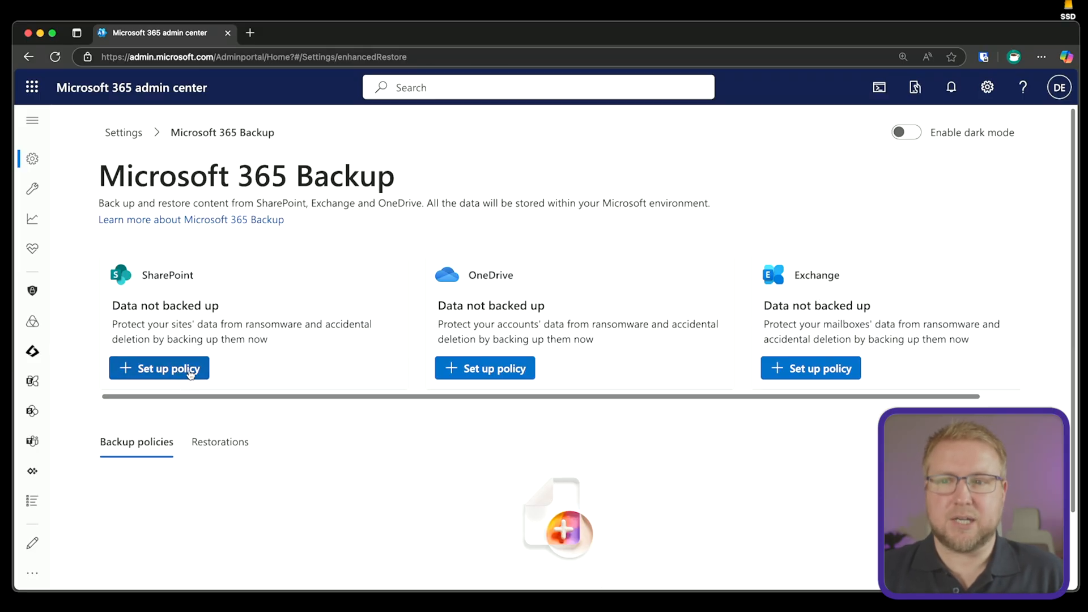
# Start a SharePoint backup policy and add all seven sites, selected individually.
pyautogui.click(159, 367)
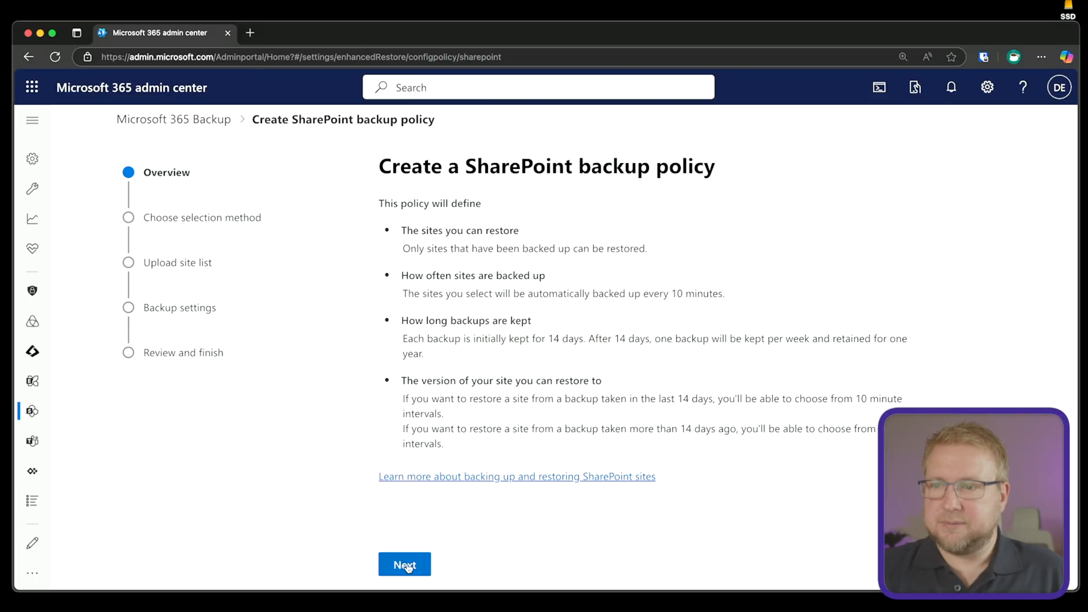
pyautogui.click(405, 565)
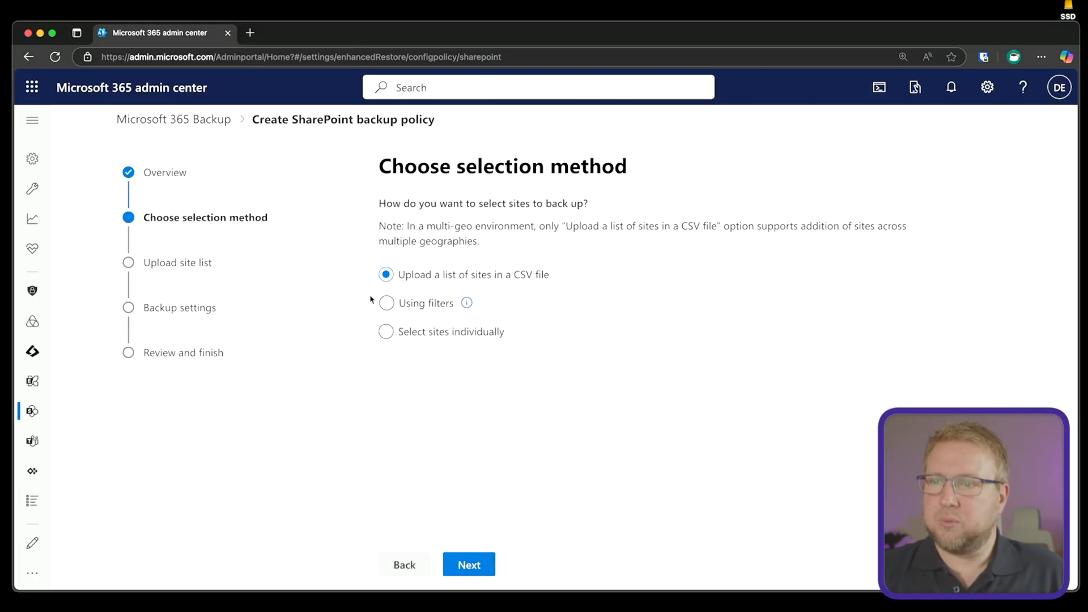
pyautogui.click(386, 331)
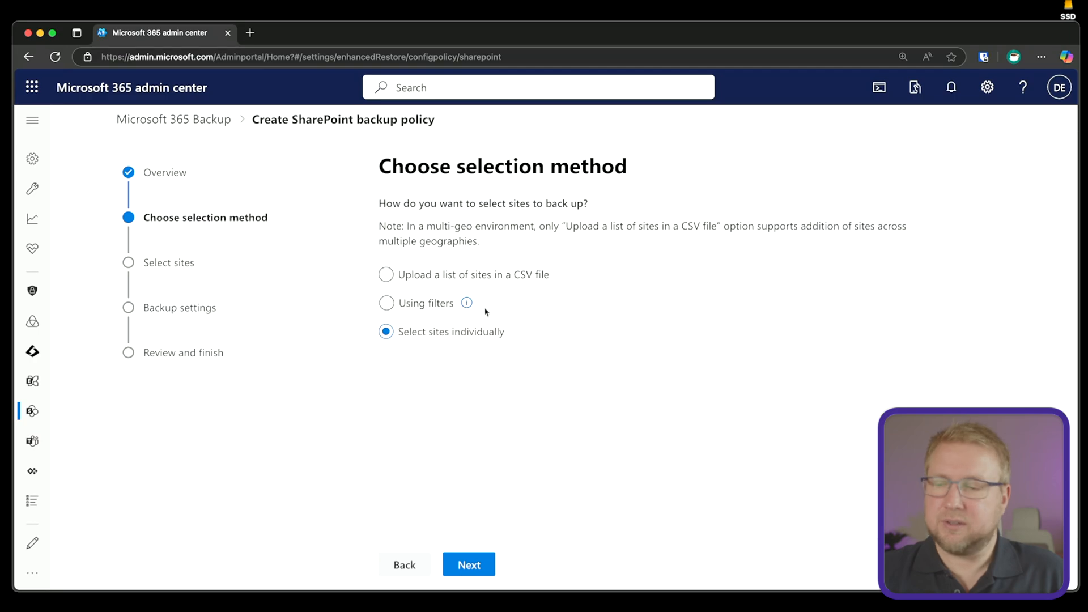
pyautogui.click(468, 564)
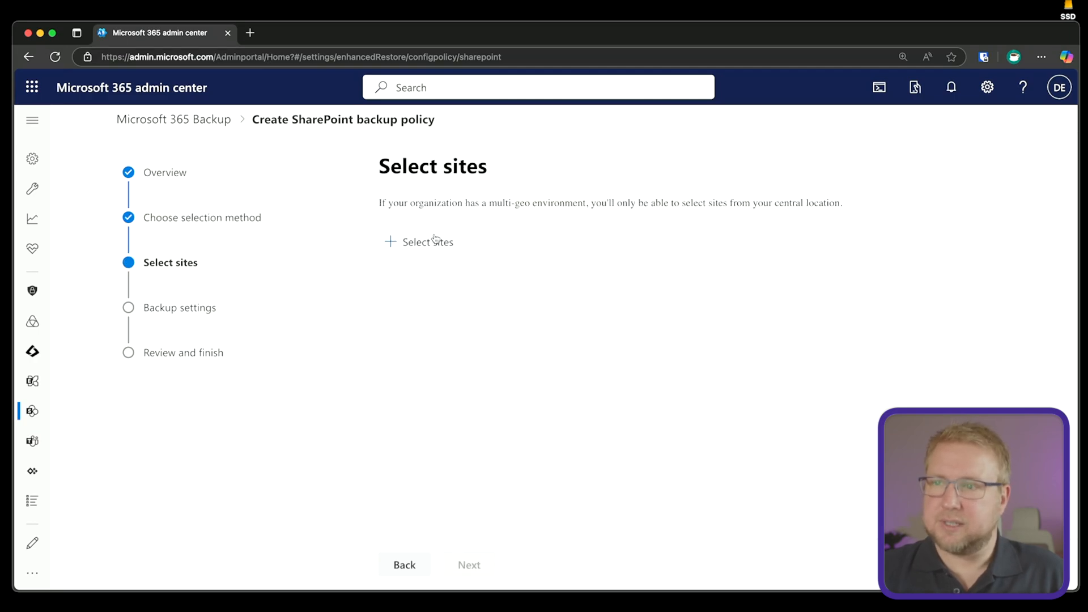
pyautogui.click(426, 241)
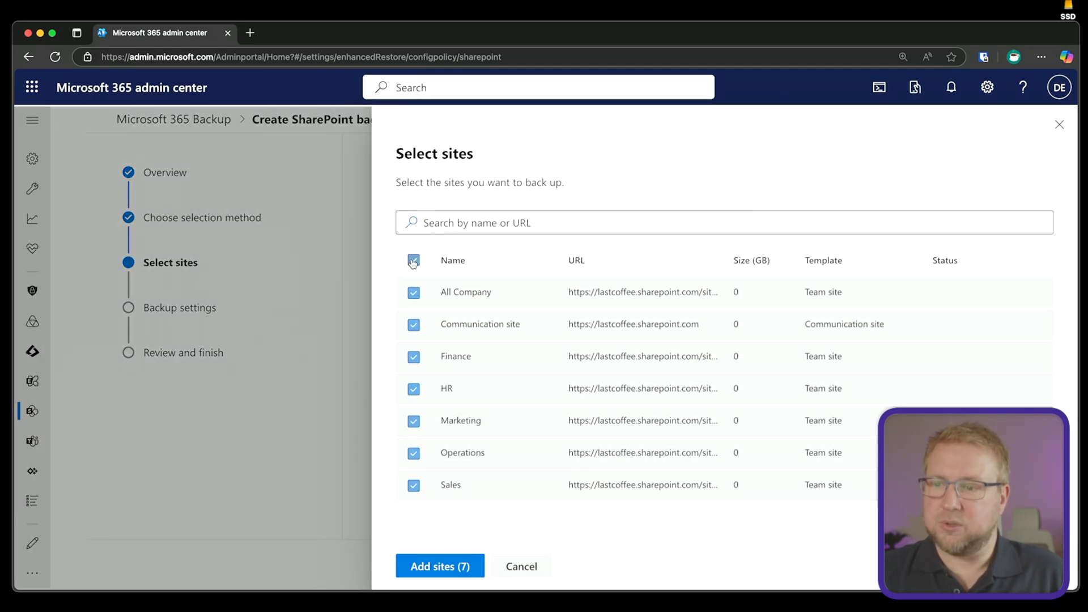
pyautogui.click(439, 565)
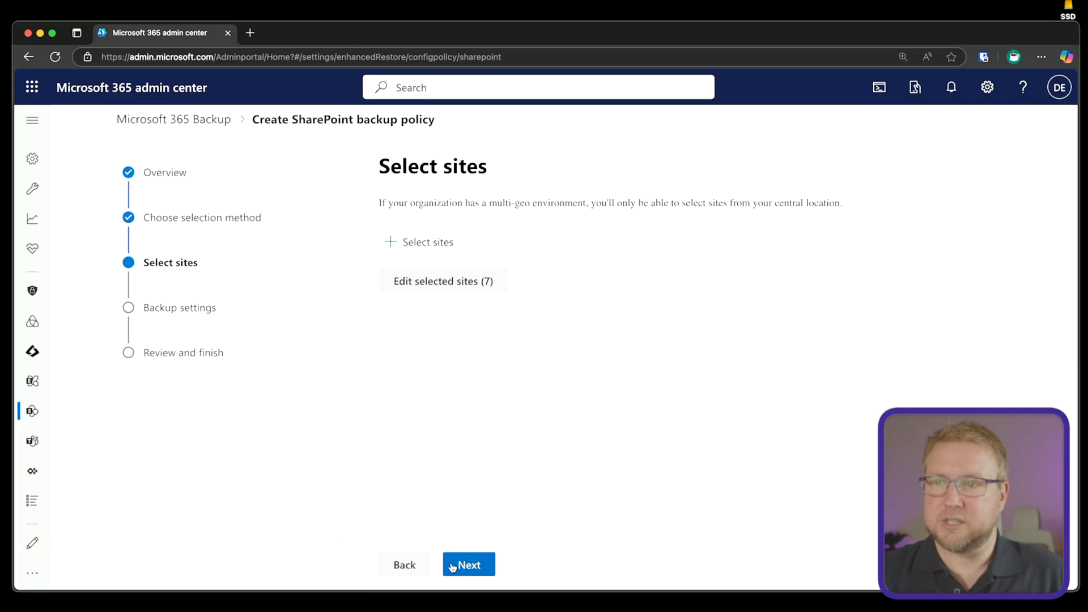
# Name the policy 'All SharePoint Sites', review it, create it and return to the Backup page.
pyautogui.click(468, 564)
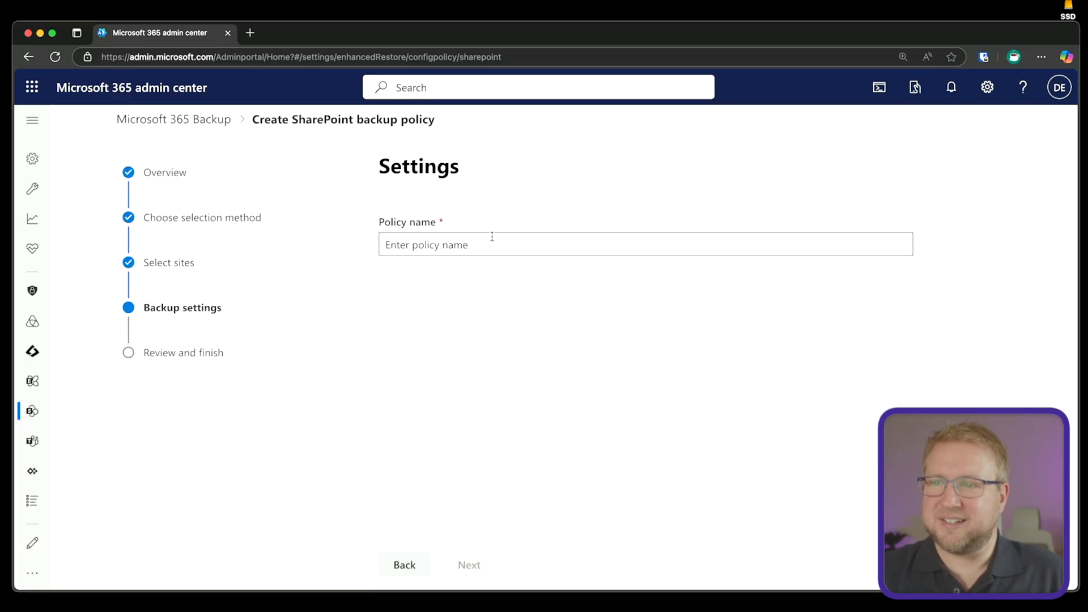
pyautogui.write('All SharePoint Sites')
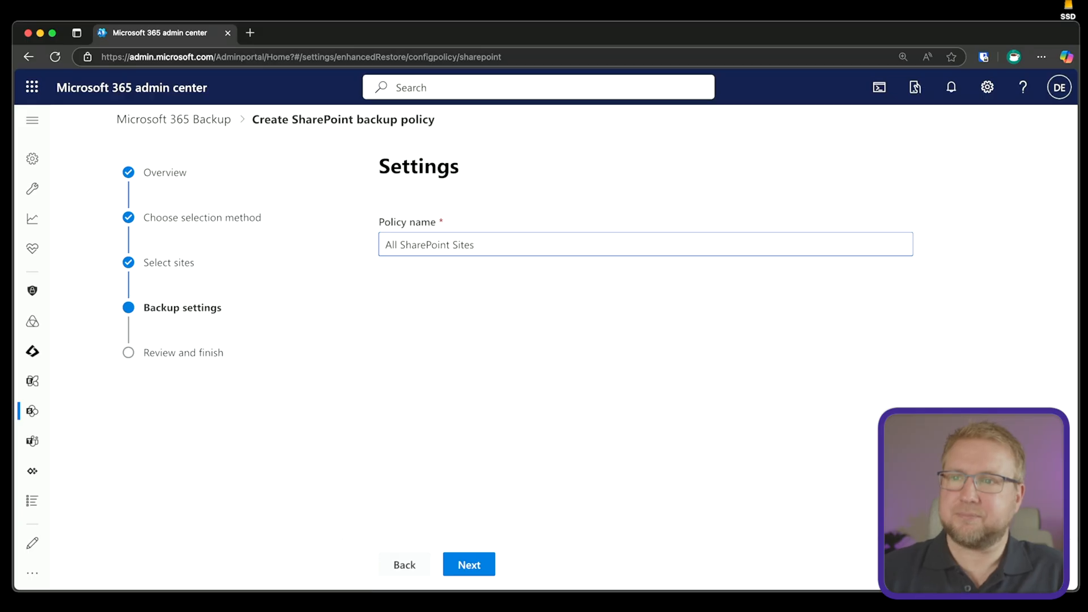
pyautogui.click(468, 565)
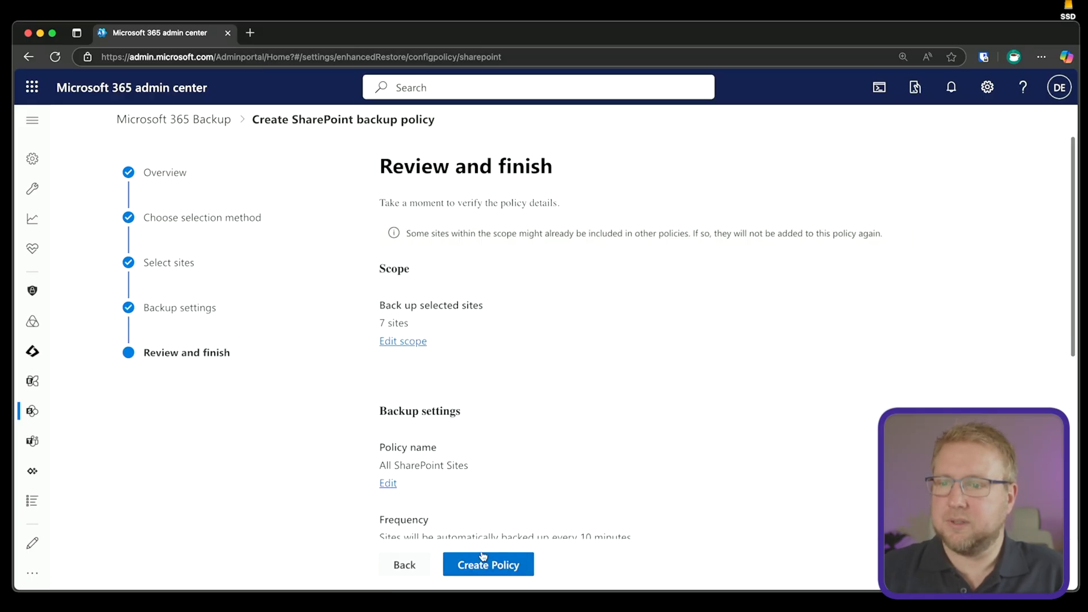
pyautogui.scroll(-3)
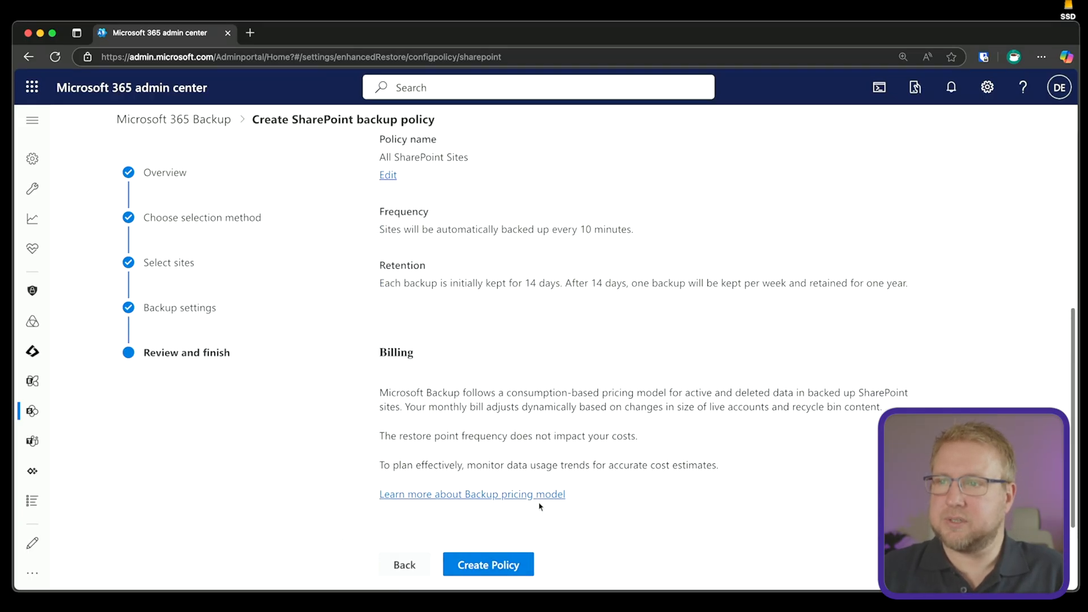
pyautogui.moveTo(604, 225)
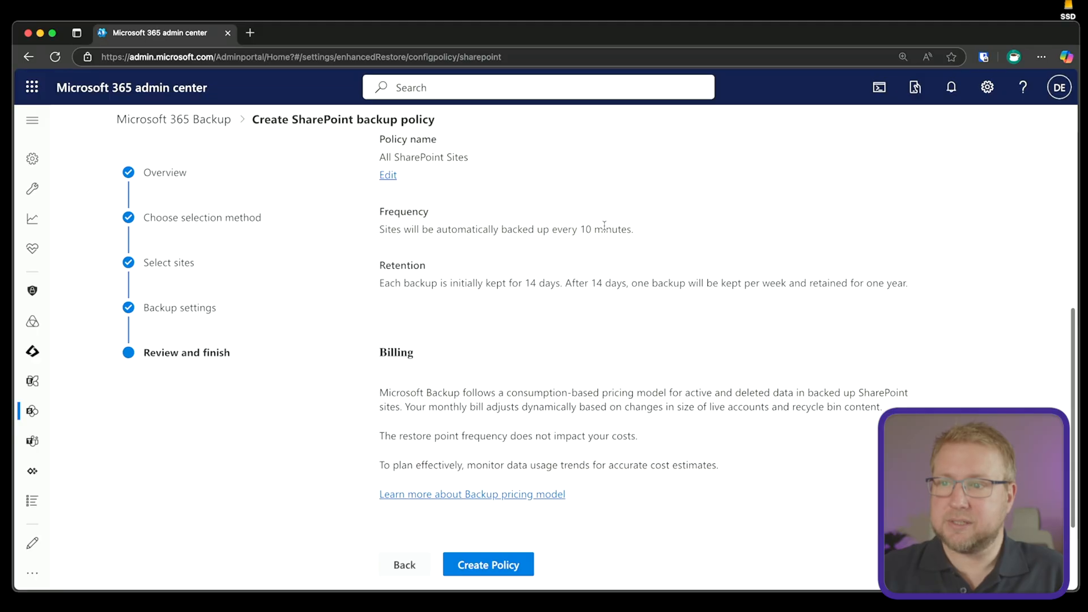
pyautogui.moveTo(582, 276)
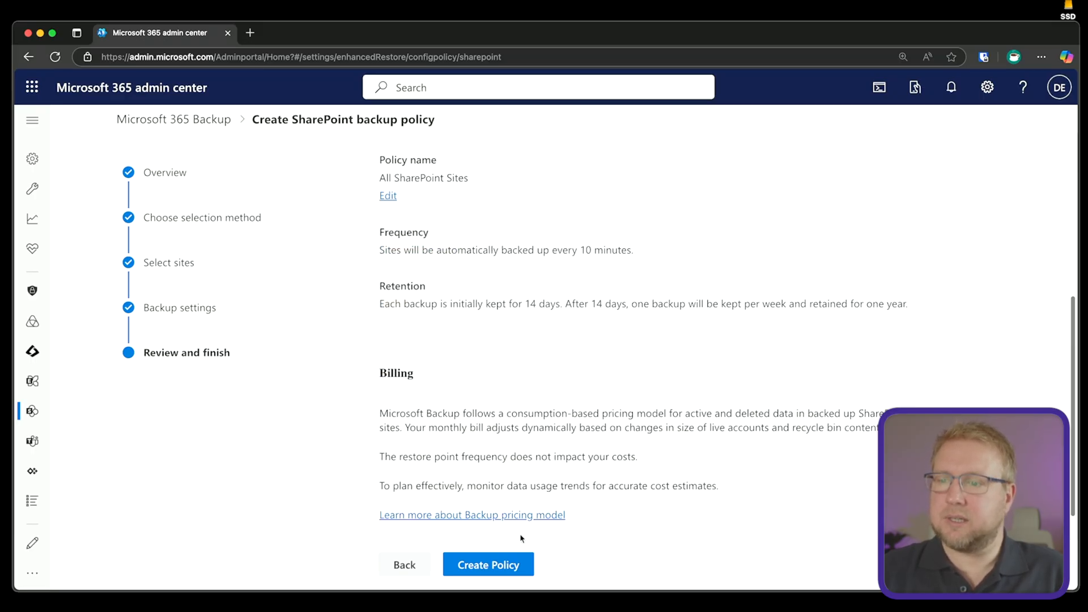
pyautogui.click(488, 564)
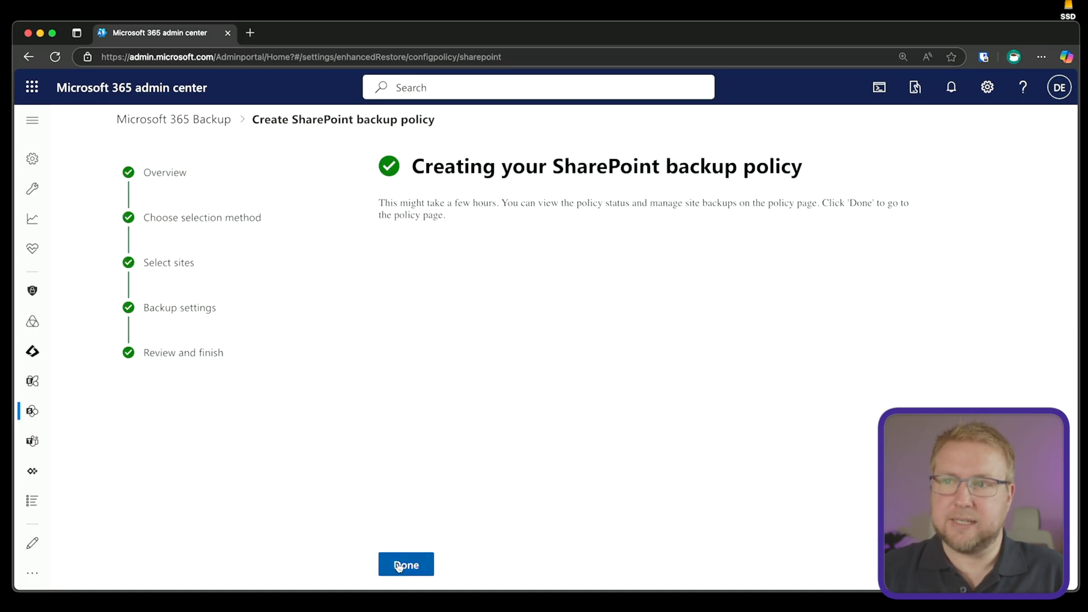
pyautogui.click(406, 565)
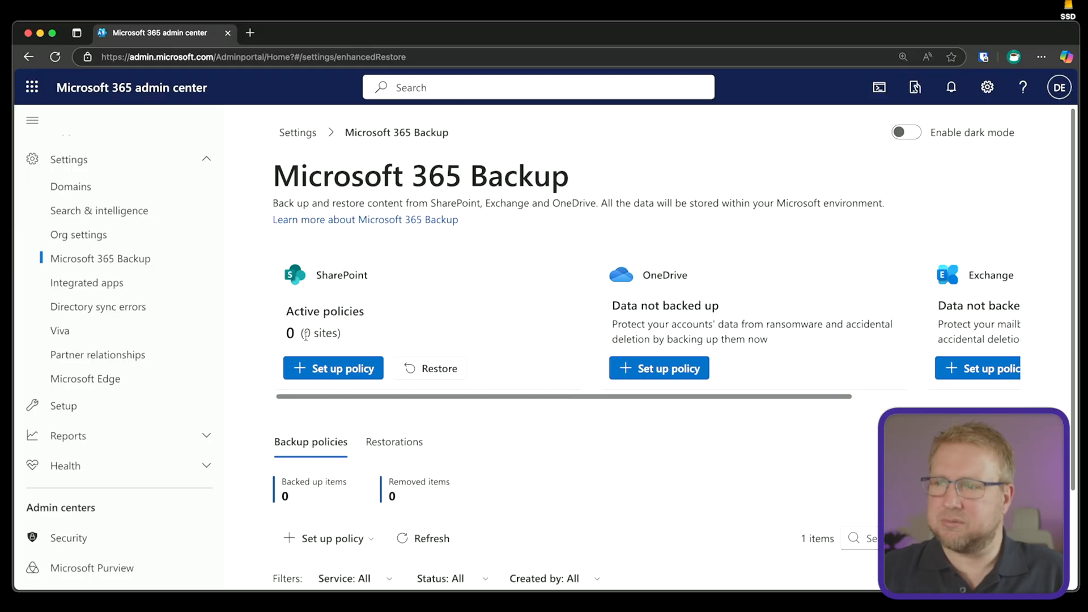
pyautogui.scroll(-3)
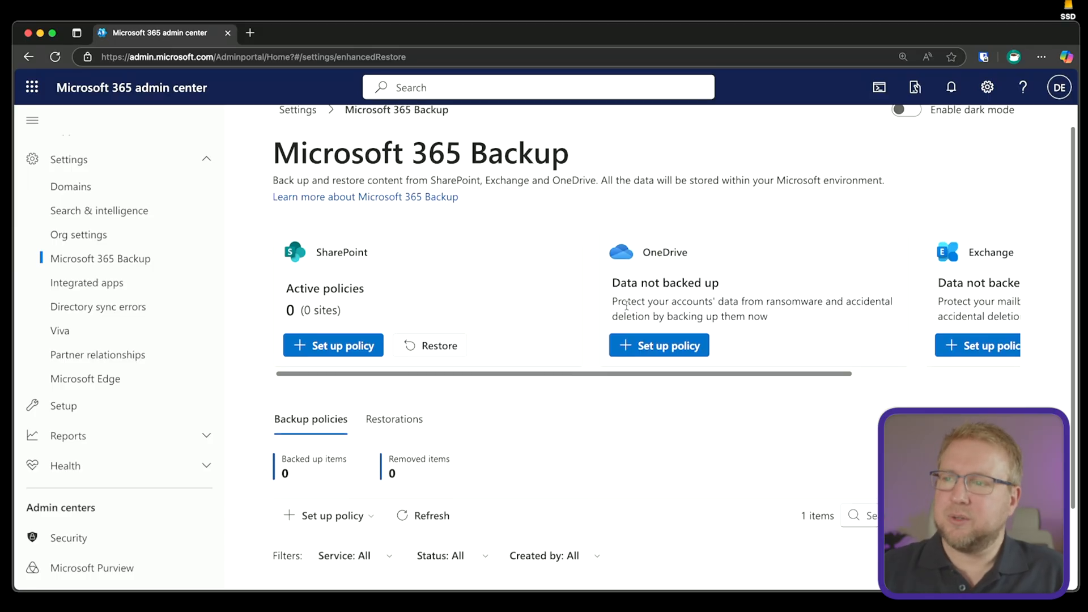
# Start a OneDrive backup policy, select all accounts, exclude some, and add the 24 chosen accounts.
pyautogui.click(657, 345)
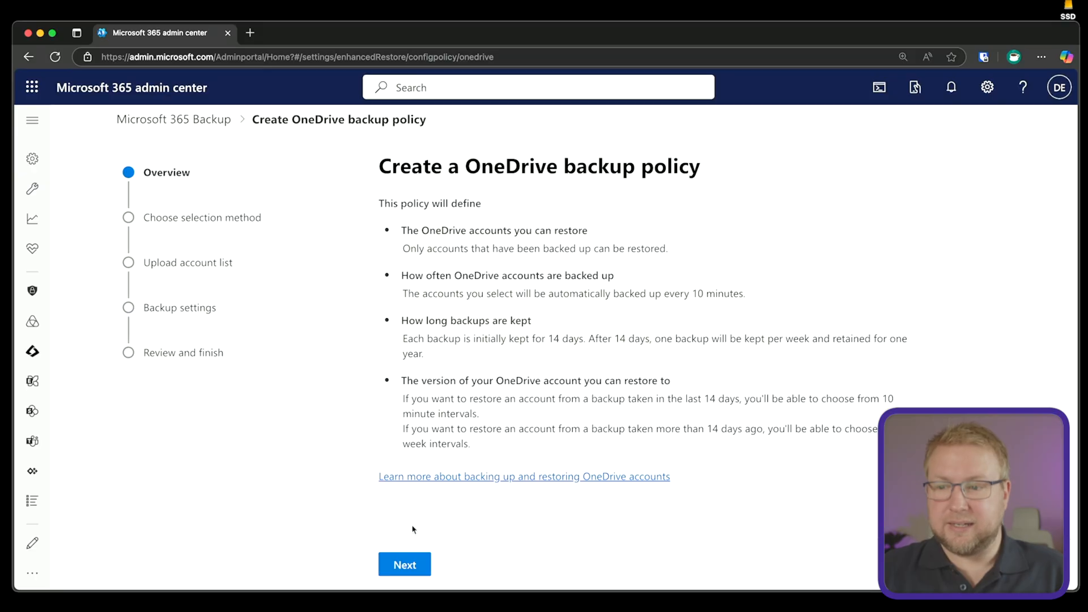
pyautogui.click(403, 565)
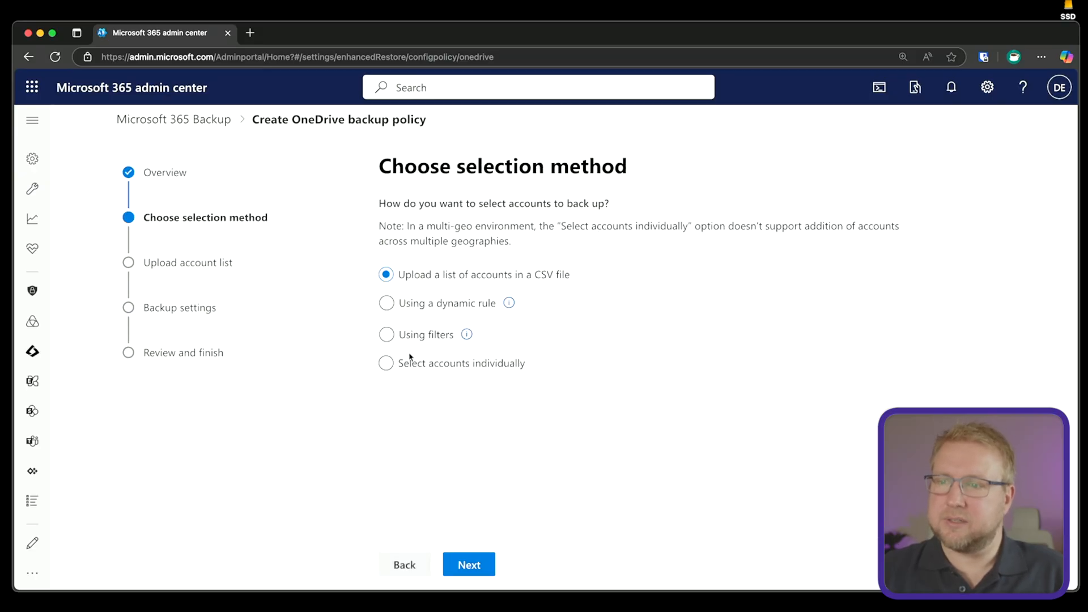
pyautogui.click(468, 564)
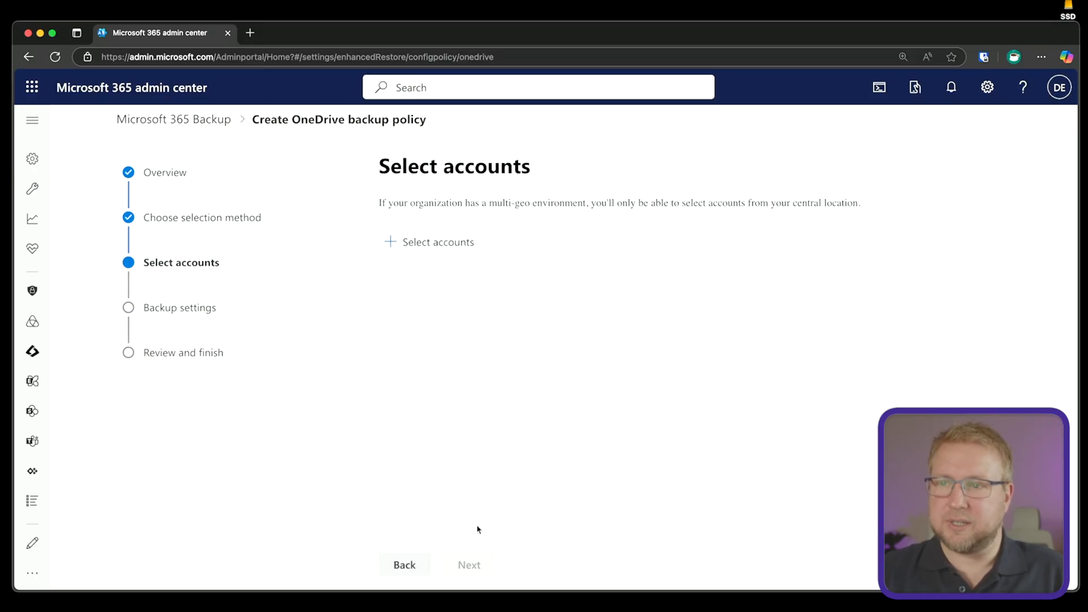
pyautogui.click(429, 241)
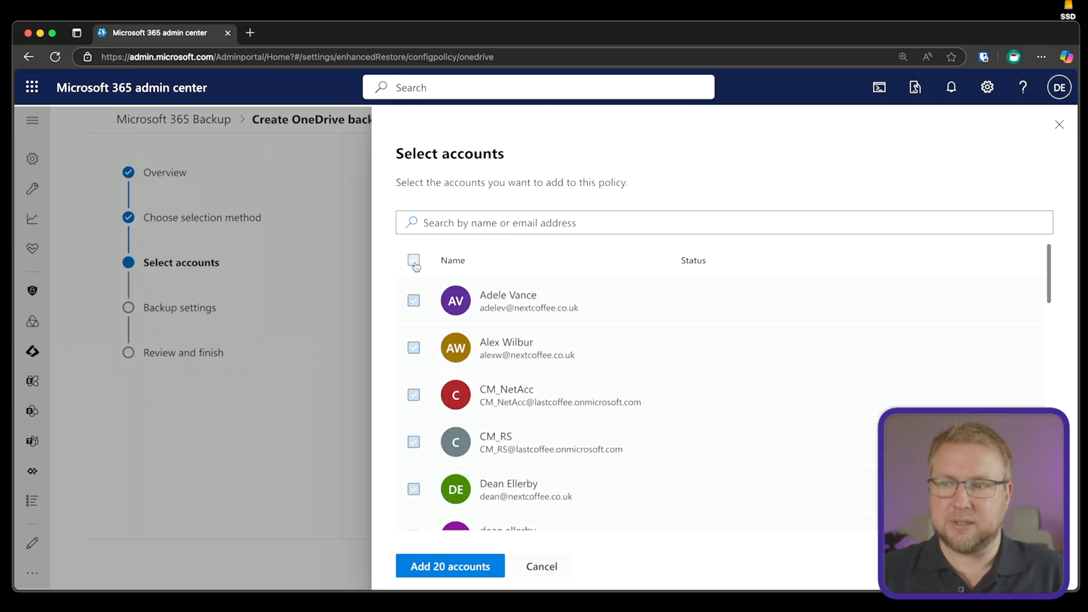
pyautogui.click(413, 260)
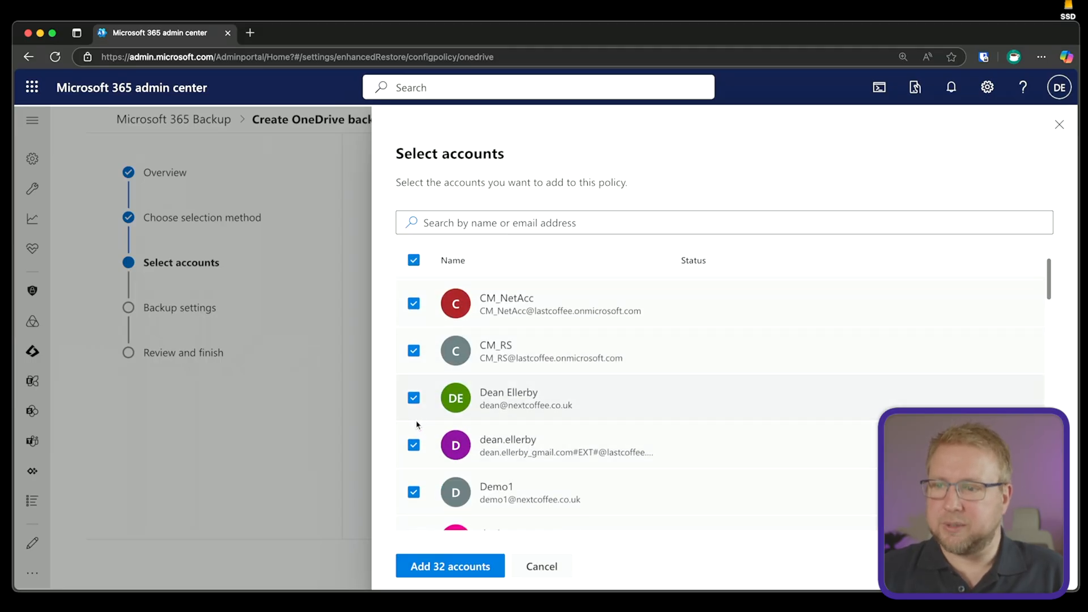
pyautogui.click(413, 444)
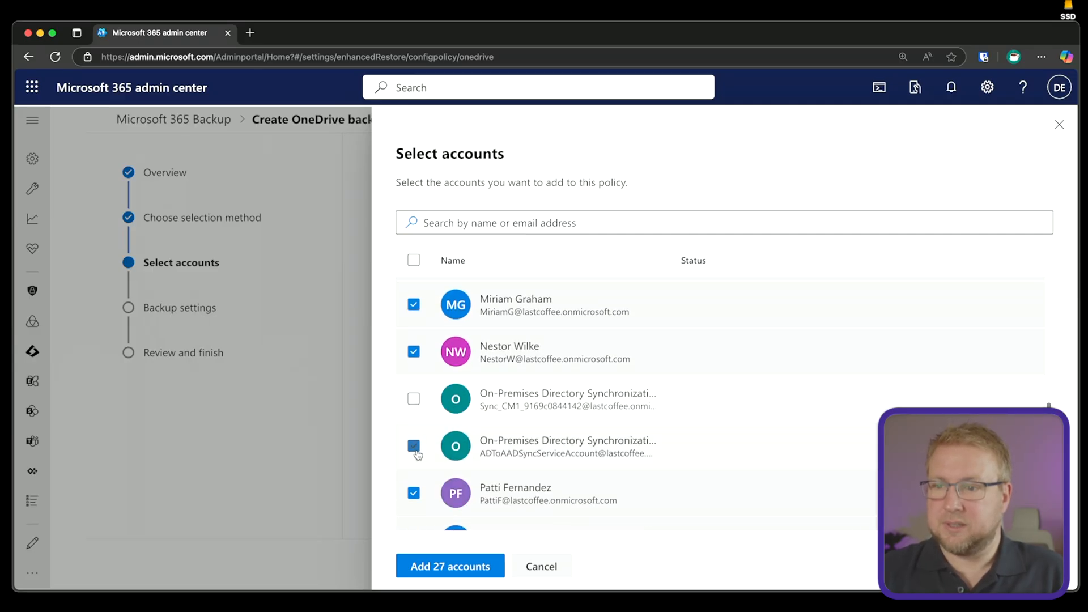
pyautogui.scroll(-3)
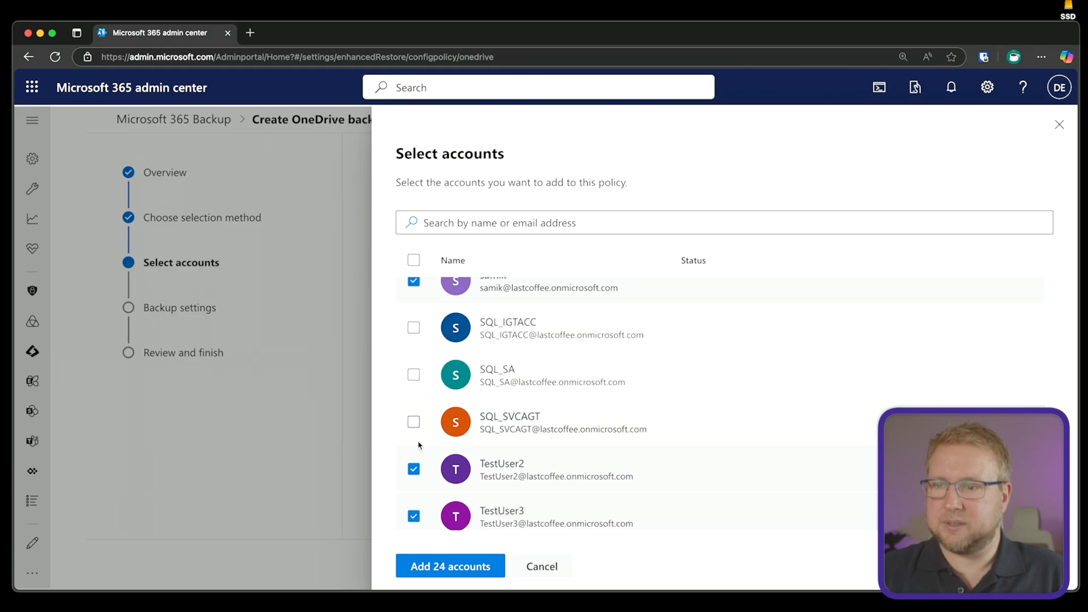
pyautogui.click(450, 566)
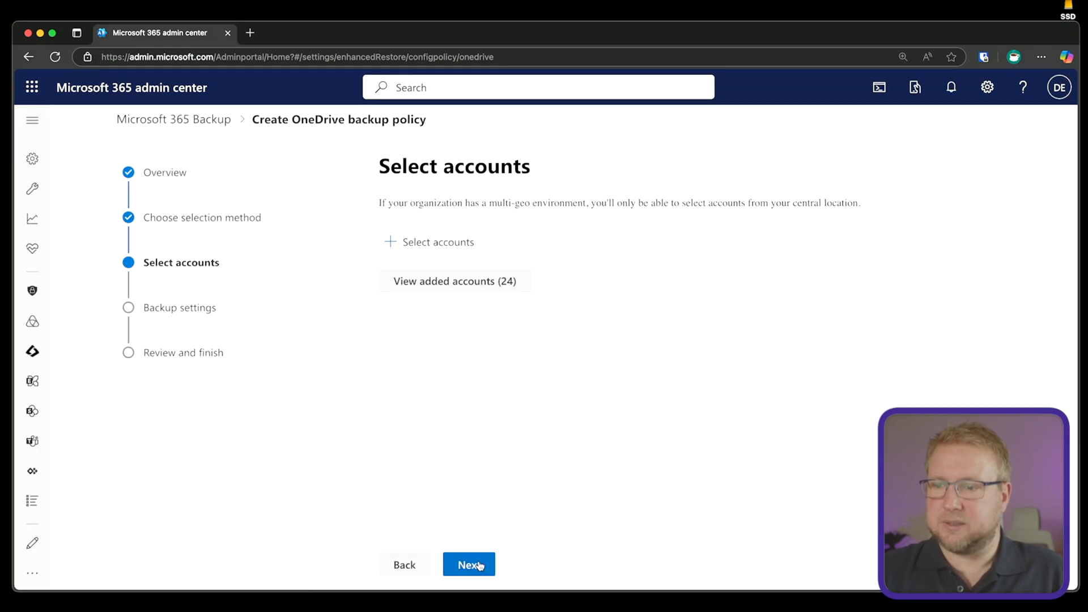
# Name the policy 'OneDrive', review it, create it and return to the Backup page.
pyautogui.click(468, 565)
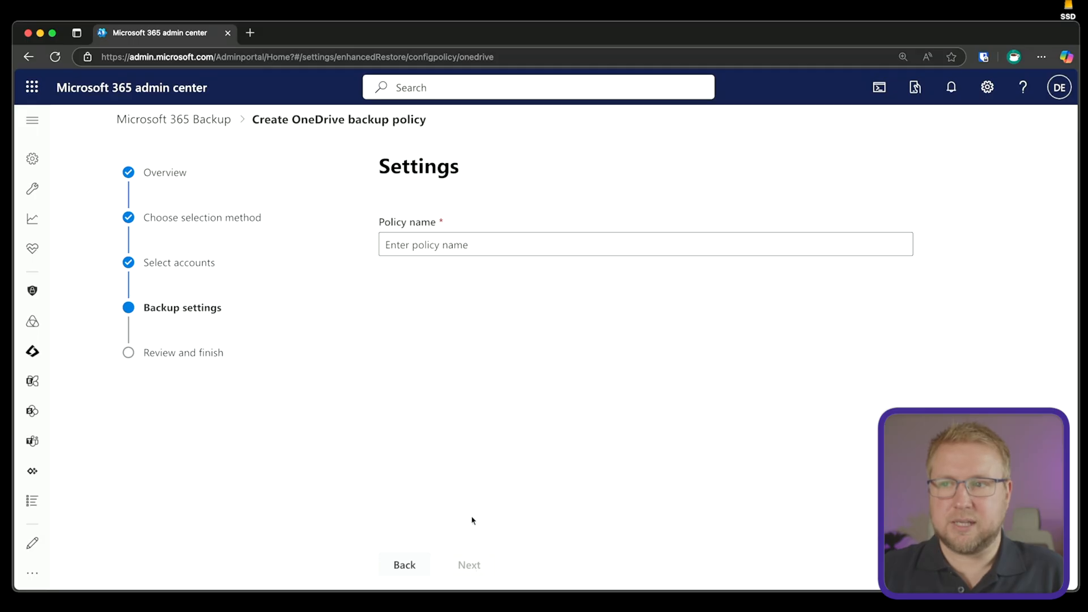
pyautogui.write('OneDriv')
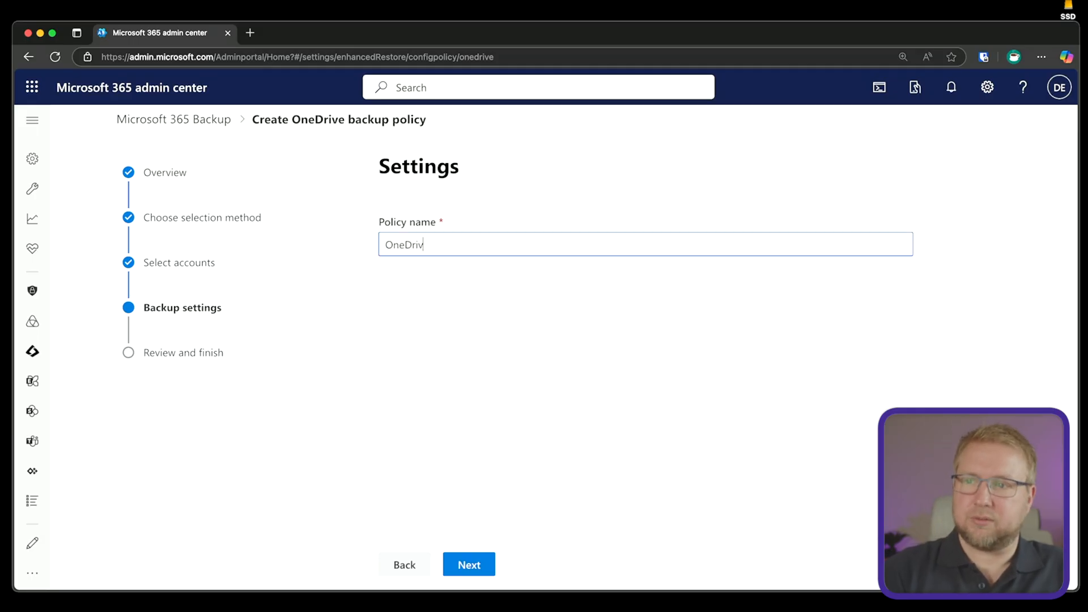
pyautogui.click(468, 565)
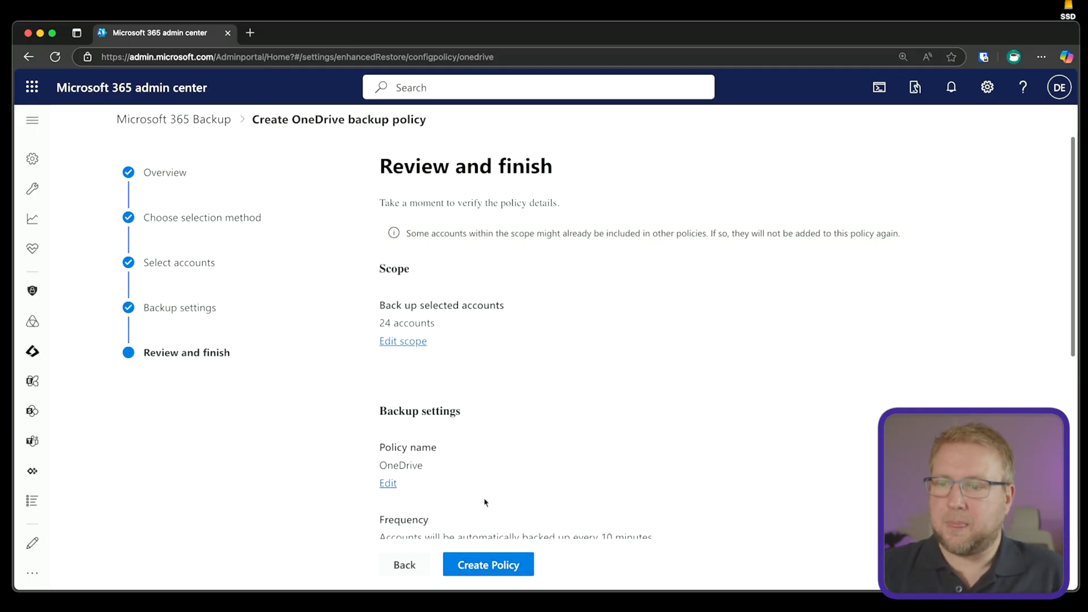
pyautogui.scroll(-3)
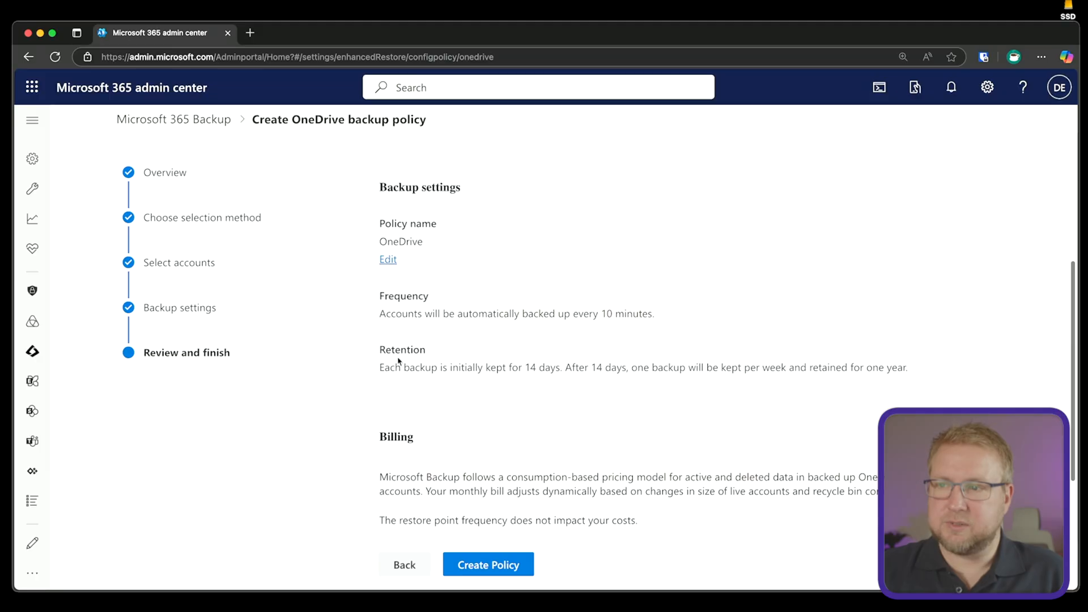
pyautogui.click(488, 565)
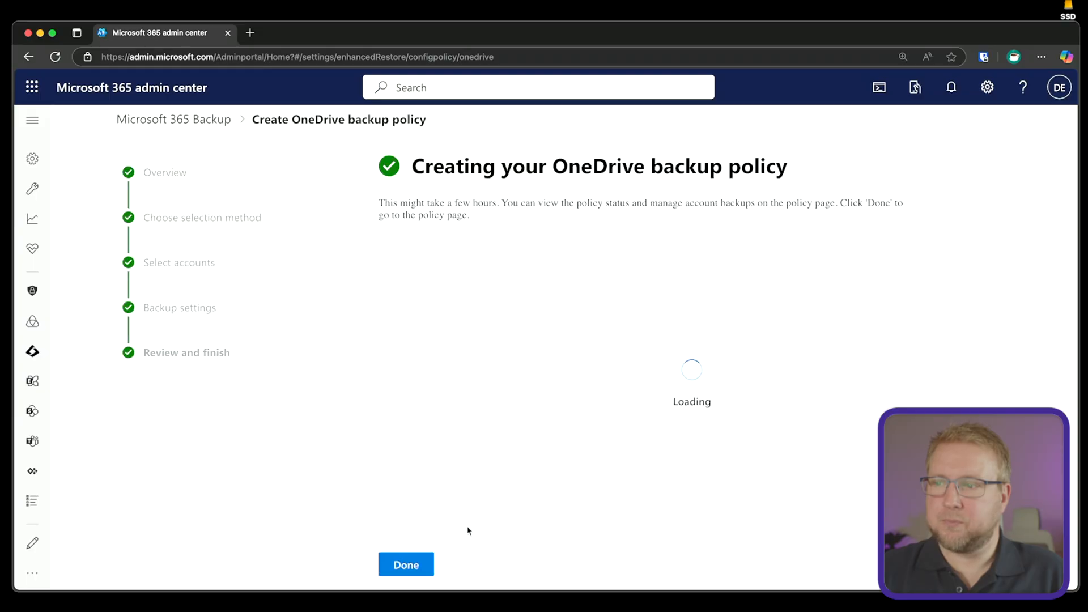
pyautogui.click(406, 565)
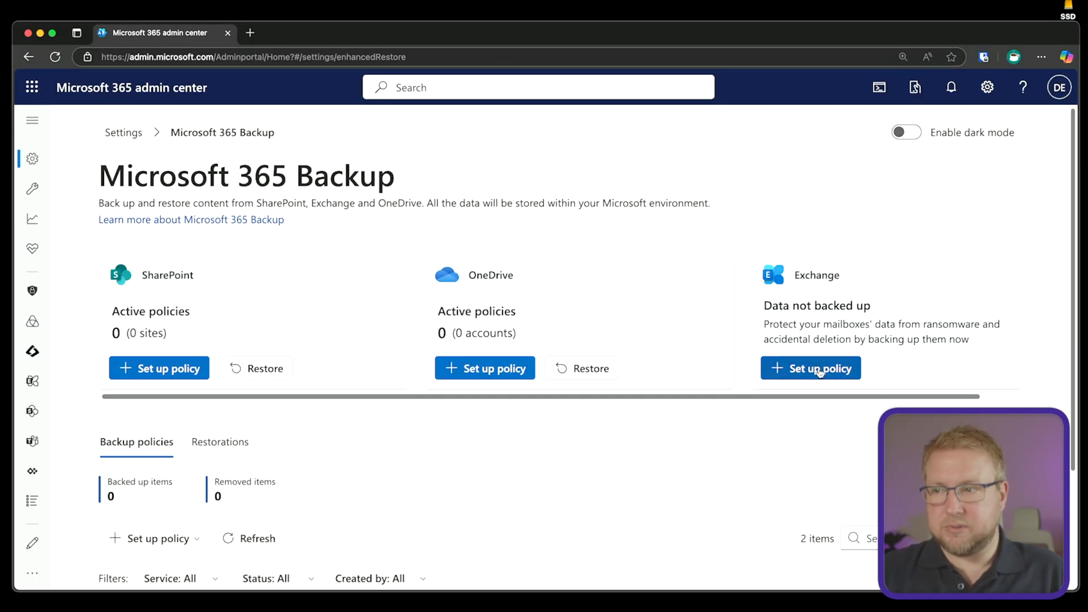
# Start an Exchange backup policy and choose to select mailboxes using a dynamic rule.
pyautogui.click(810, 367)
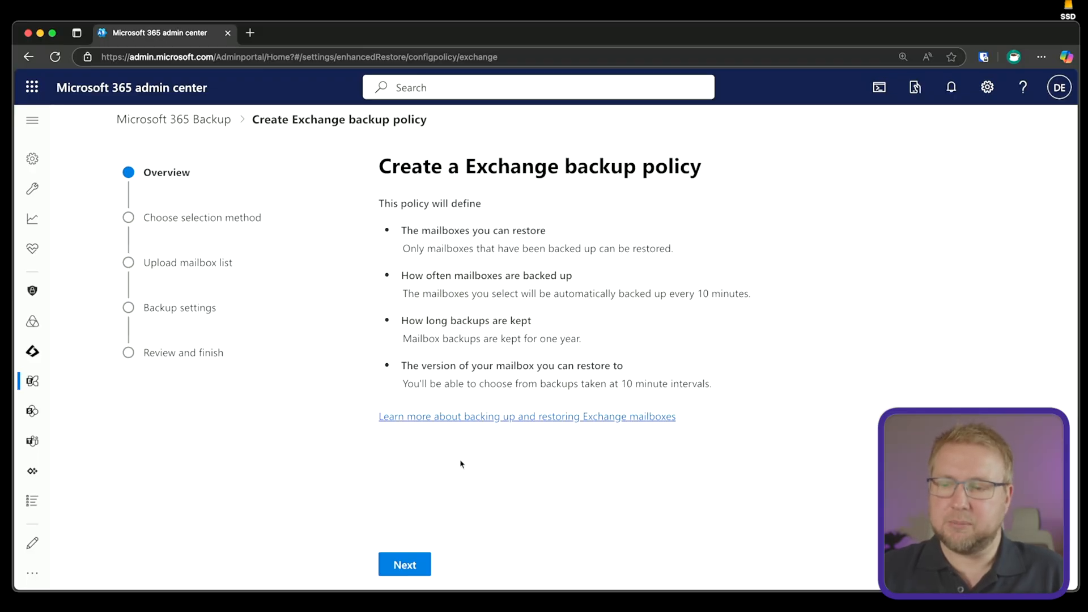
pyautogui.click(405, 565)
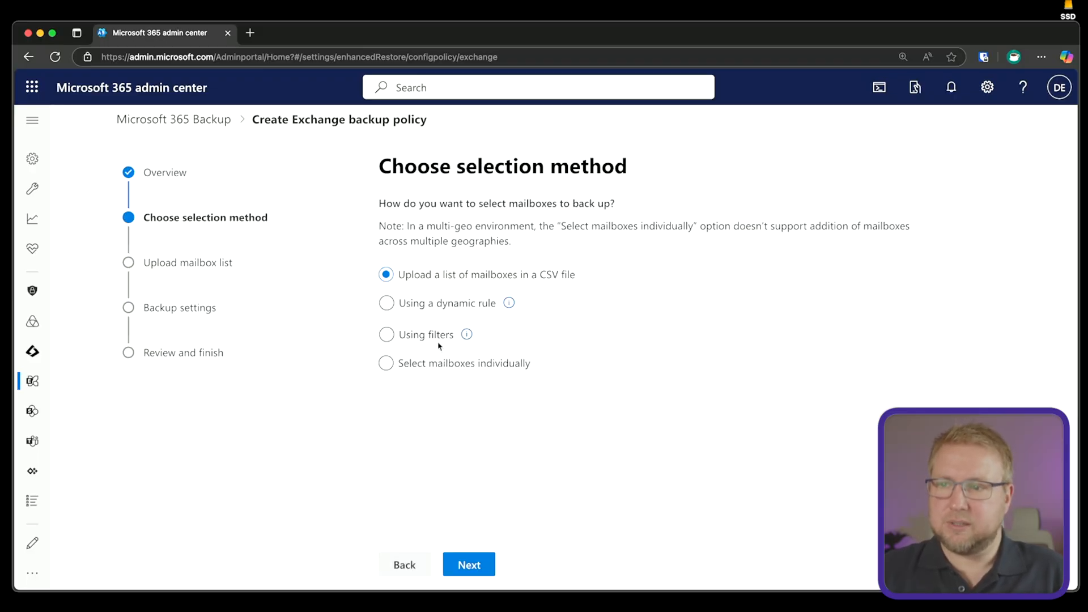
pyautogui.click(468, 565)
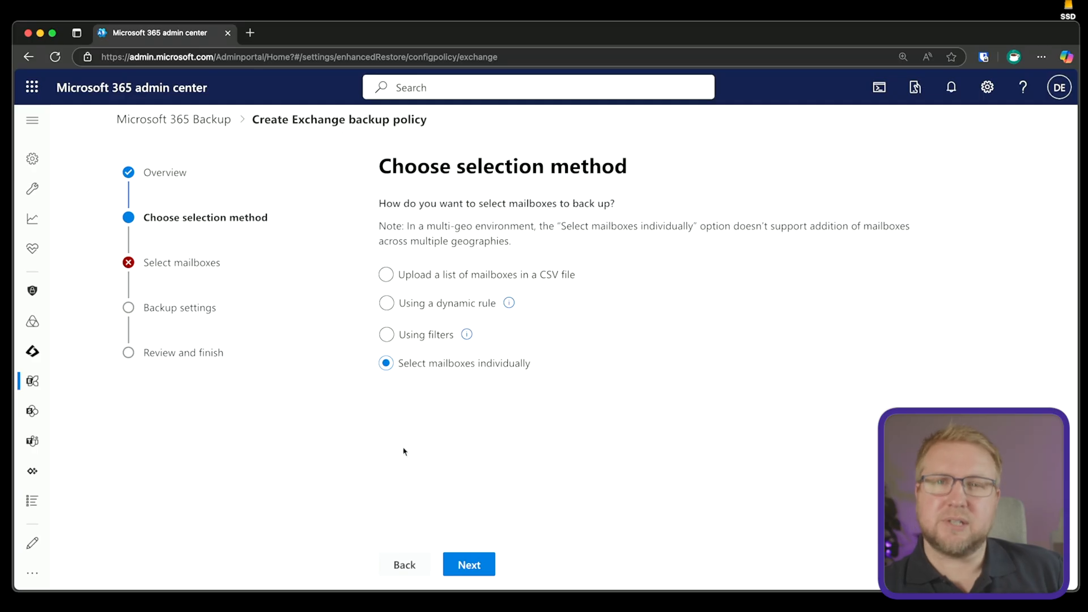
pyautogui.moveTo(377, 449)
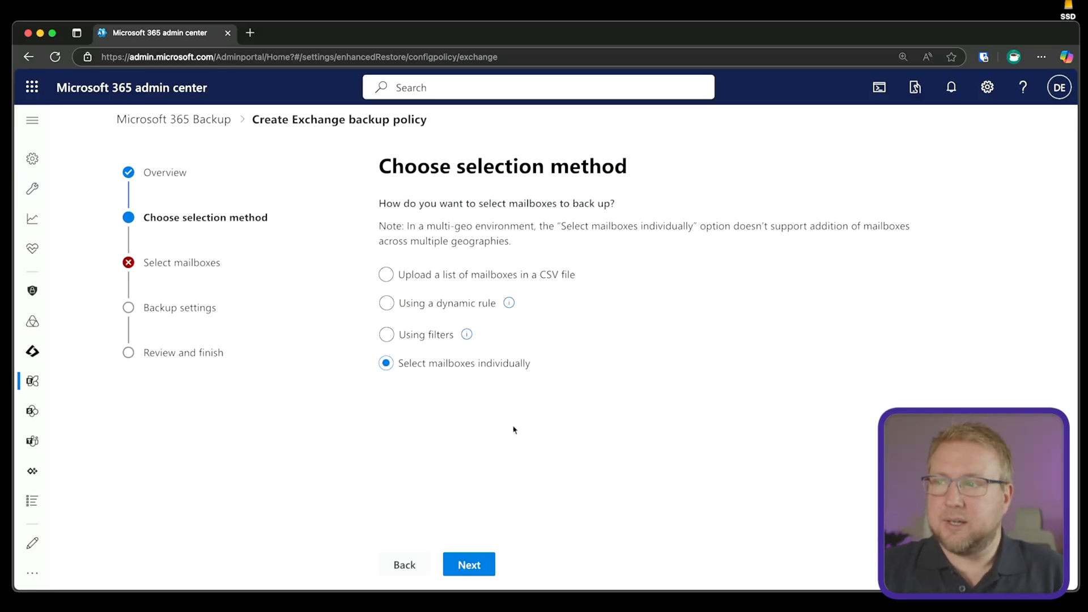
pyautogui.moveTo(475, 414)
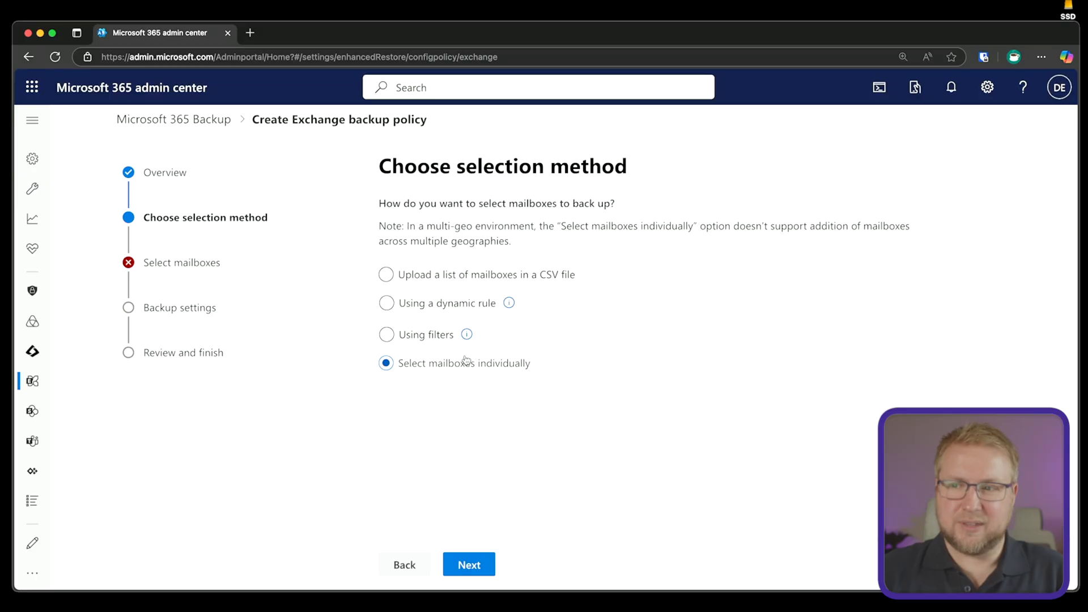
pyautogui.click(386, 304)
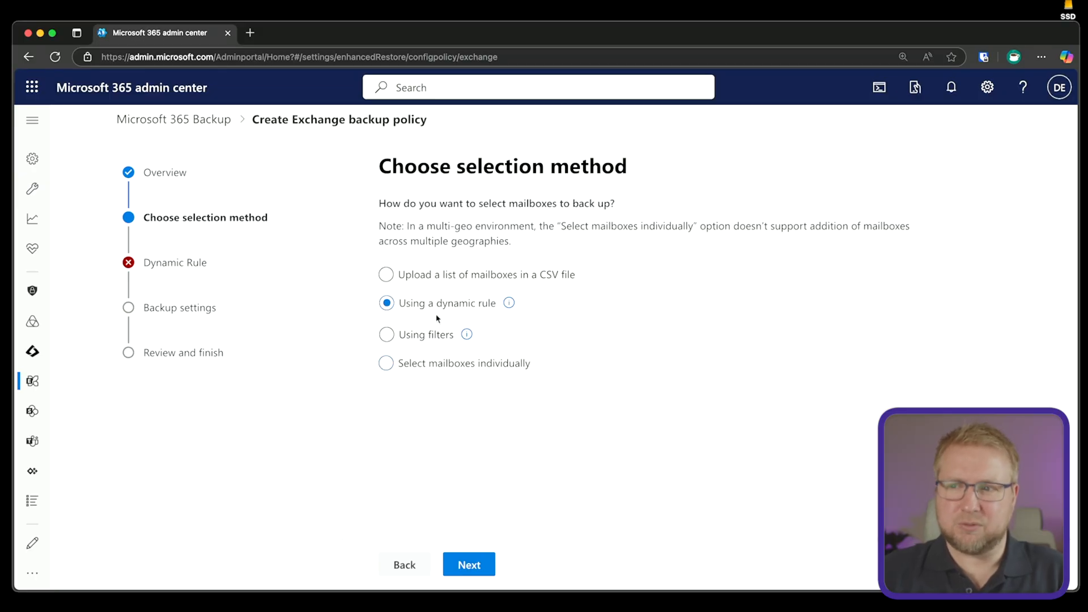
# Look over the dynamic rule step, checking the distribution list and security group search fields.
pyautogui.click(468, 564)
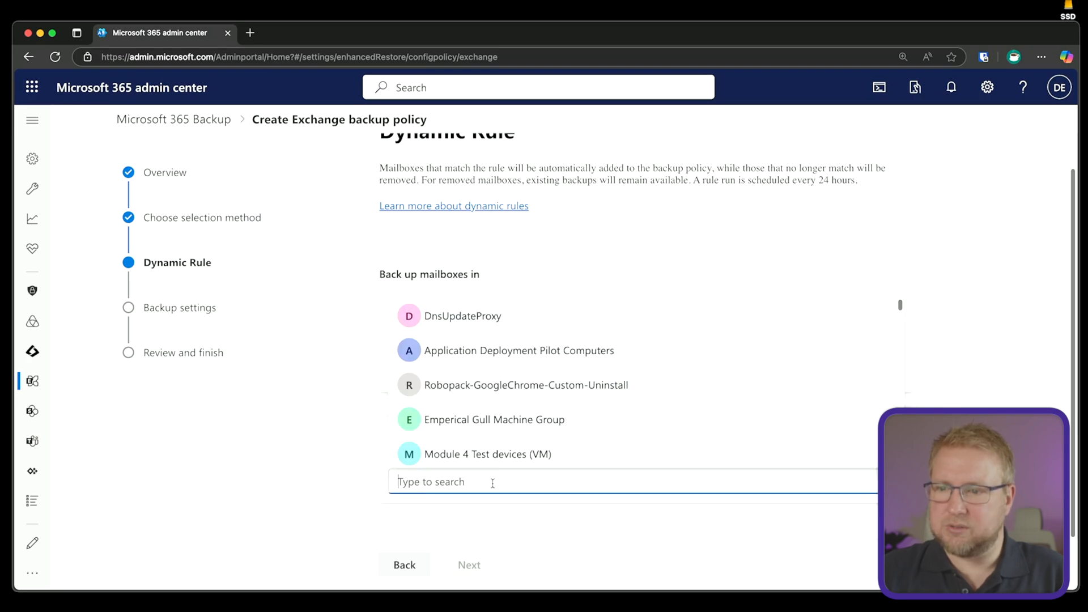
pyautogui.scroll(-3)
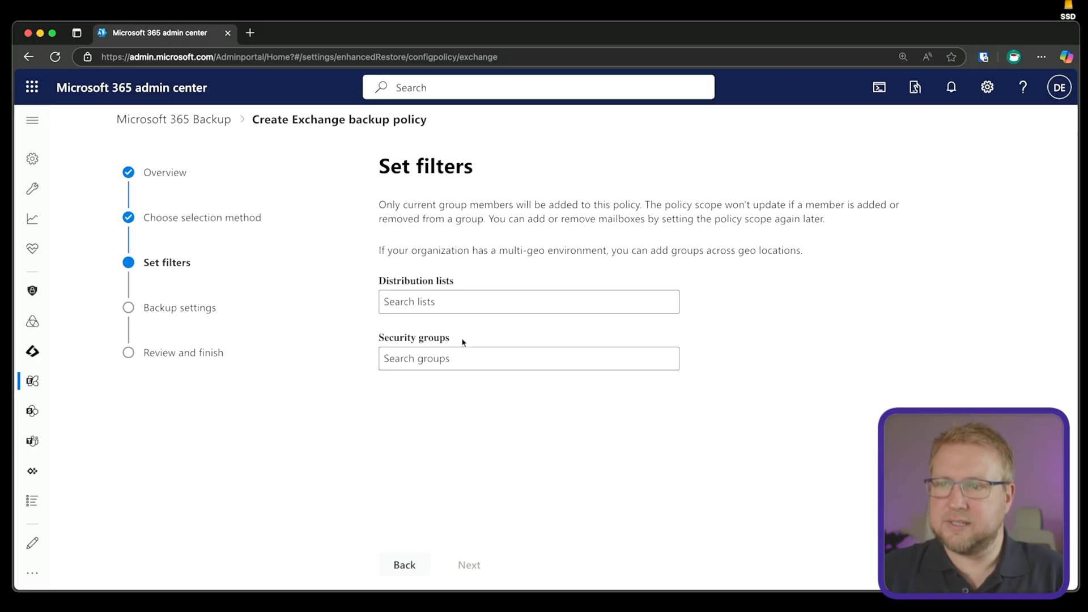
pyautogui.click(529, 302)
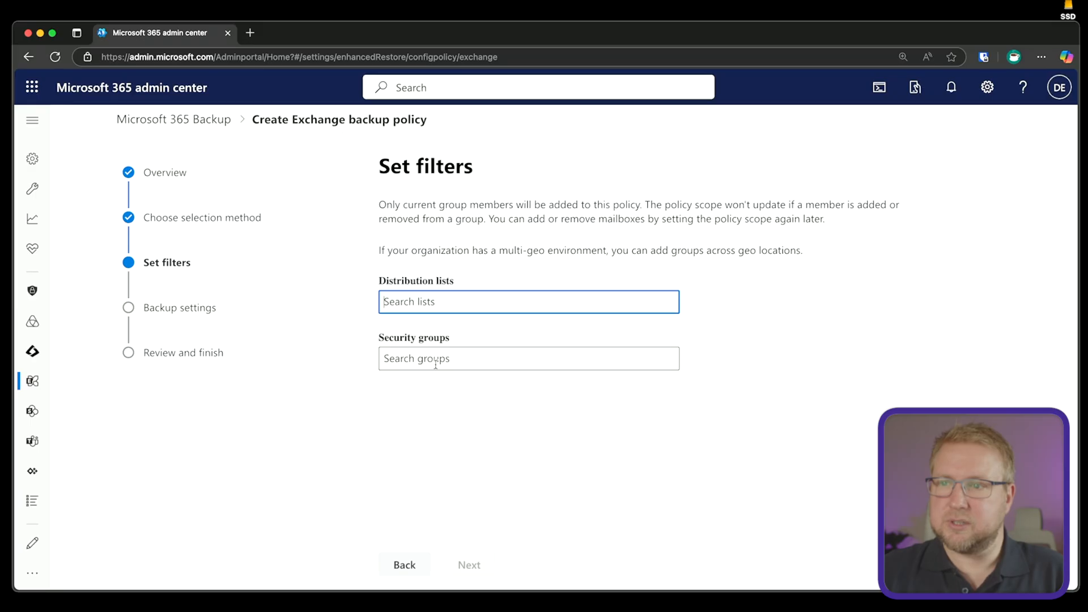
pyautogui.click(528, 358)
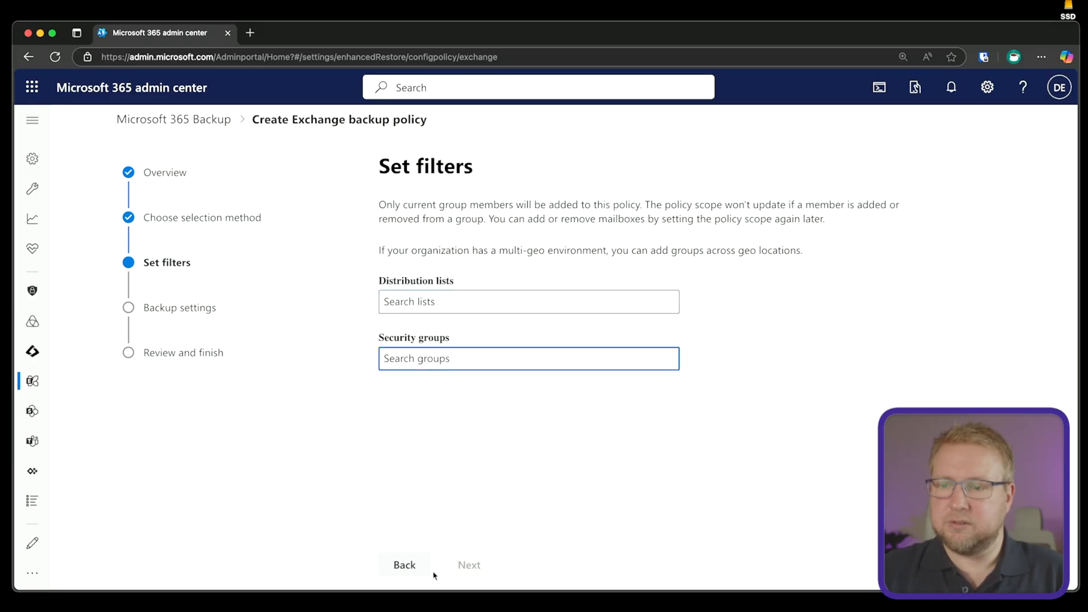
# Go back, change the mailbox selection method, enter 'all users' and continue to the Select mailboxes step.
pyautogui.click(403, 565)
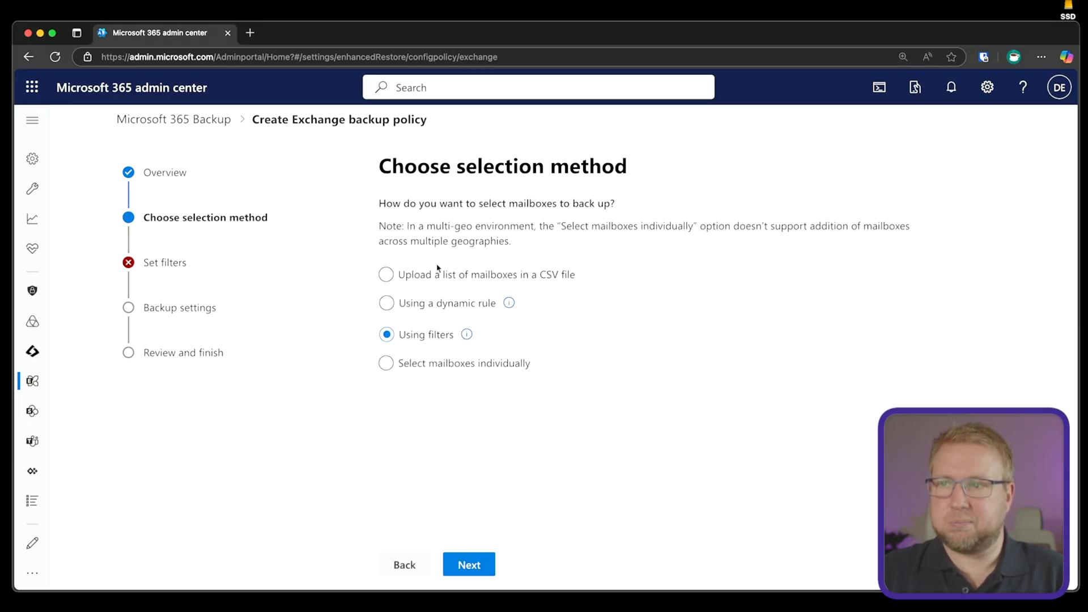
pyautogui.click(387, 304)
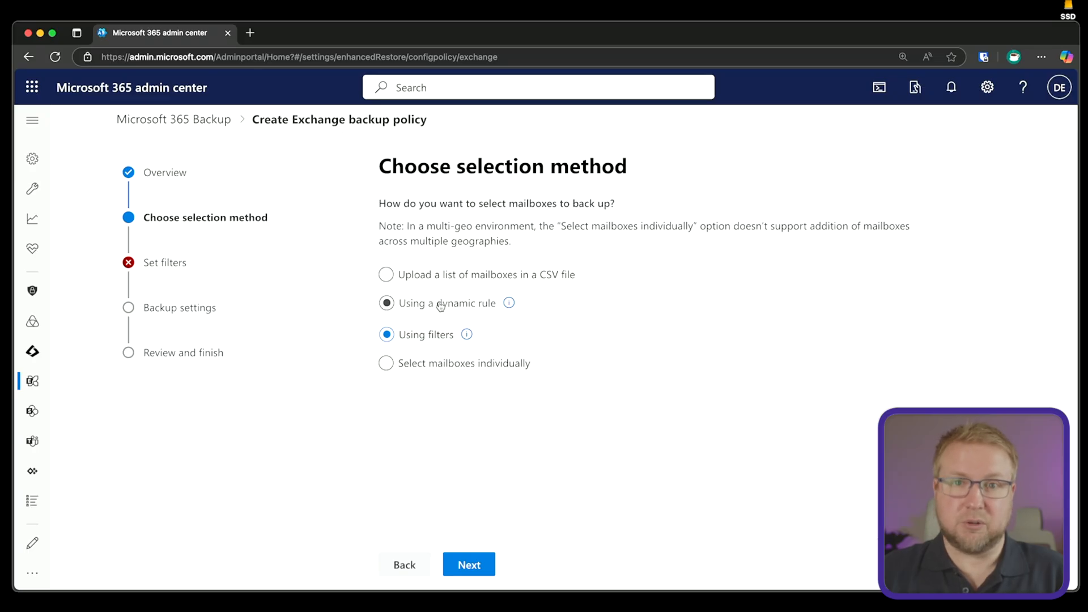
pyautogui.click(385, 303)
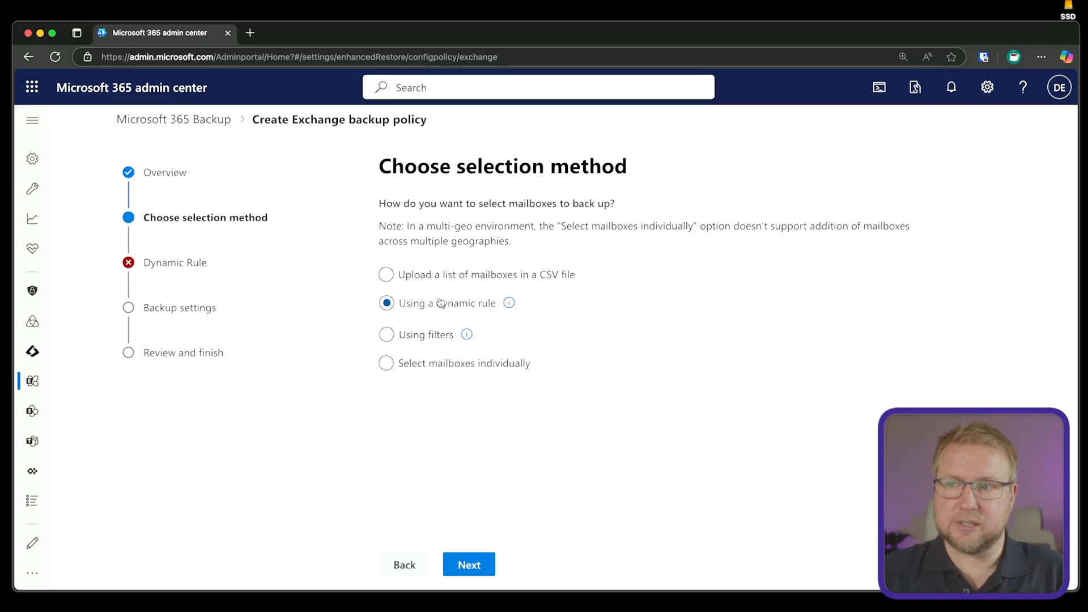
pyautogui.click(468, 565)
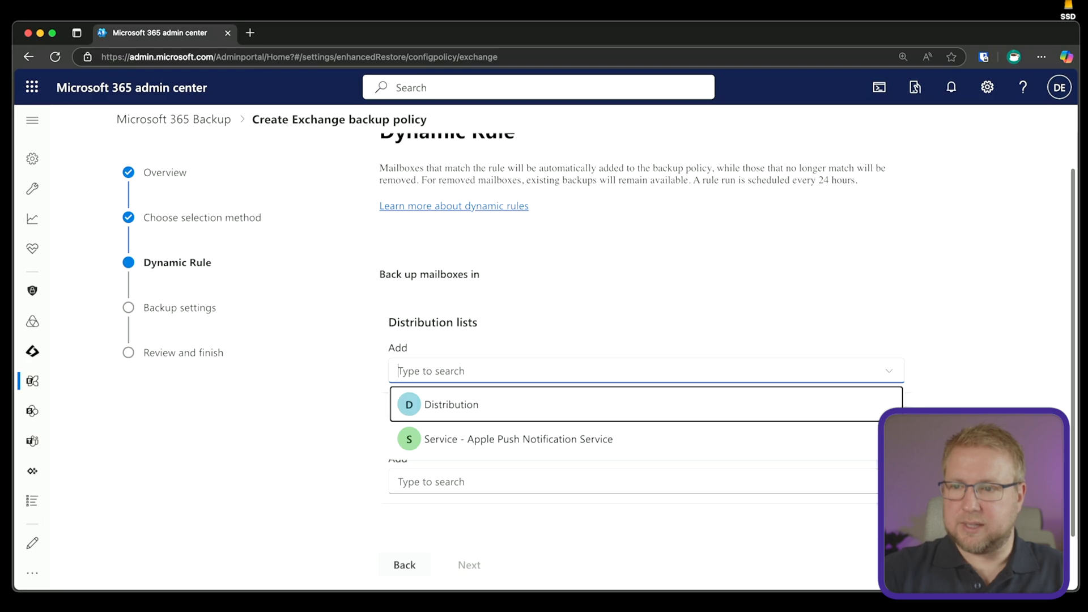
pyautogui.write('all')
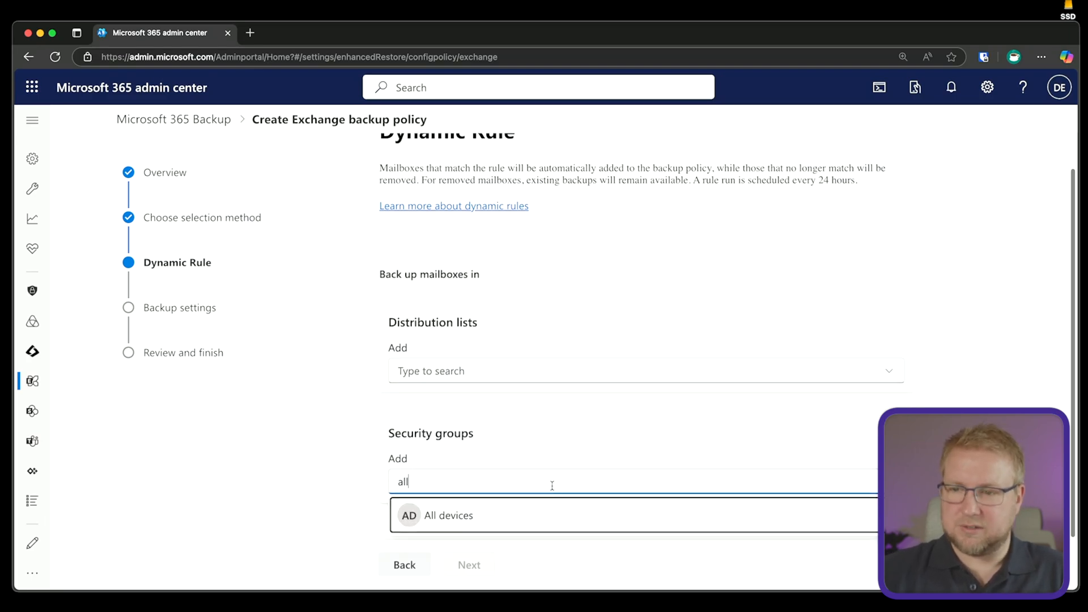
pyautogui.write('users')
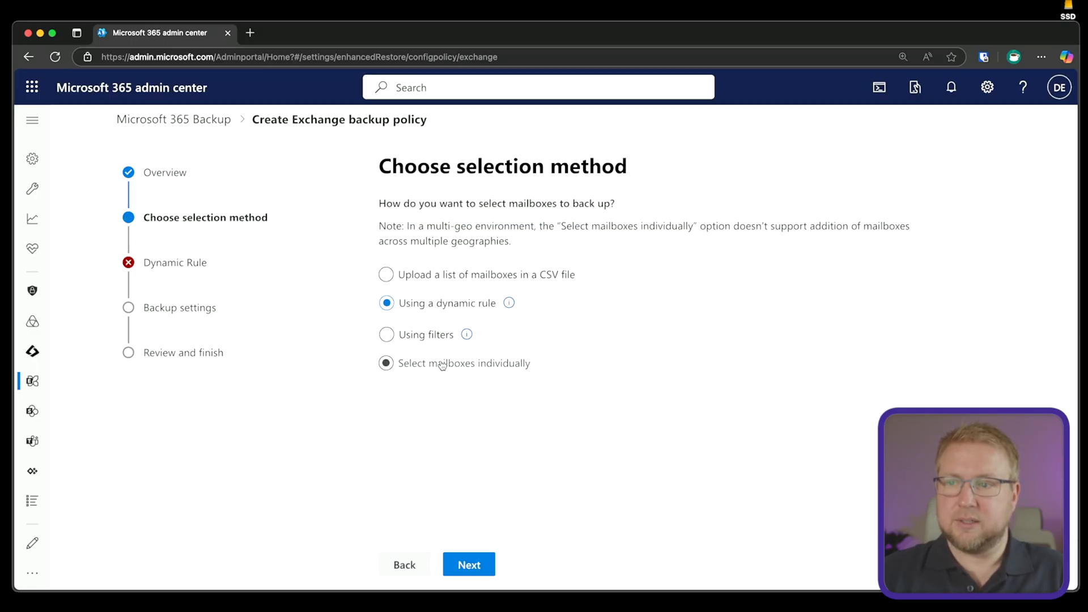
pyautogui.click(468, 564)
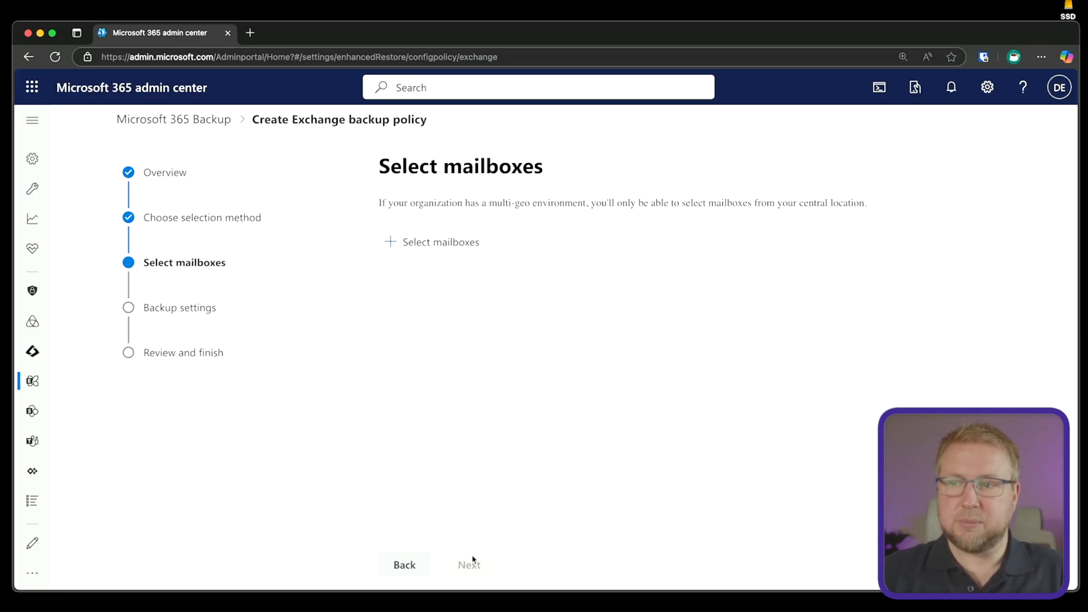
# Add 24 mailboxes to the policy, leaving out the SQL service accounts, and continue to settings.
pyautogui.click(431, 241)
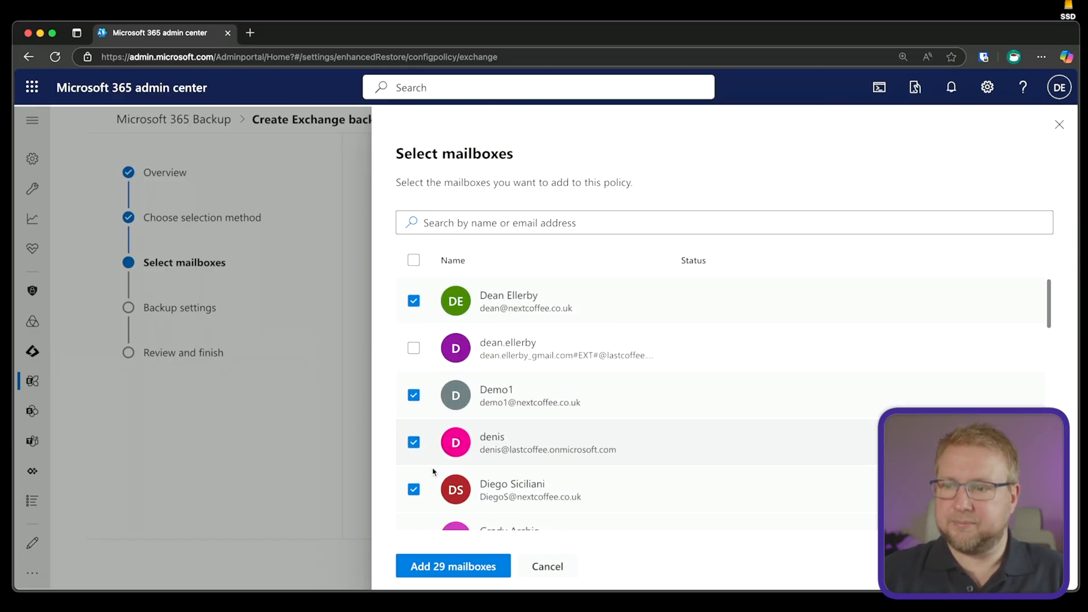
pyautogui.scroll(-3)
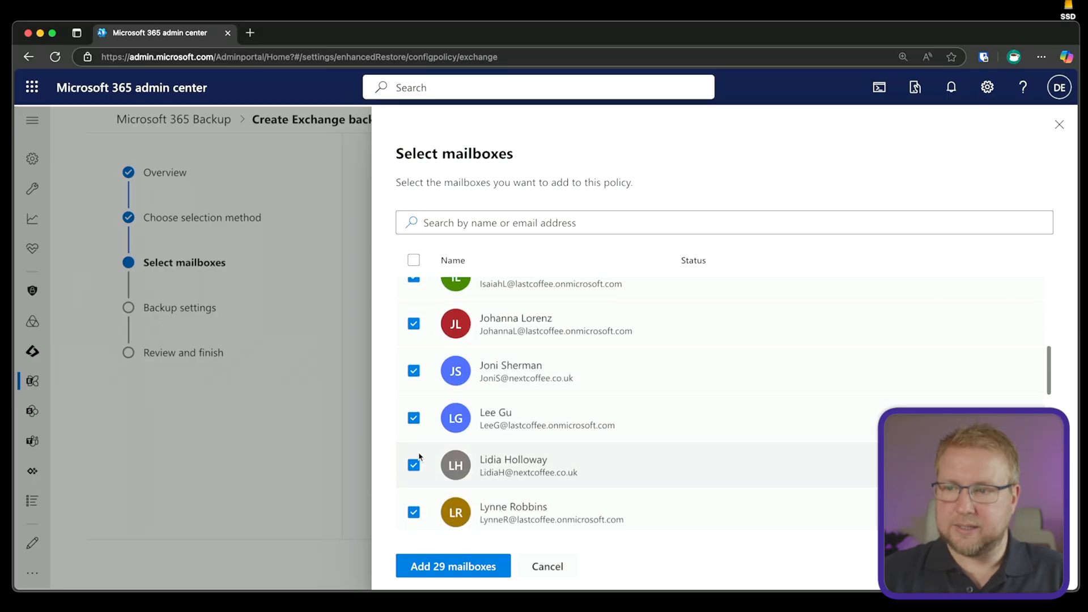
pyautogui.scroll(-3)
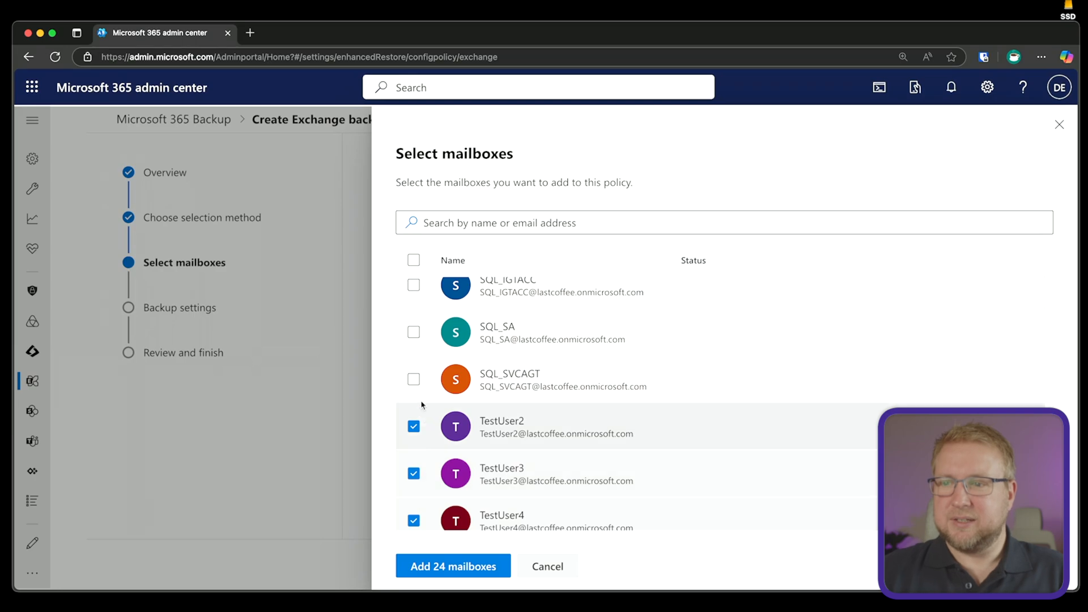
pyautogui.click(452, 566)
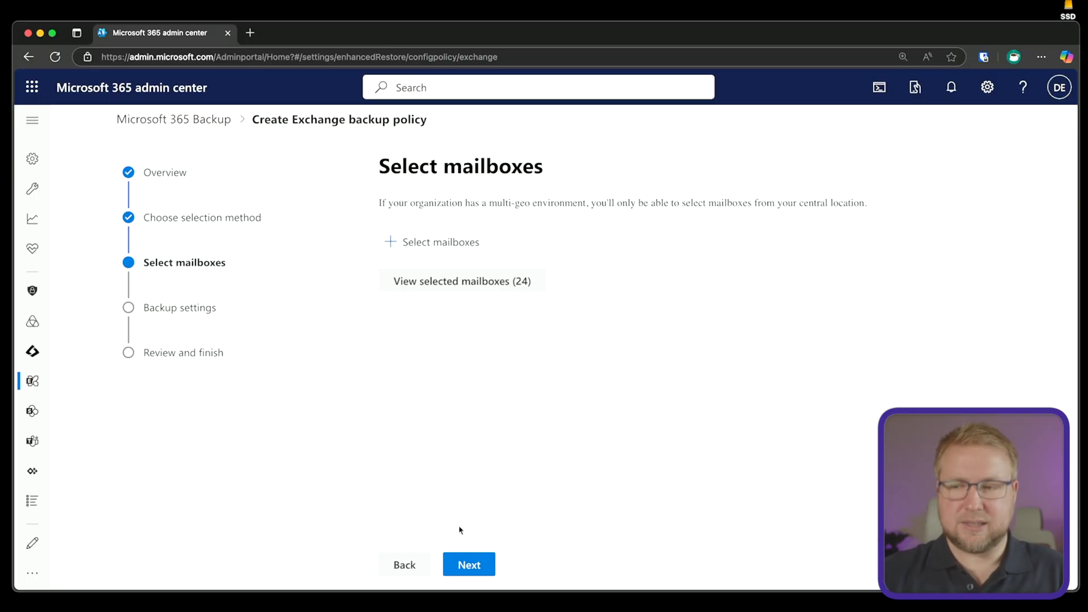
pyautogui.click(468, 565)
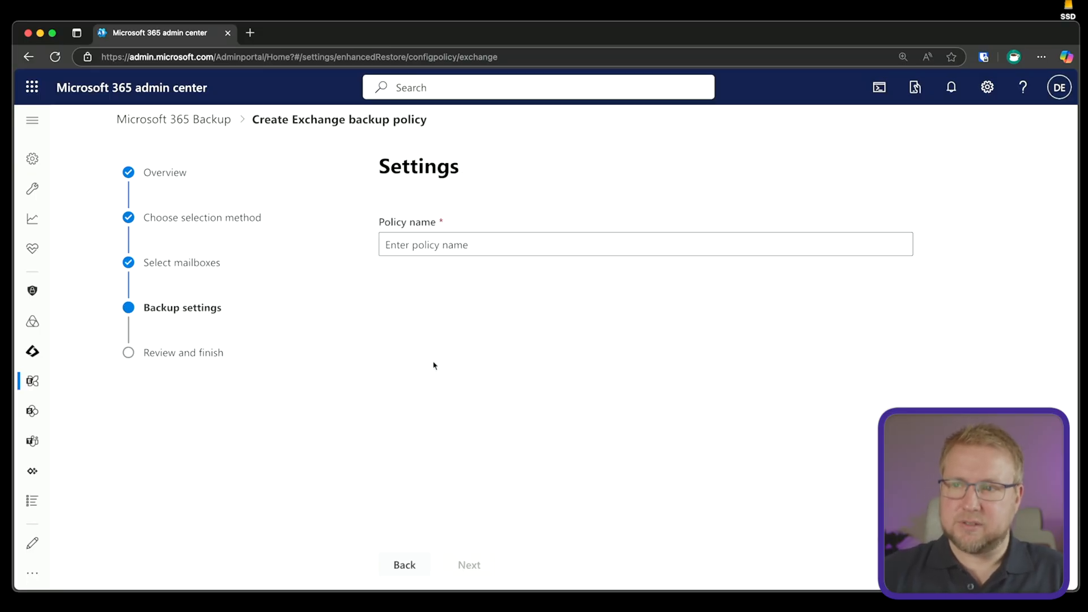
# Name the Exchange policy 'Email', review the settings and create the policy.
pyautogui.click(645, 244)
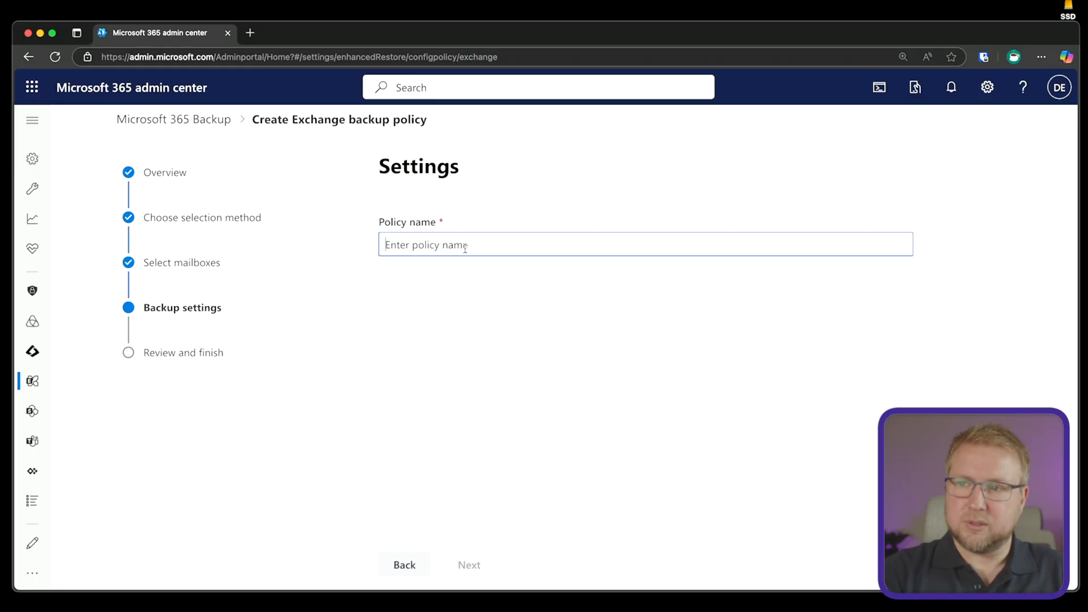
pyautogui.write('Em')
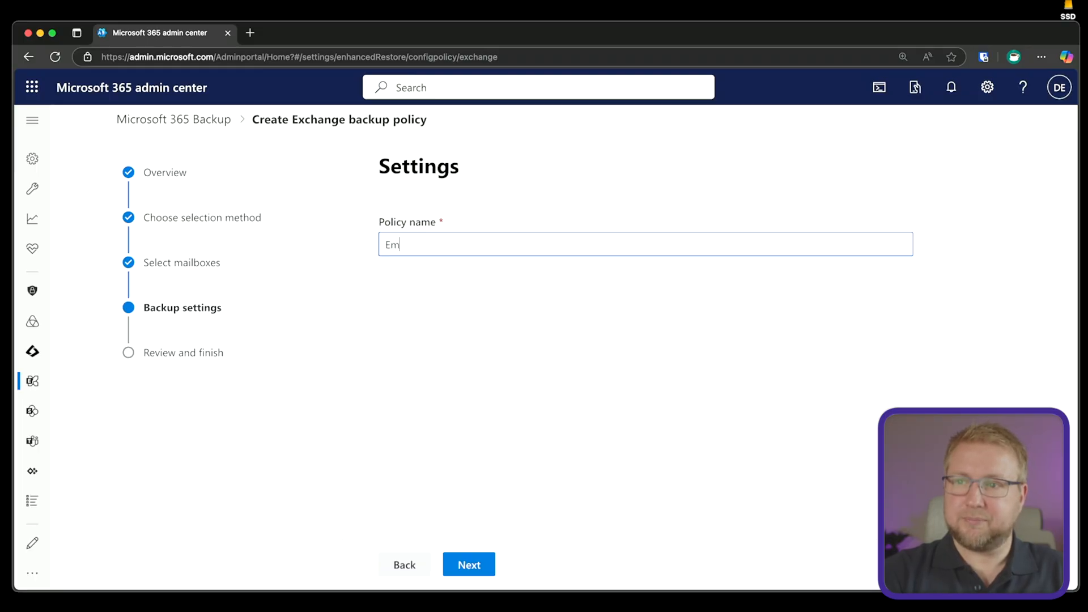
pyautogui.click(468, 565)
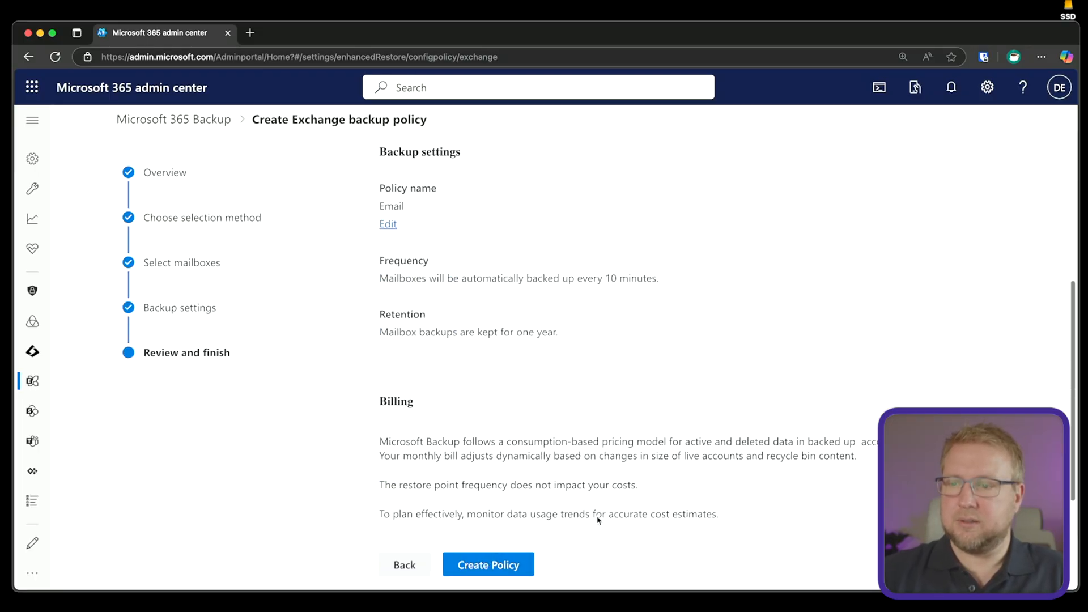
pyautogui.moveTo(406, 304)
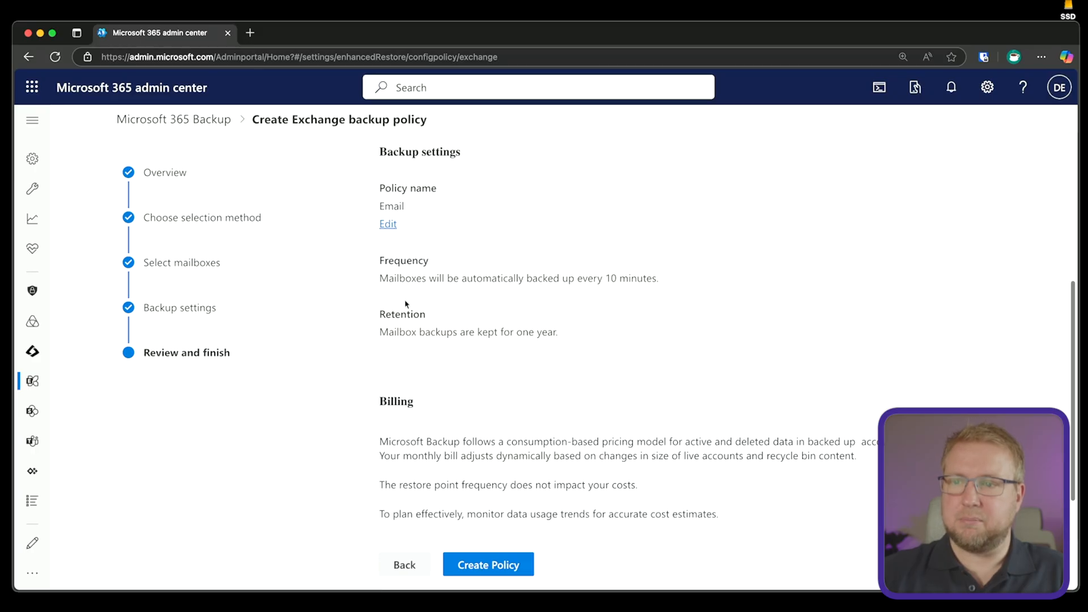
pyautogui.moveTo(514, 332)
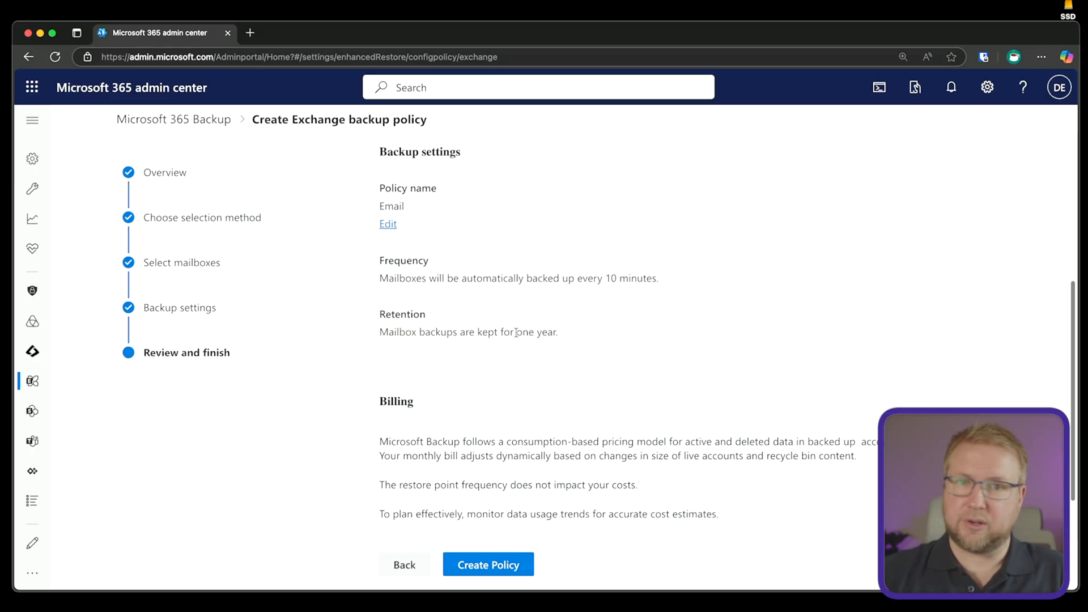
pyautogui.click(488, 565)
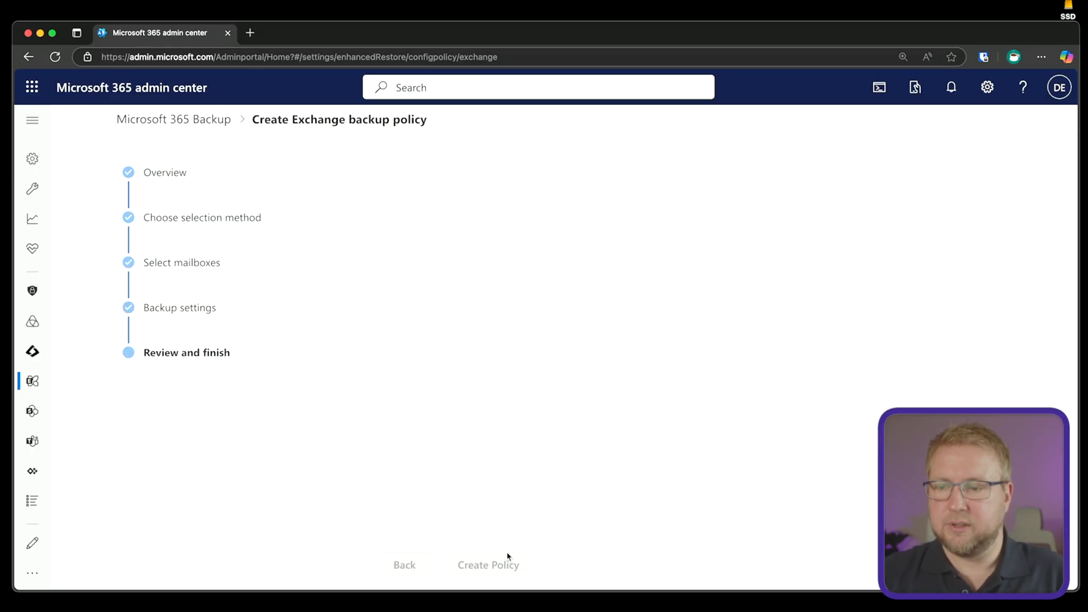
pyautogui.click(487, 565)
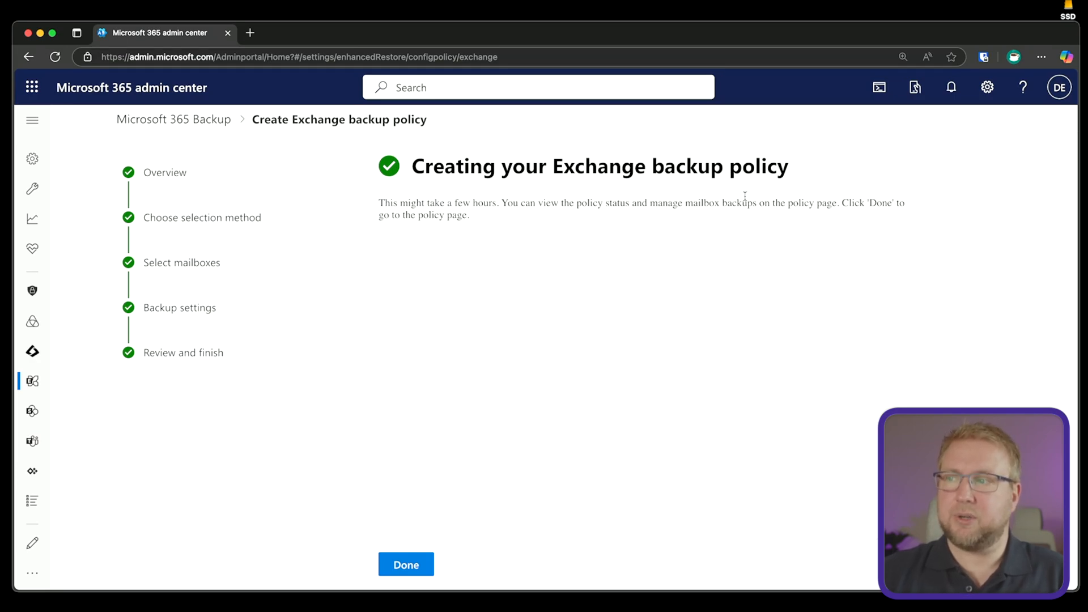
# Finish to the Backup page, peek at Restorations and its Create a restoration menu, then return to Backup policies.
pyautogui.click(406, 564)
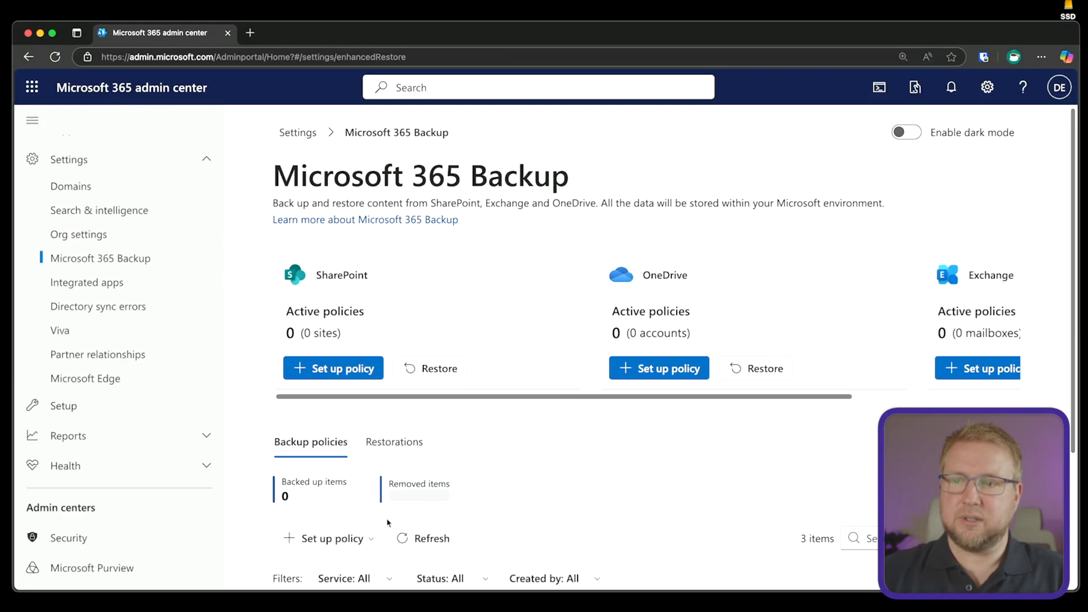
pyautogui.scroll(-3)
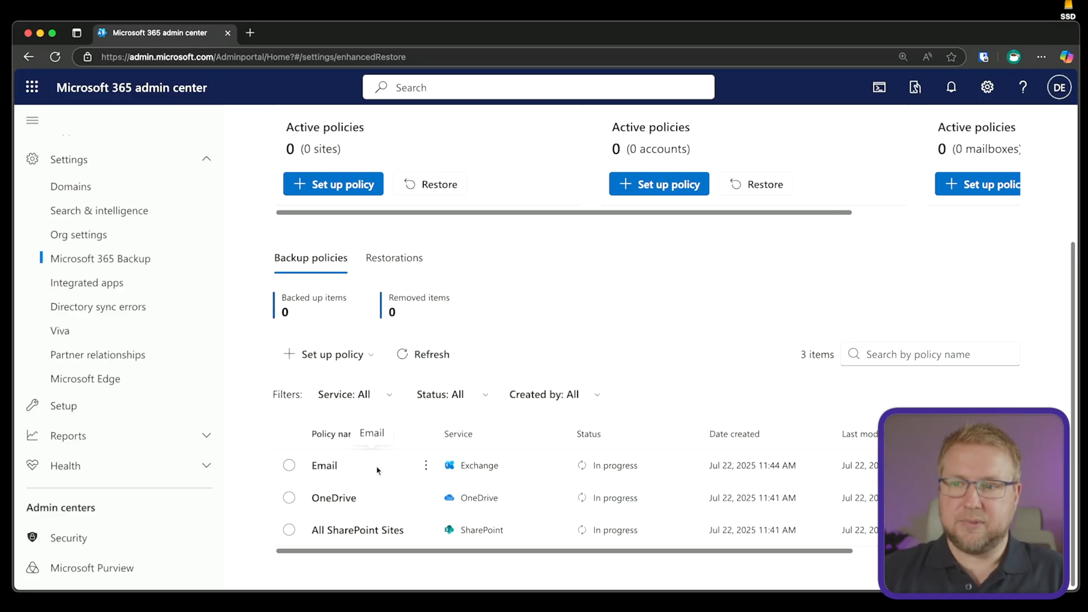
pyautogui.click(395, 258)
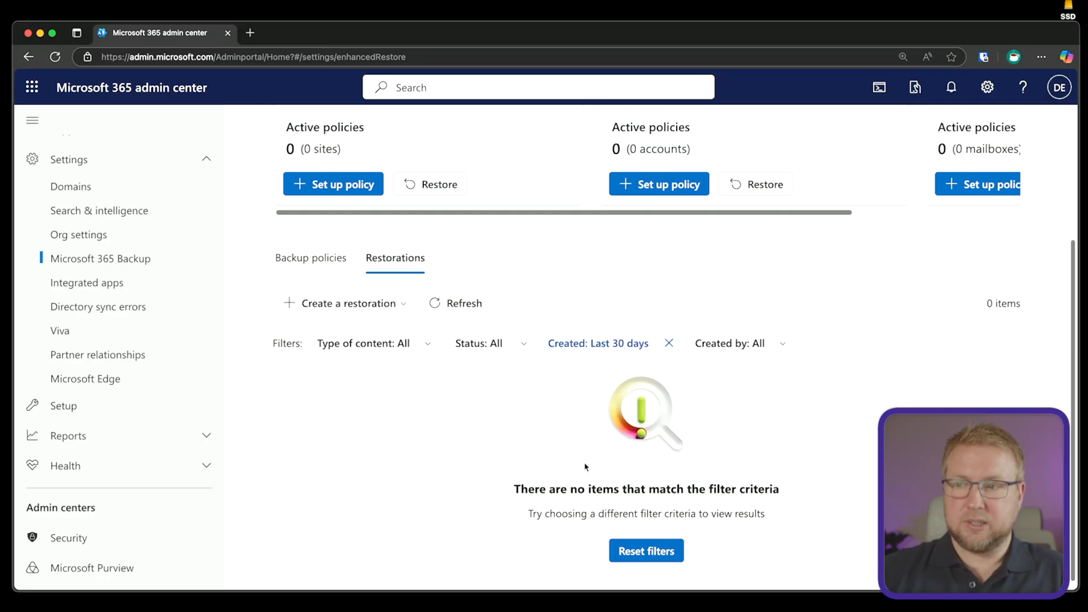
pyautogui.moveTo(431, 332)
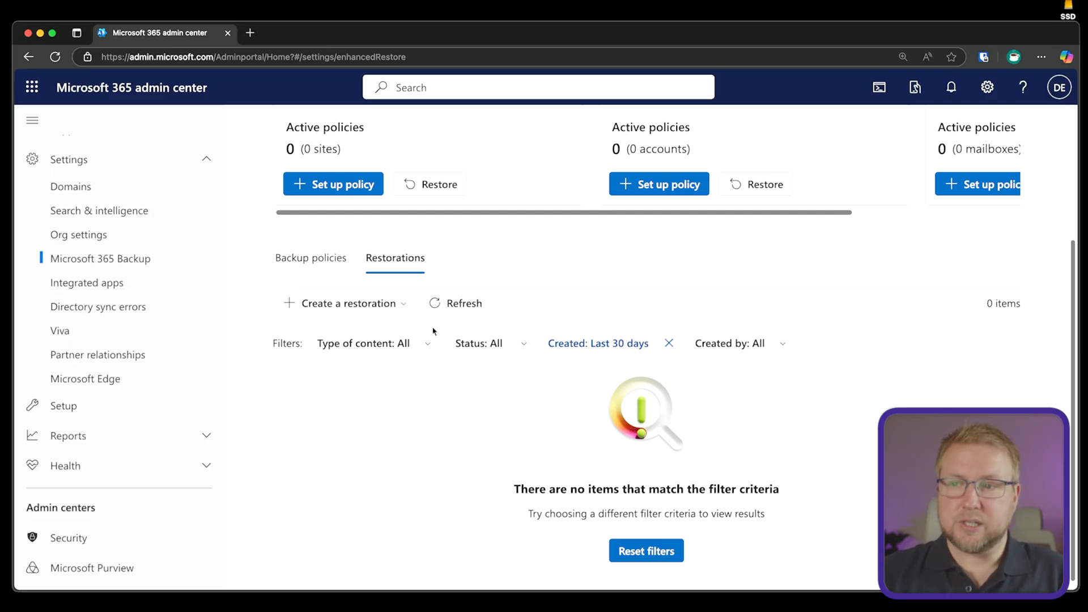
pyautogui.click(347, 303)
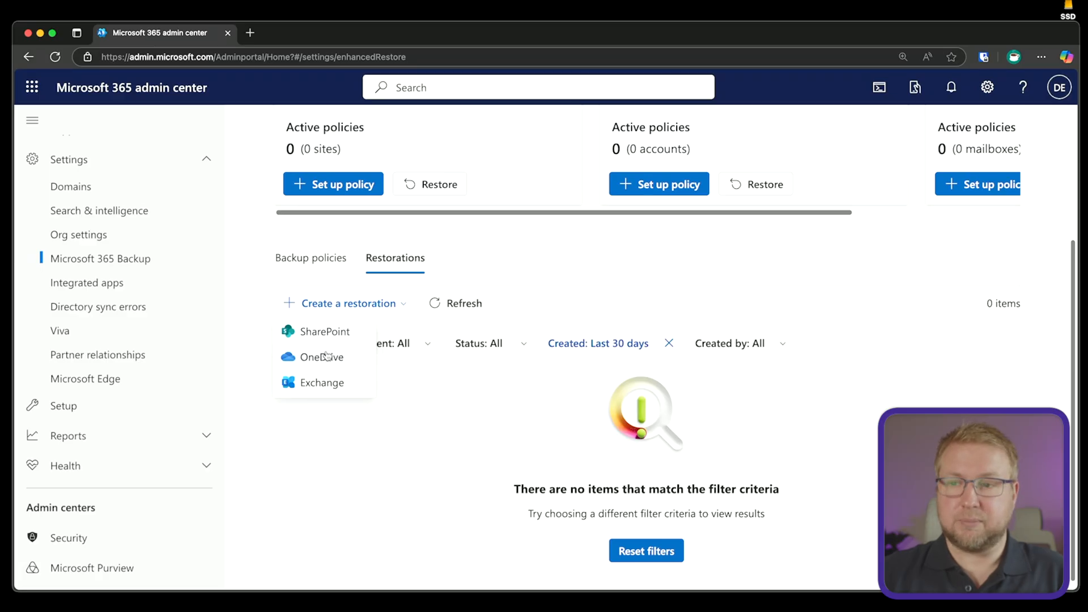
pyautogui.click(311, 257)
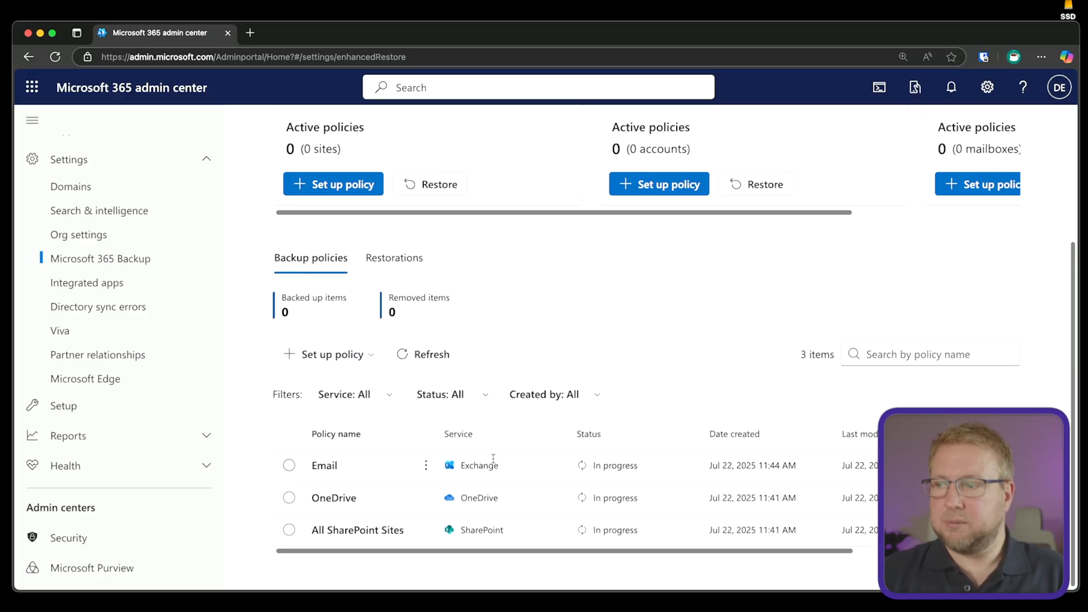
pyautogui.moveTo(521, 530)
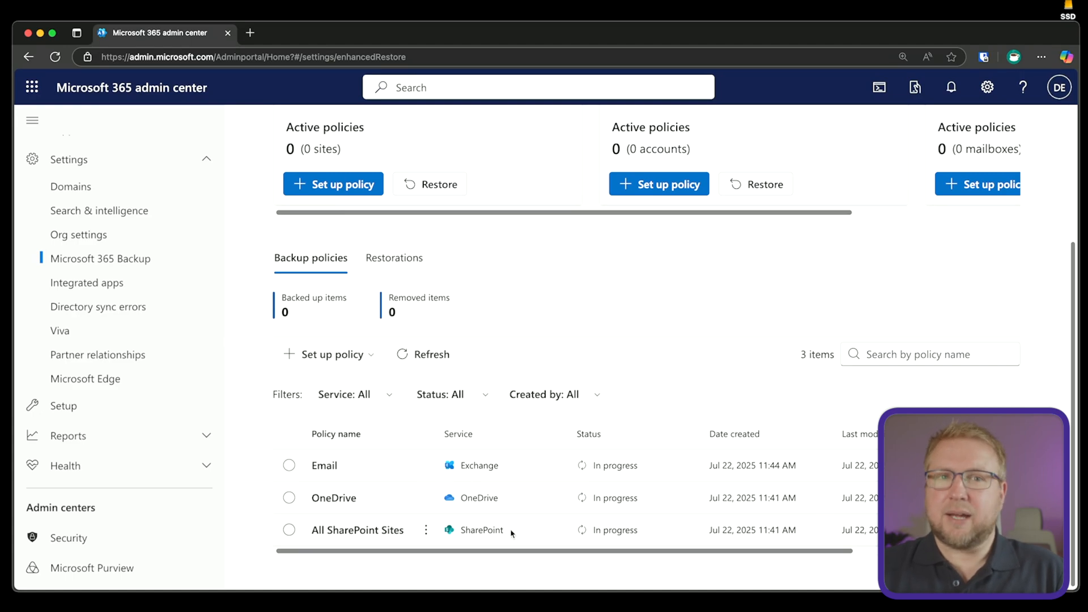
pyautogui.moveTo(589, 564)
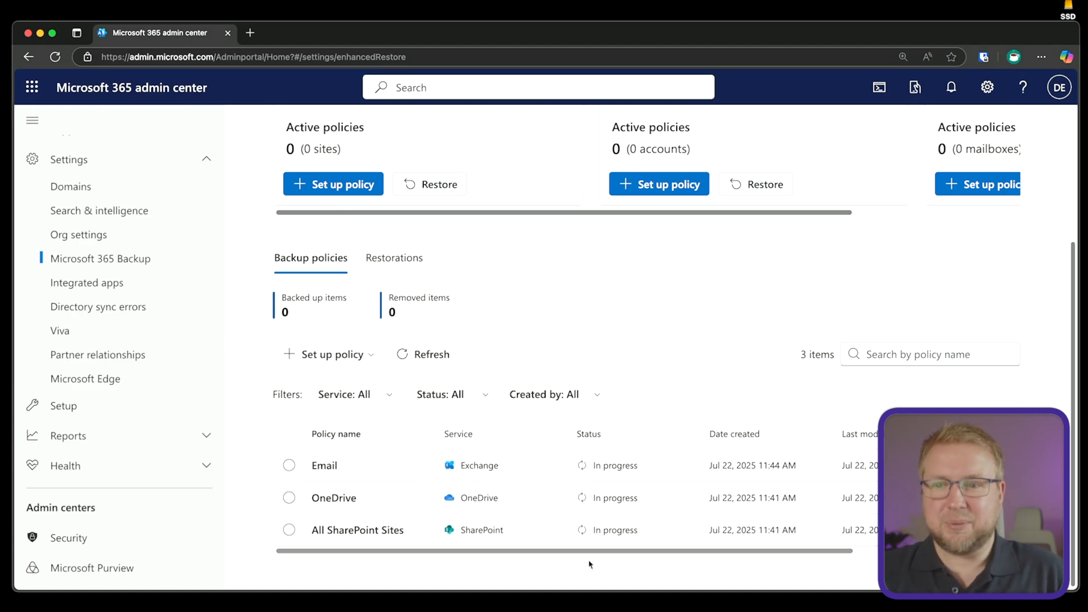